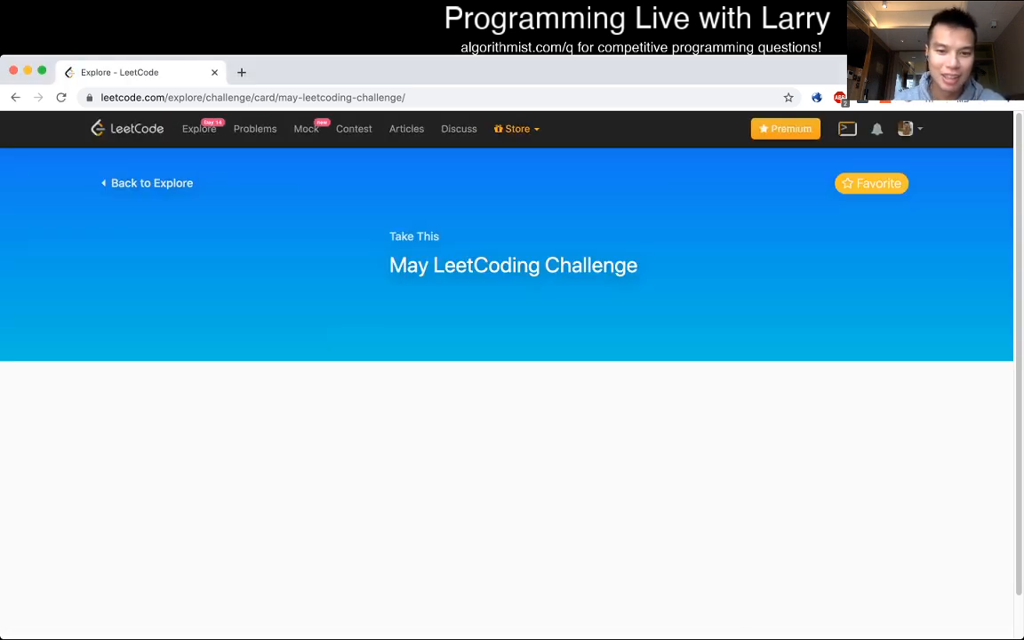
Step: Expand Week 2 (May 8th–14th) of the May LeetCoding Challenge and open Implement Trie (Prefix Tree)
{"action": "scroll", "scroll_direction": "down", "scroll_amount": 3}
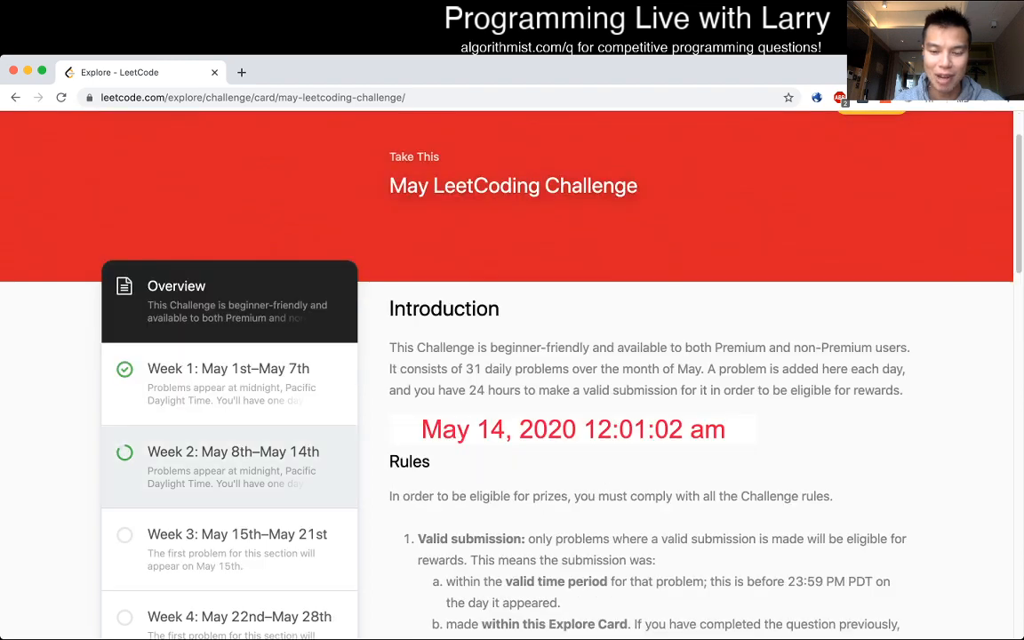
{"action": "left_click", "coordinate": [233, 452]}
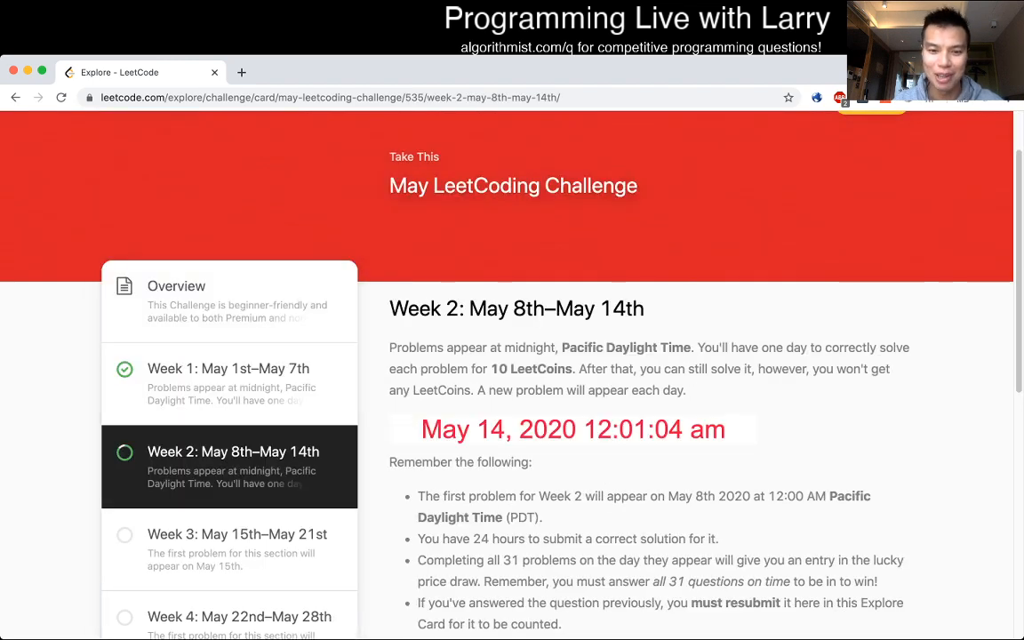
{"action": "scroll", "scroll_direction": "down", "scroll_amount": 3}
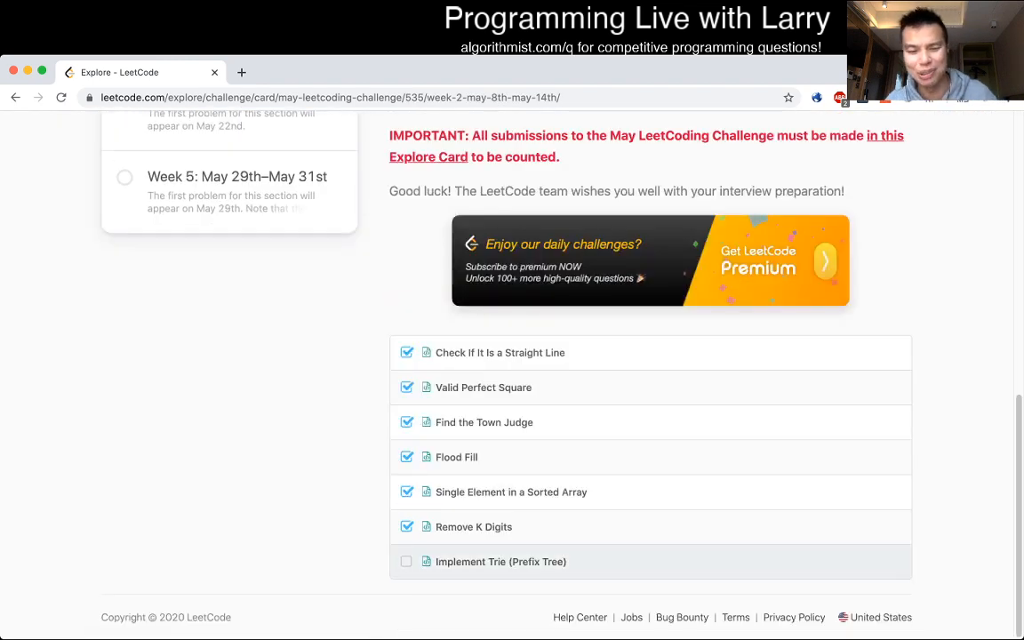
{"action": "left_click", "coordinate": [501, 562]}
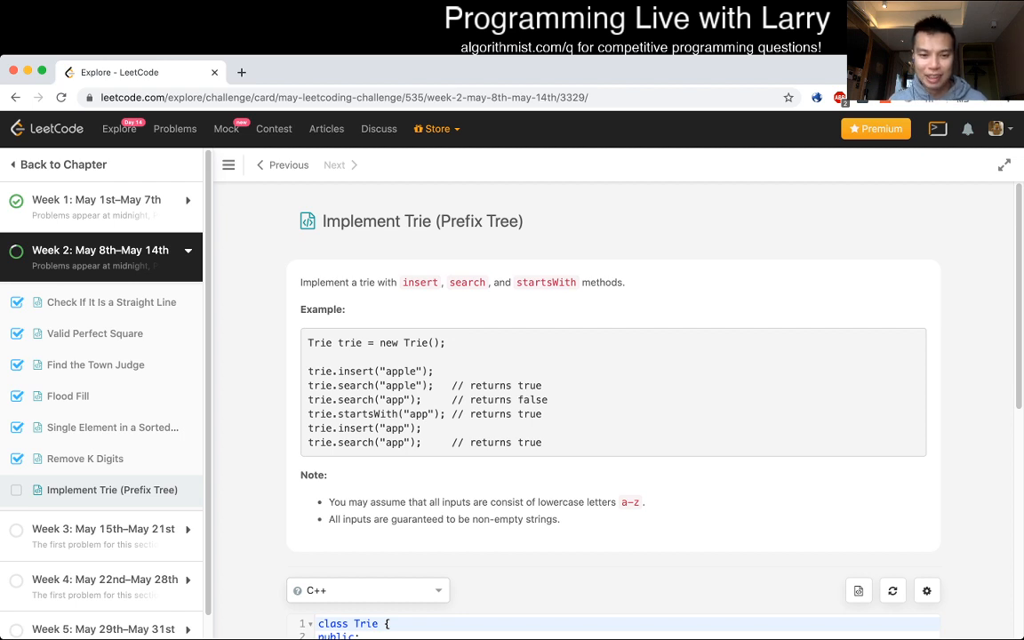
Step: Switch the code editor's language to Python3 for the Trie problem
{"action": "scroll", "scroll_direction": "down", "scroll_amount": 3}
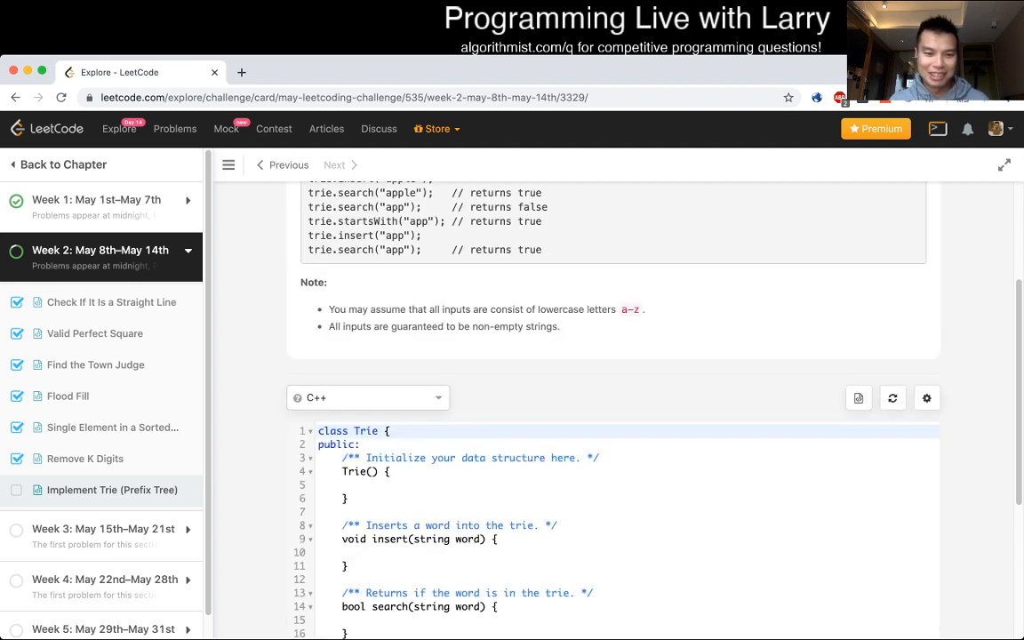
{"action": "left_click", "coordinate": [366, 398]}
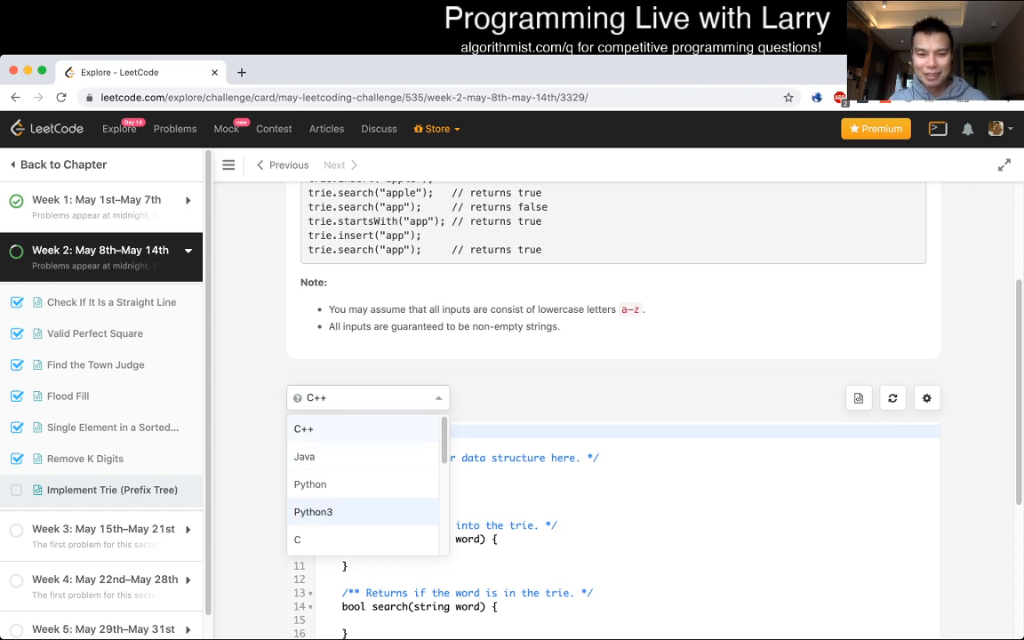
{"action": "left_click", "coordinate": [313, 512]}
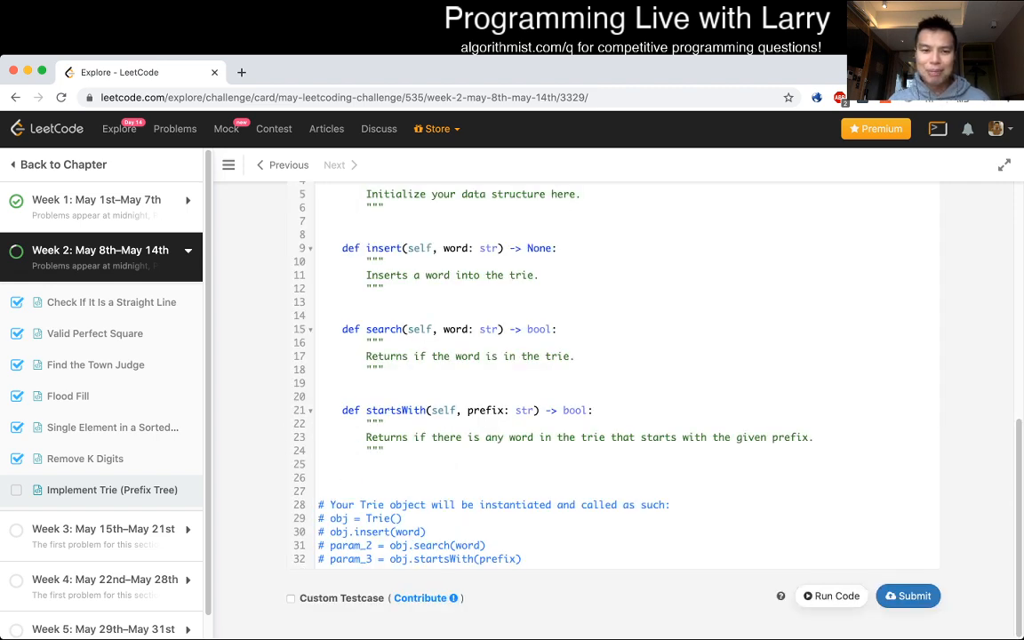
{"action": "scroll", "scroll_direction": "up", "scroll_amount": 3}
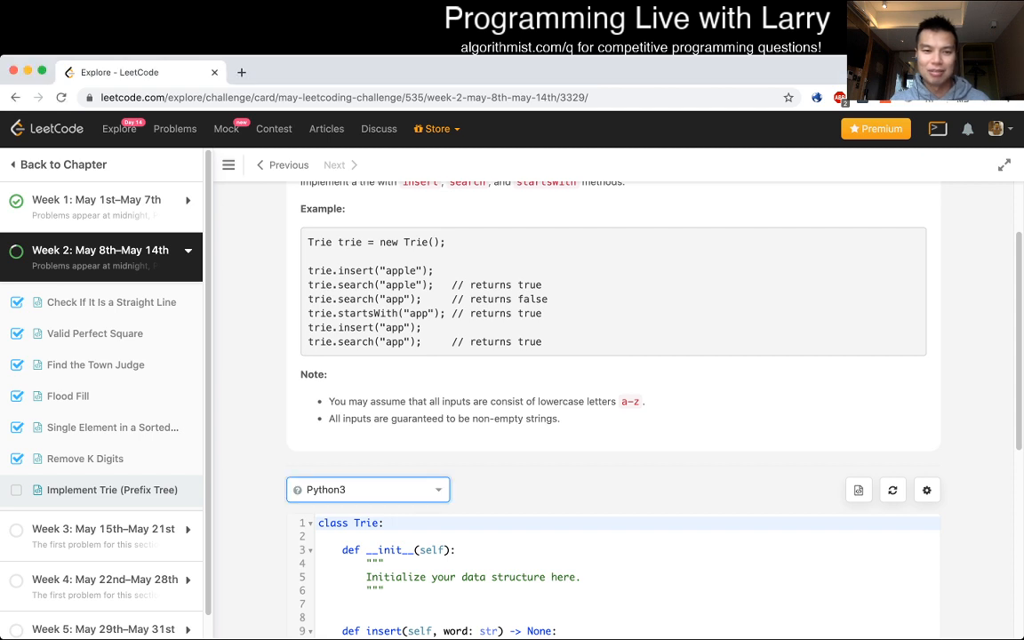
{"action": "scroll", "scroll_direction": "up", "scroll_amount": 3}
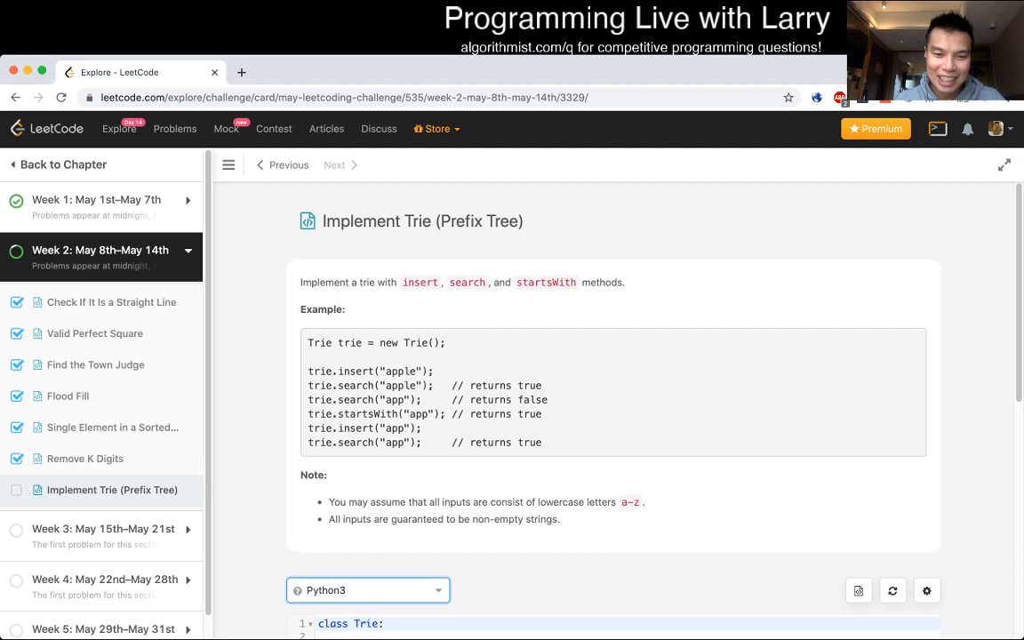
Step: Review the problem description and example, highlighting the word search in the example
{"action": "scroll", "scroll_direction": "down", "scroll_amount": 3}
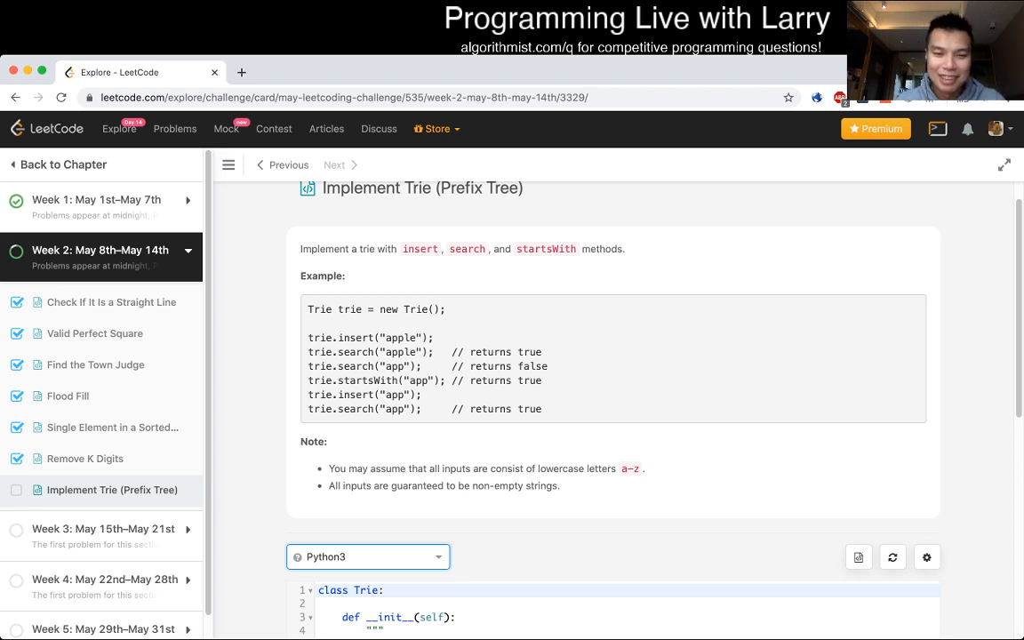
{"action": "scroll", "scroll_direction": "down", "scroll_amount": 3}
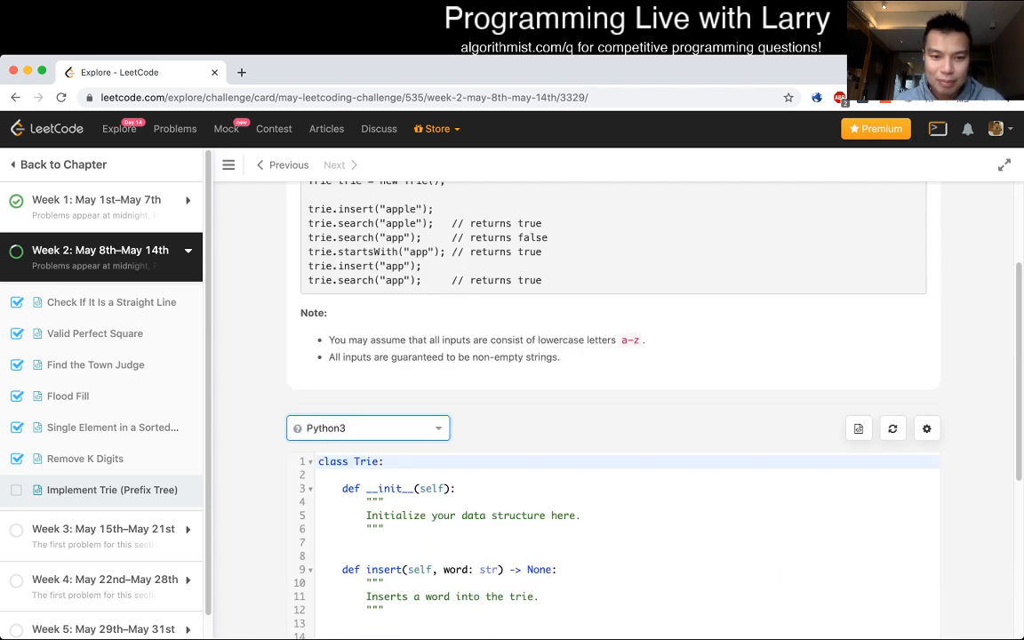
{"action": "scroll", "scroll_direction": "up", "scroll_amount": 3}
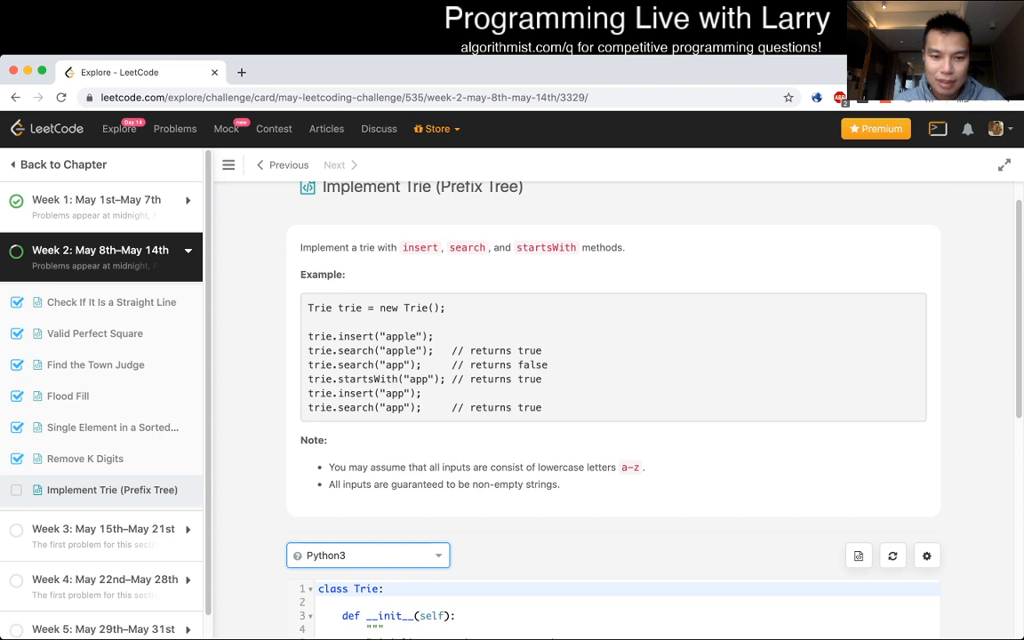
{"action": "scroll", "scroll_direction": "down", "scroll_amount": 3}
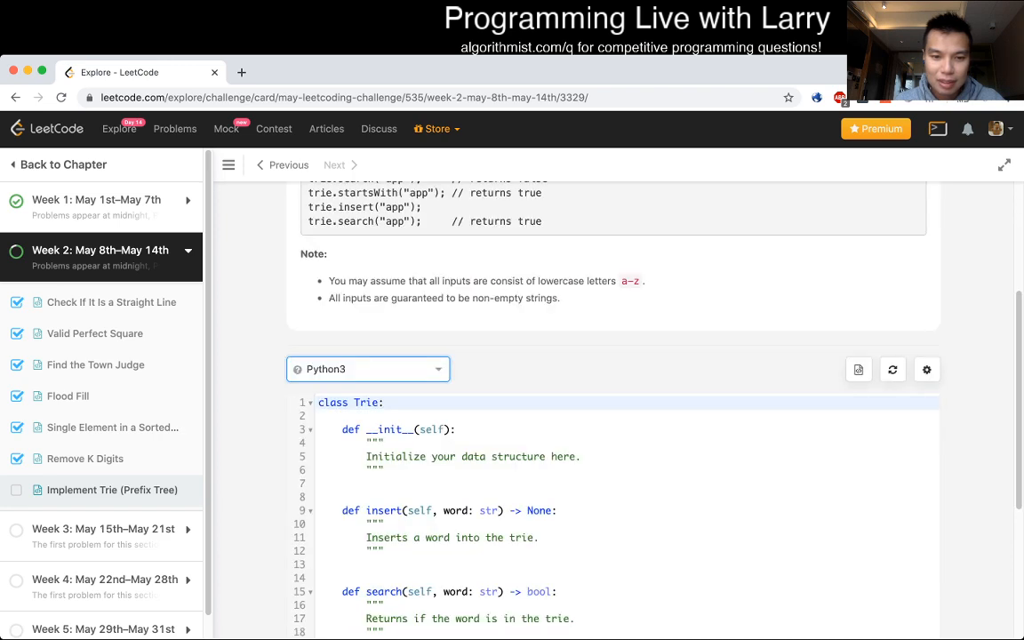
{"action": "scroll", "scroll_direction": "down", "scroll_amount": 3}
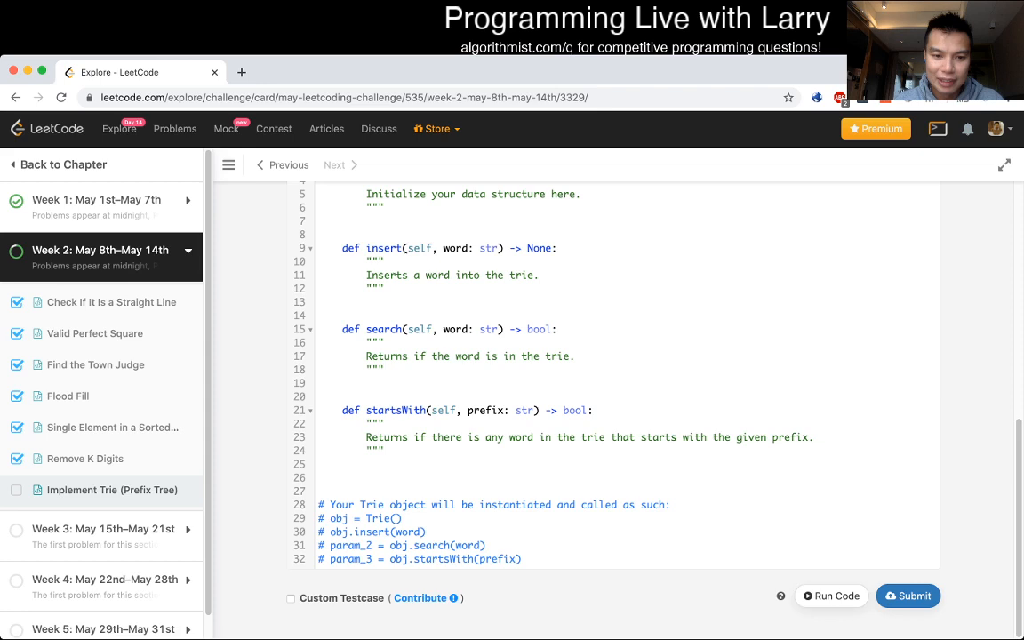
{"action": "scroll", "scroll_direction": "up", "scroll_amount": 3}
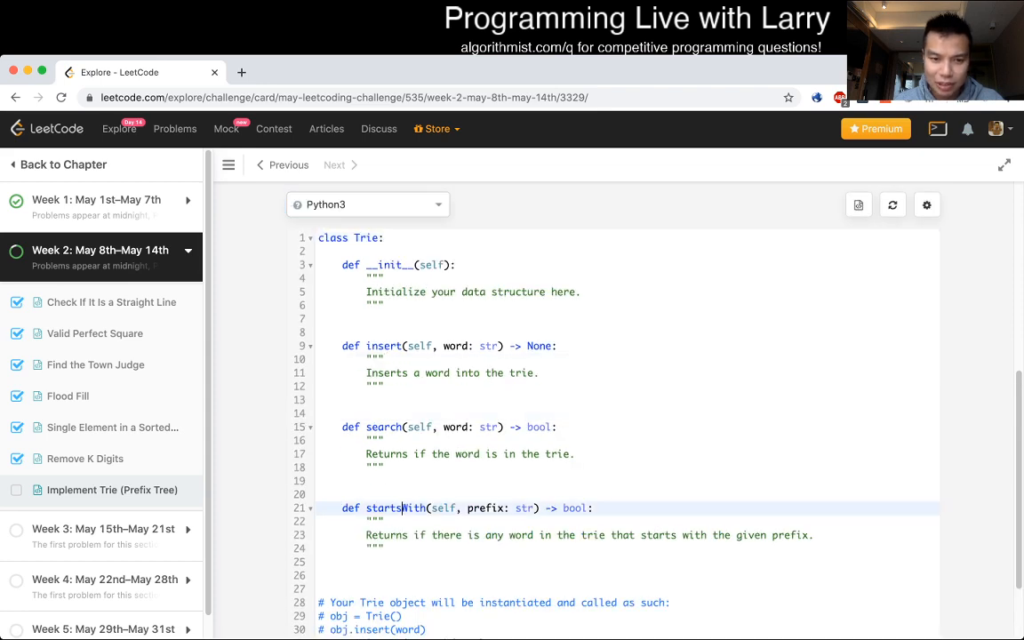
{"action": "scroll", "scroll_direction": "up", "scroll_amount": 3}
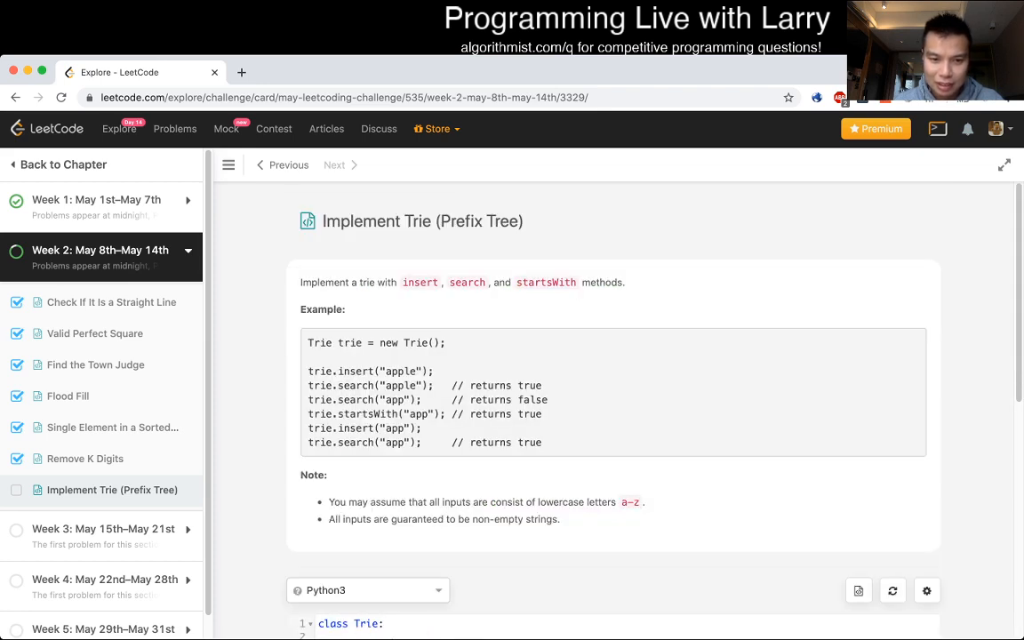
{"action": "double_click", "coordinate": [355, 443]}
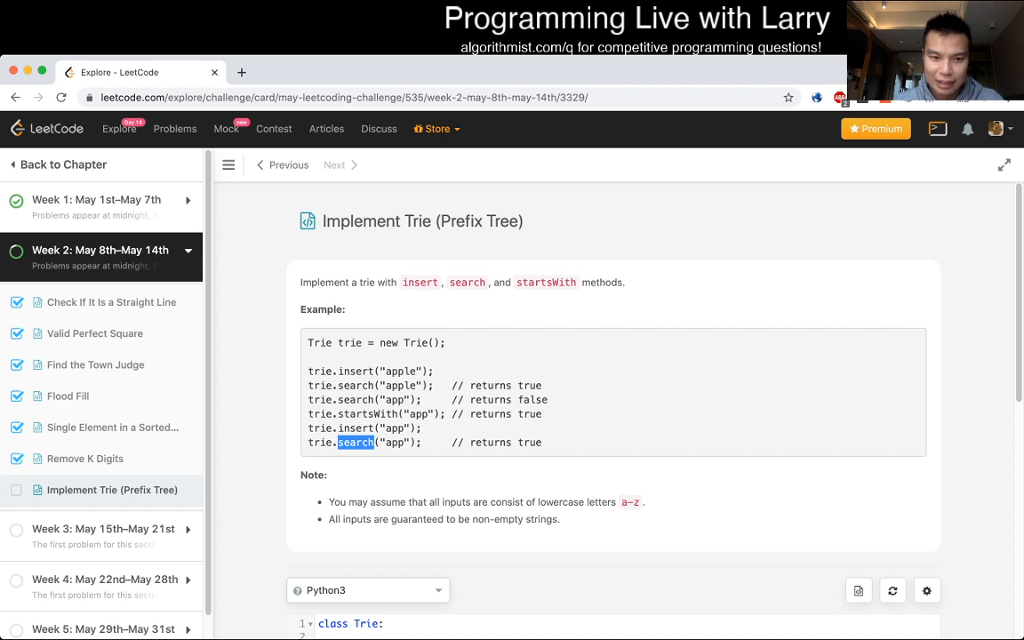
{"action": "scroll", "scroll_direction": "down", "scroll_amount": 3}
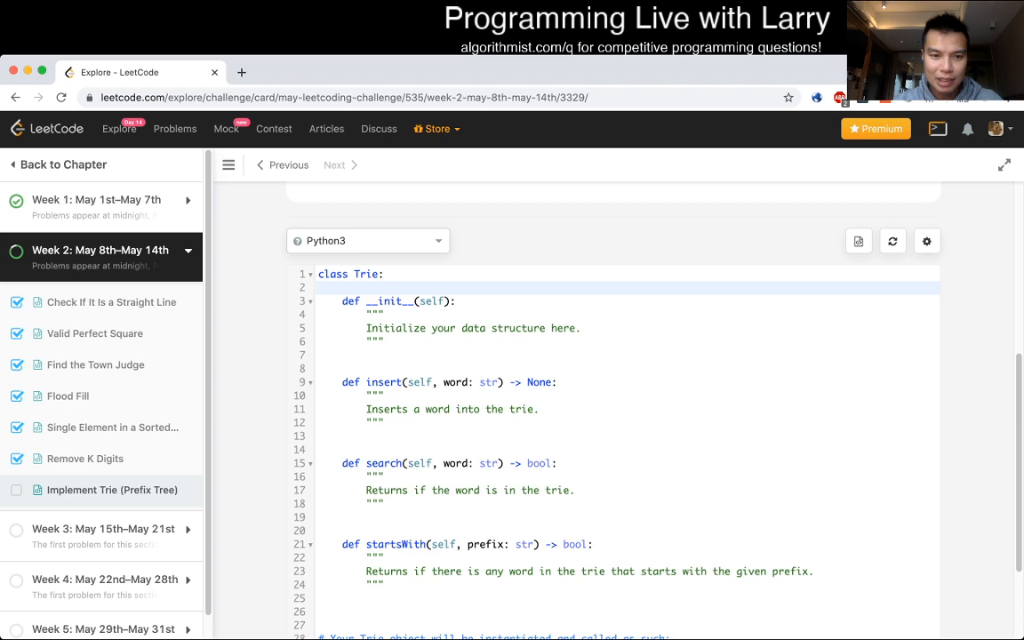
Step: Define class Node with a def __init__(self): constructor above the Trie class
{"action": "type", "text": "class Node:"}
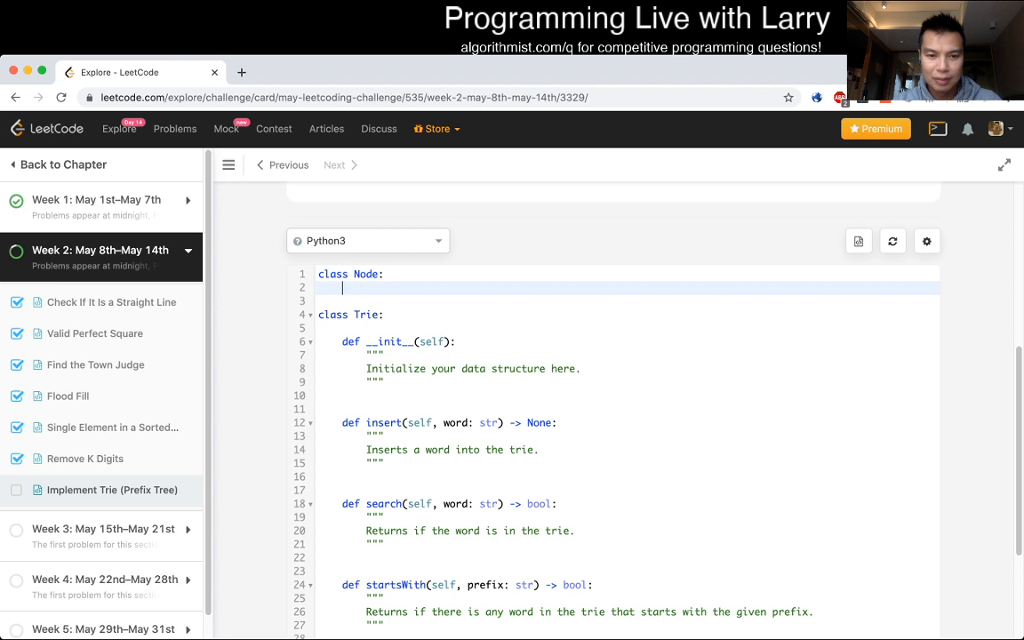
{"action": "type", "text": "def __init"}
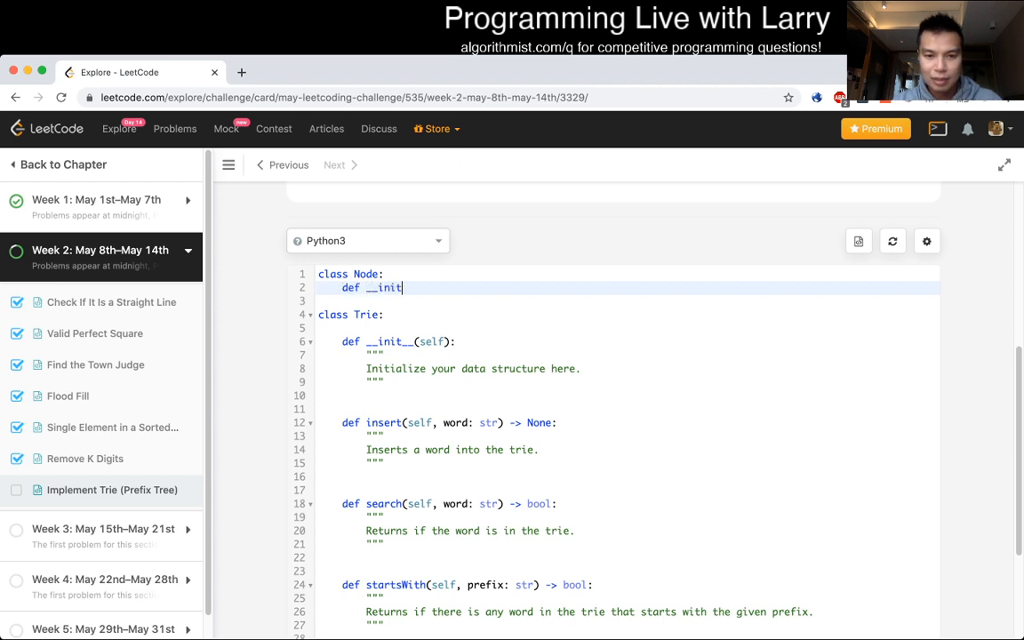
{"action": "type", "text": "__(self):"}
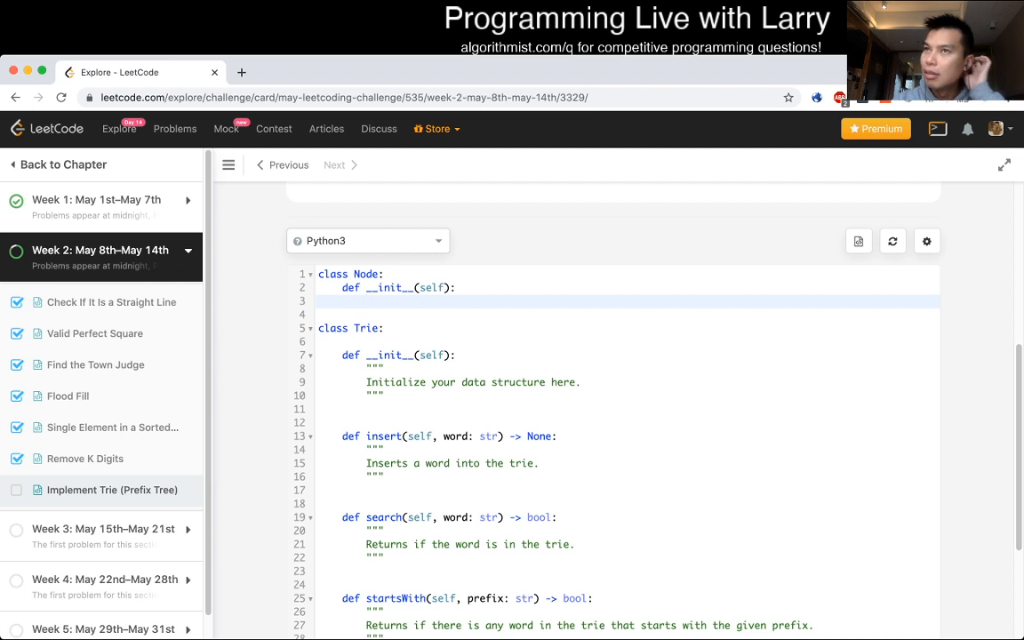
{"action": "left_click", "coordinate": [367, 300]}
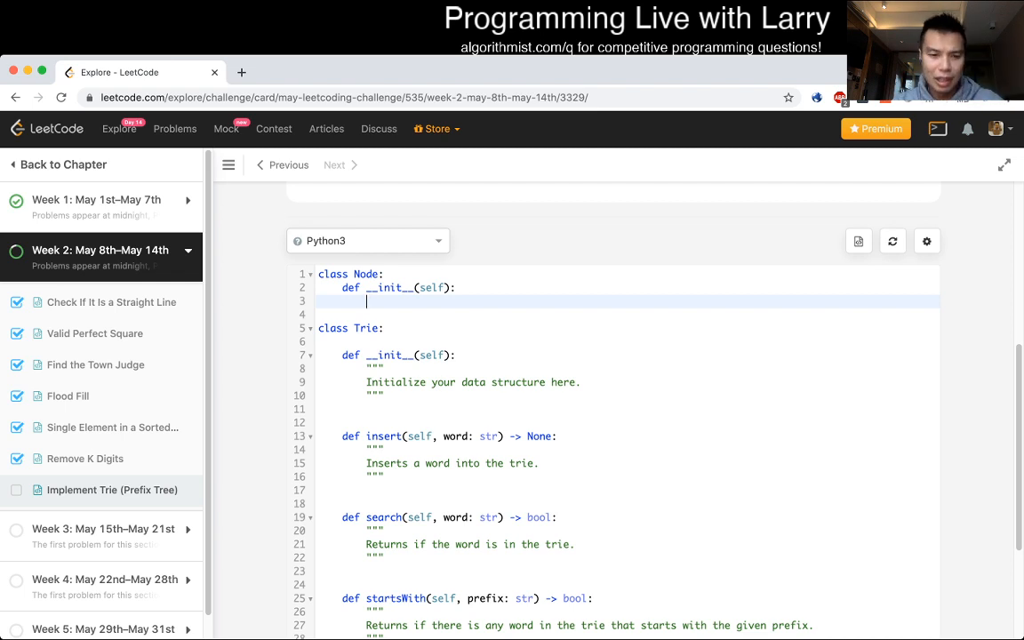
{"action": "type", "text": "self."}
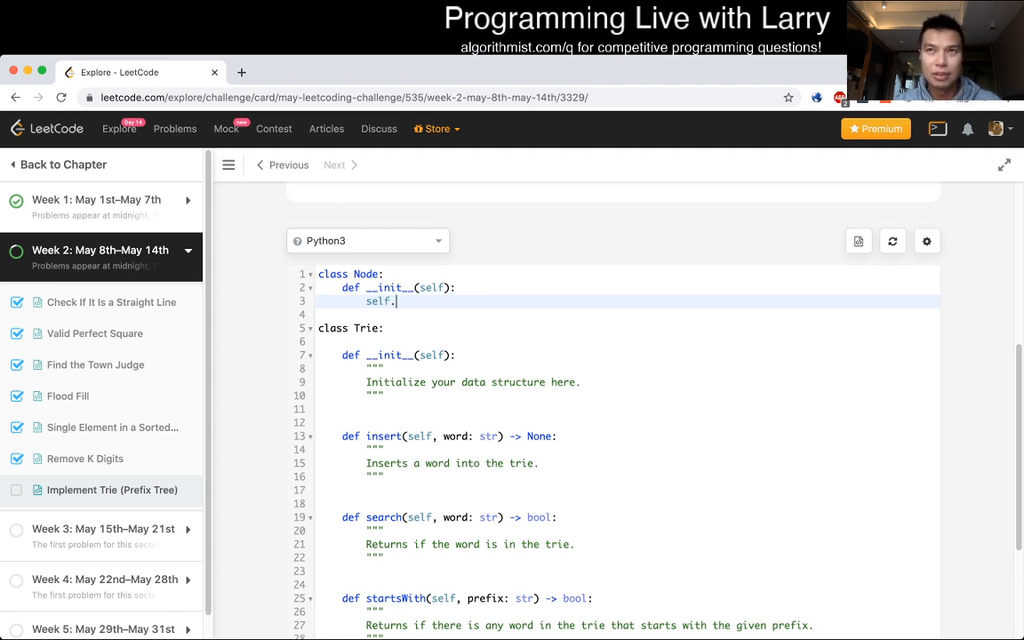
Step: Set self.edges = collections.defaultdict(Node) in the Node constructor
{"action": "scroll", "scroll_direction": "up", "scroll_amount": 3}
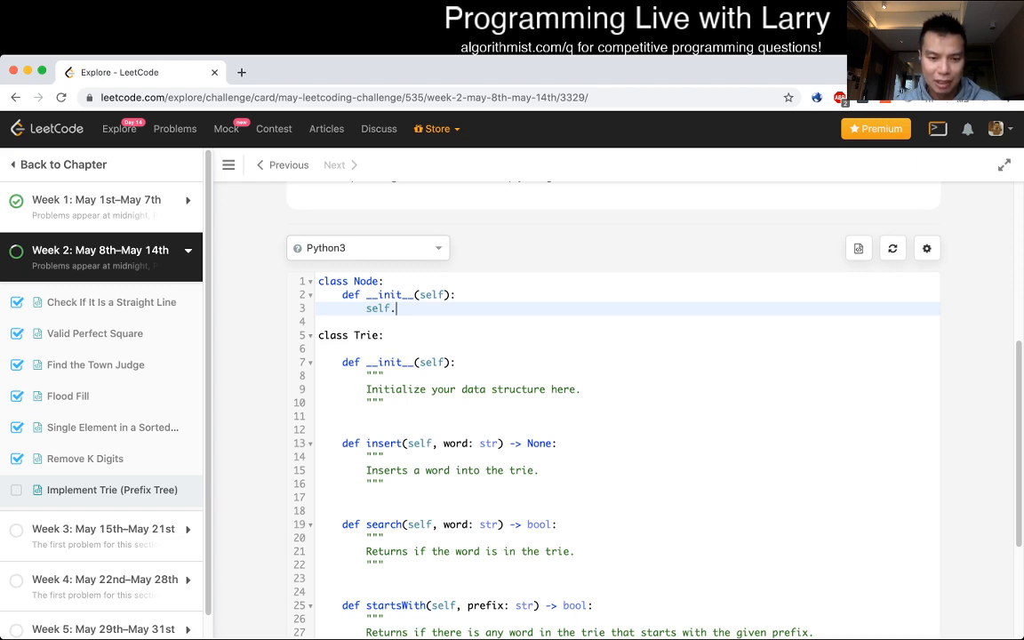
{"action": "scroll", "scroll_direction": "down", "scroll_amount": 3}
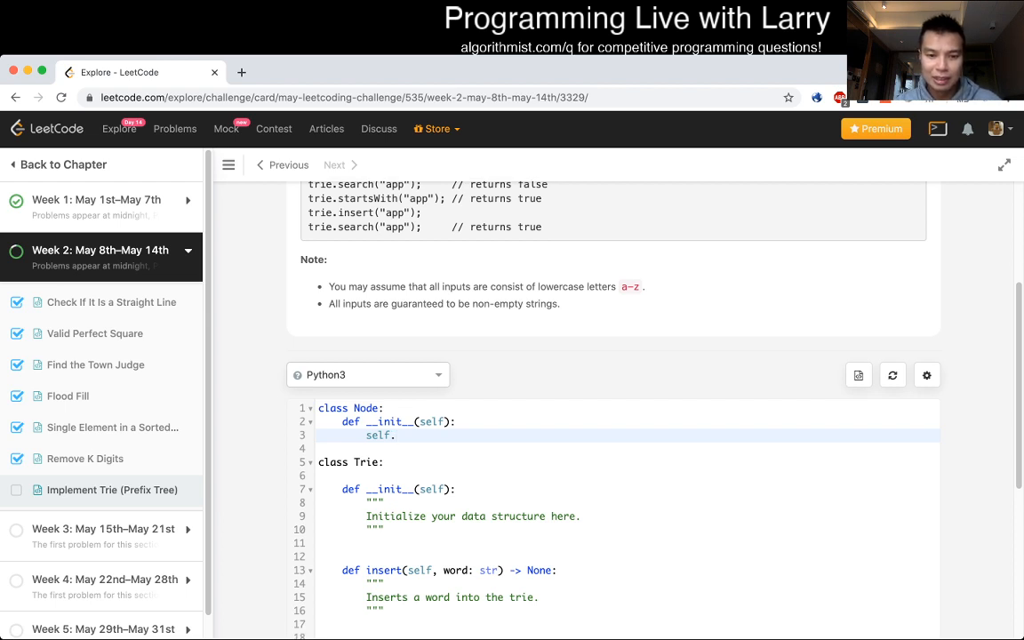
{"action": "type", "text": "edges = colle"}
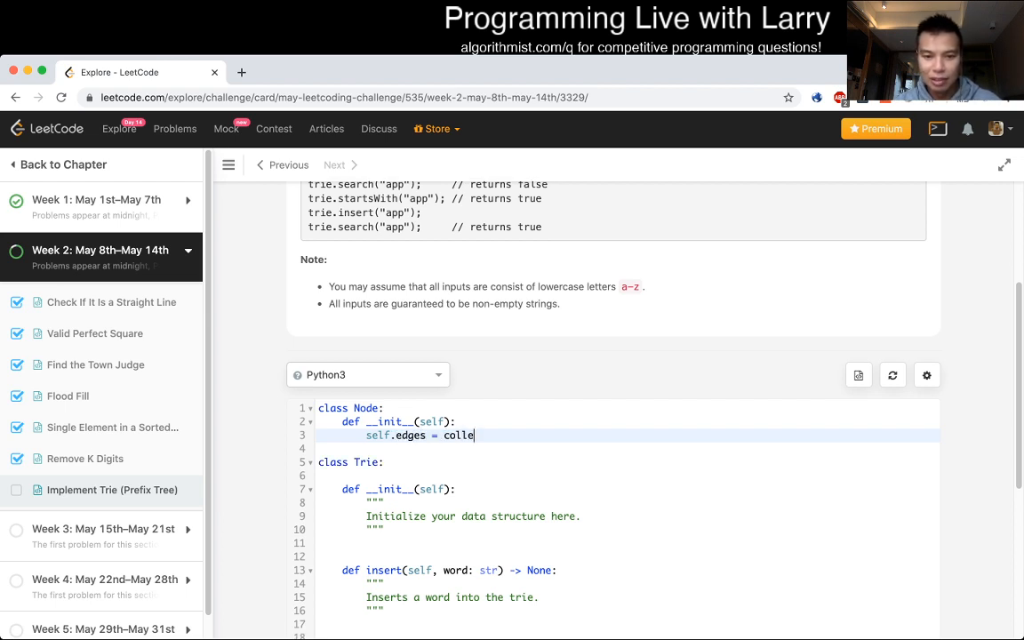
{"action": "type", "text": "ctions.defaultdict"}
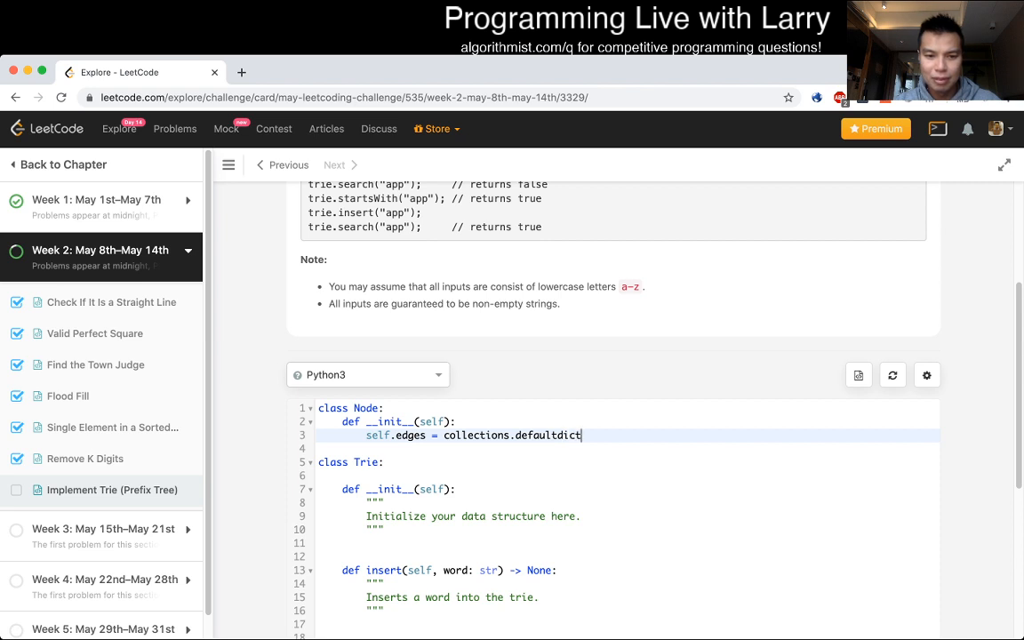
{"action": "type", "text": "(Node)"}
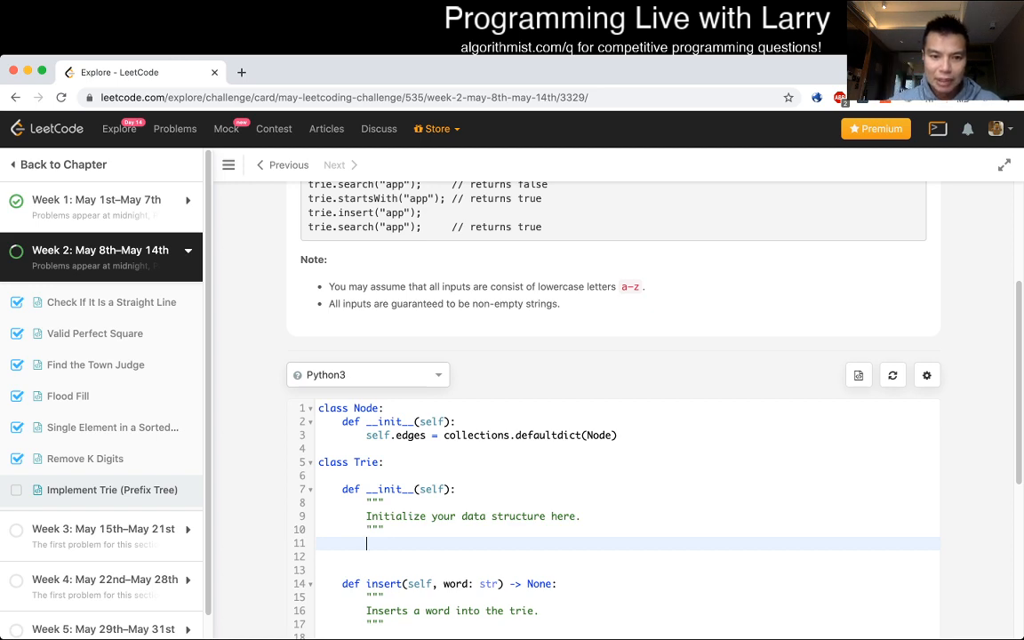
Step: Write self.root = Node() in Trie.__init__ and look over the remaining method stubs
{"action": "scroll", "scroll_direction": "up", "scroll_amount": 3}
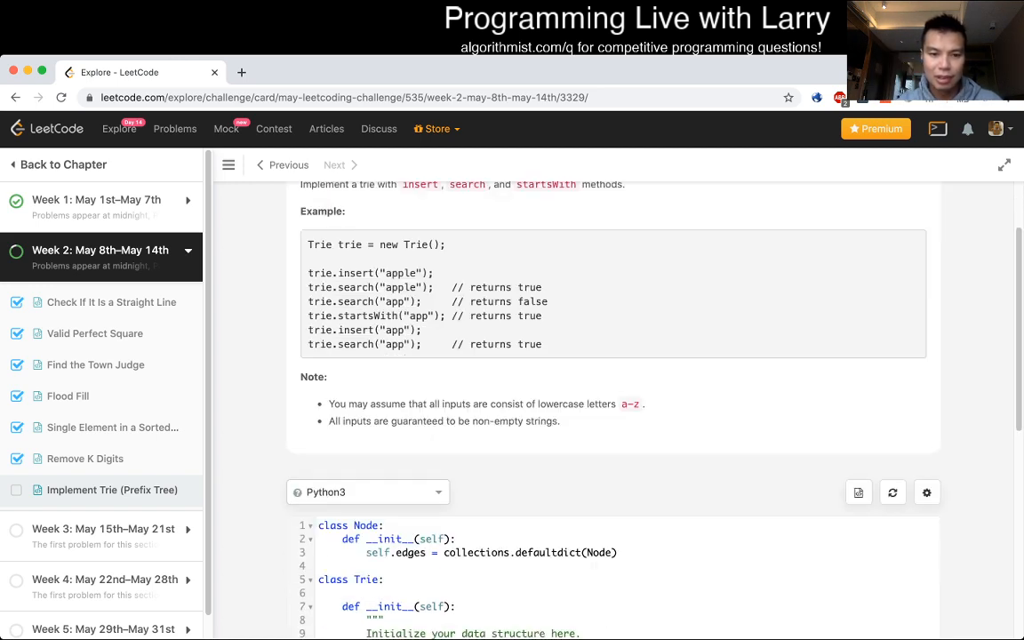
{"action": "scroll", "scroll_direction": "down", "scroll_amount": 3}
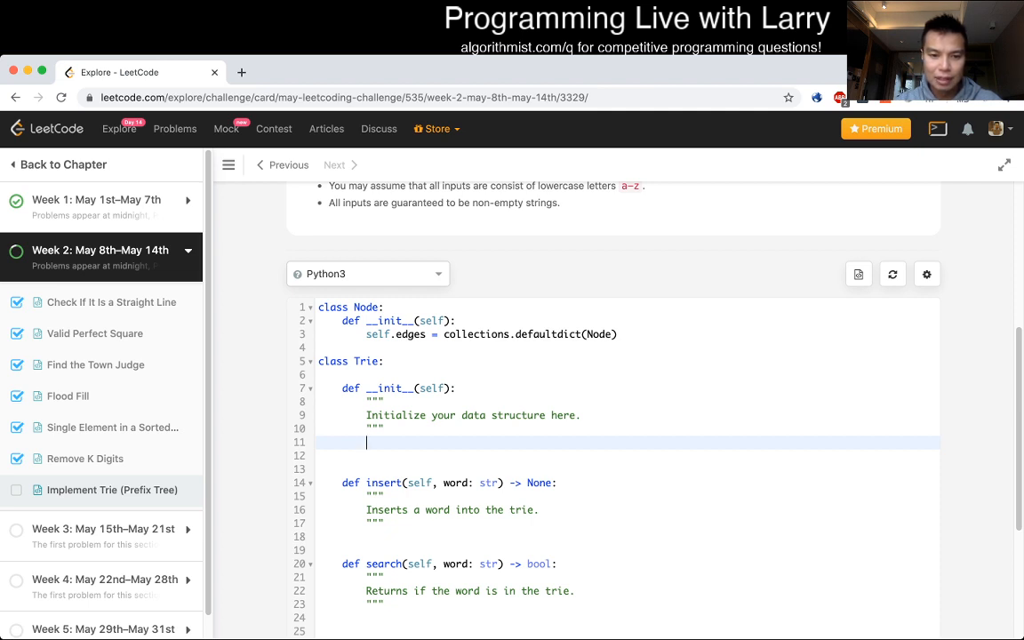
{"action": "type", "text": "self.root"}
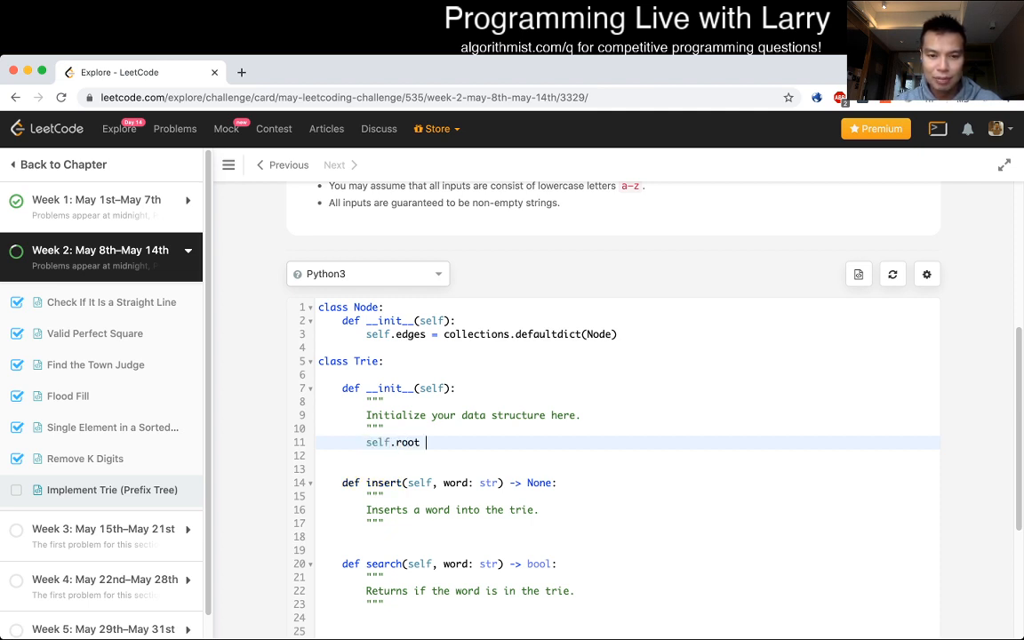
{"action": "type", "text": "= Node()"}
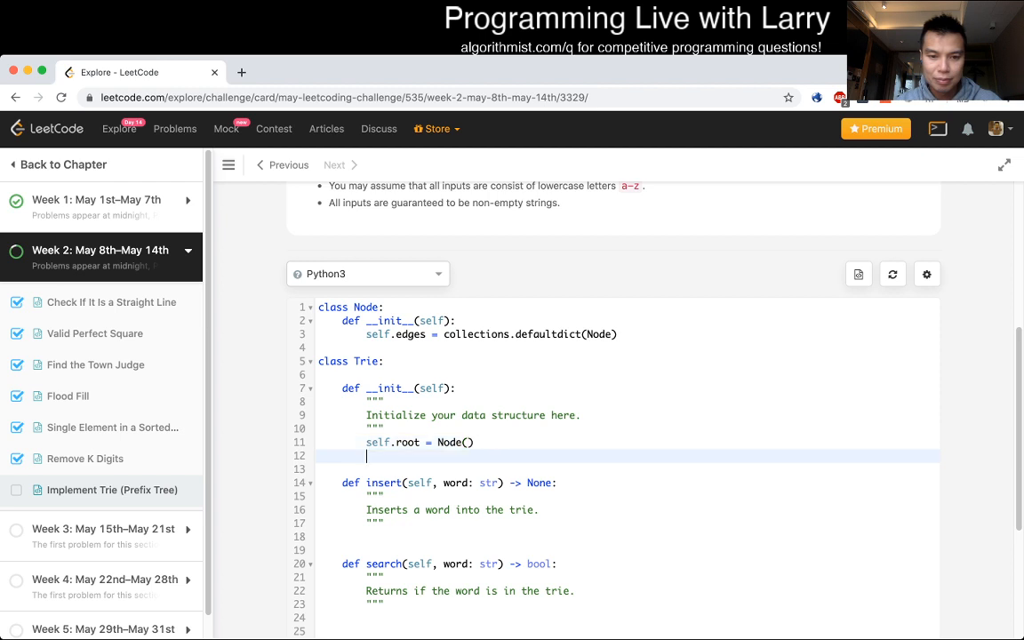
{"action": "scroll", "scroll_direction": "down", "scroll_amount": 3}
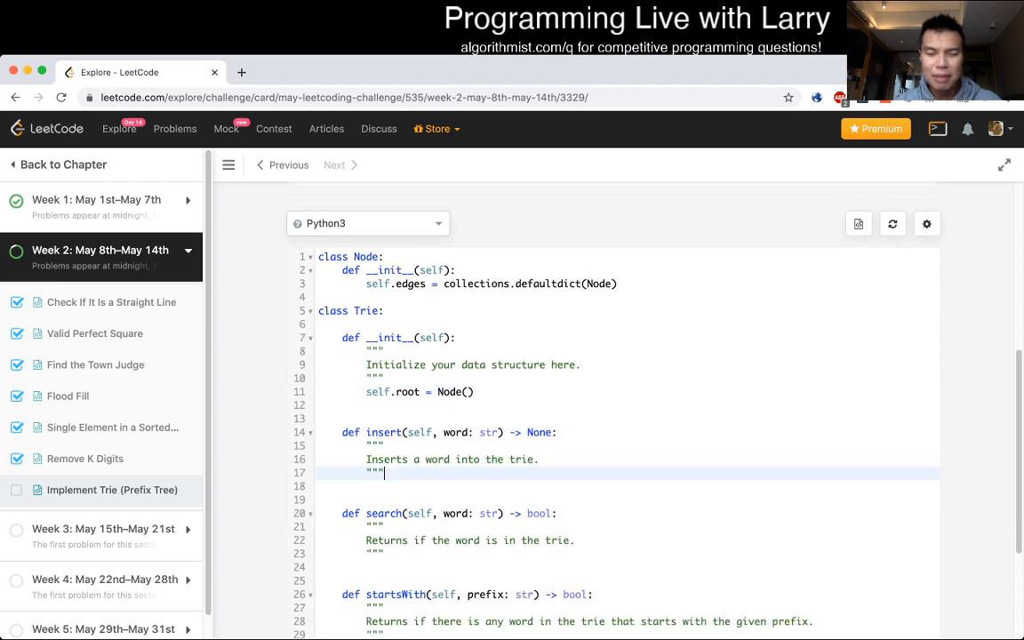
{"action": "scroll", "scroll_direction": "up", "scroll_amount": 3}
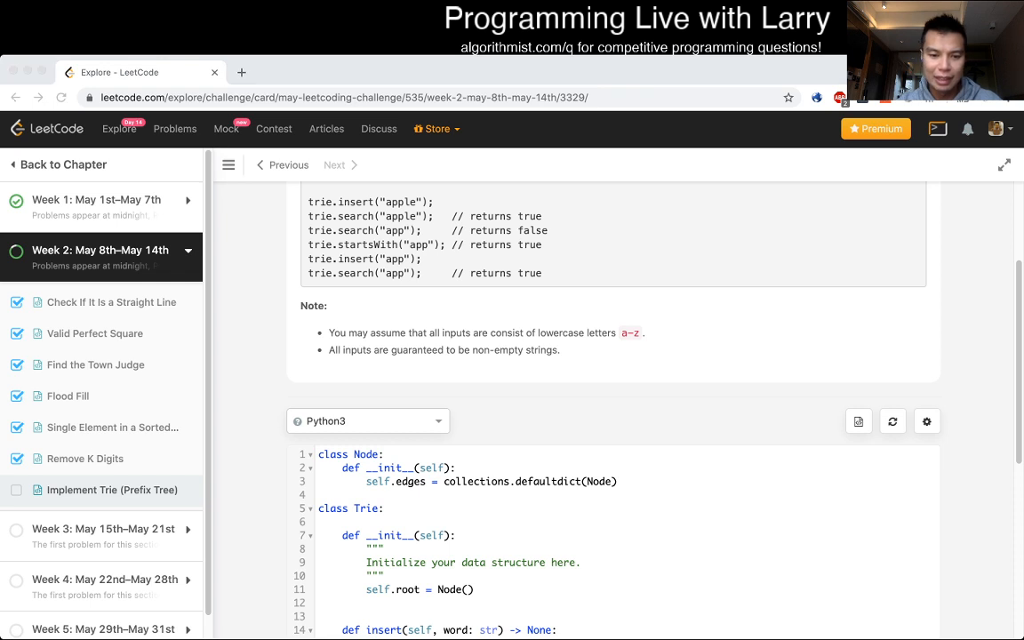
{"action": "scroll", "scroll_direction": "down", "scroll_amount": 3}
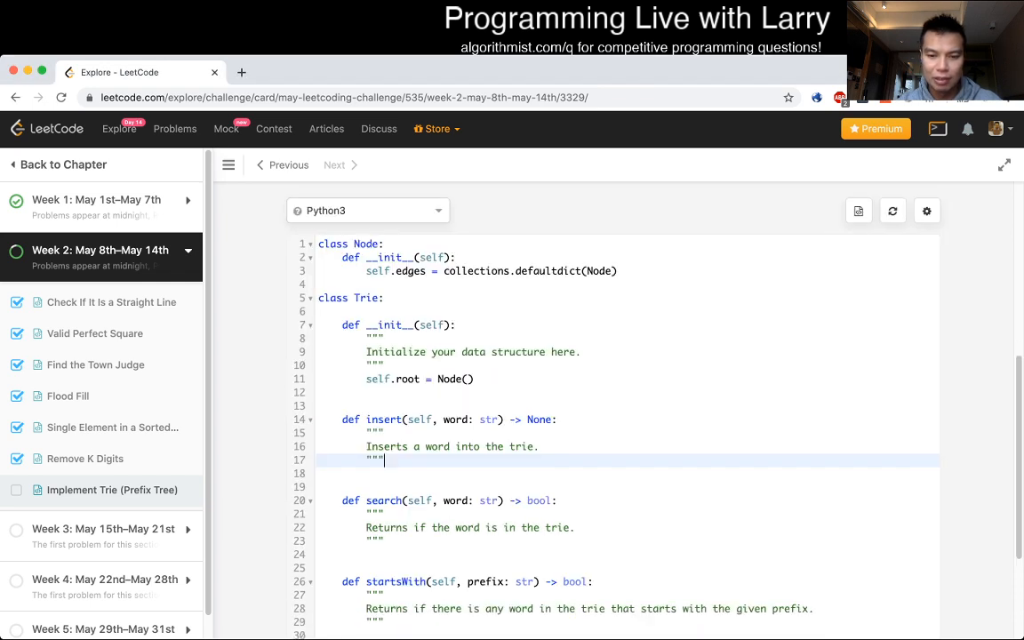
{"action": "scroll", "scroll_direction": "up", "scroll_amount": 3}
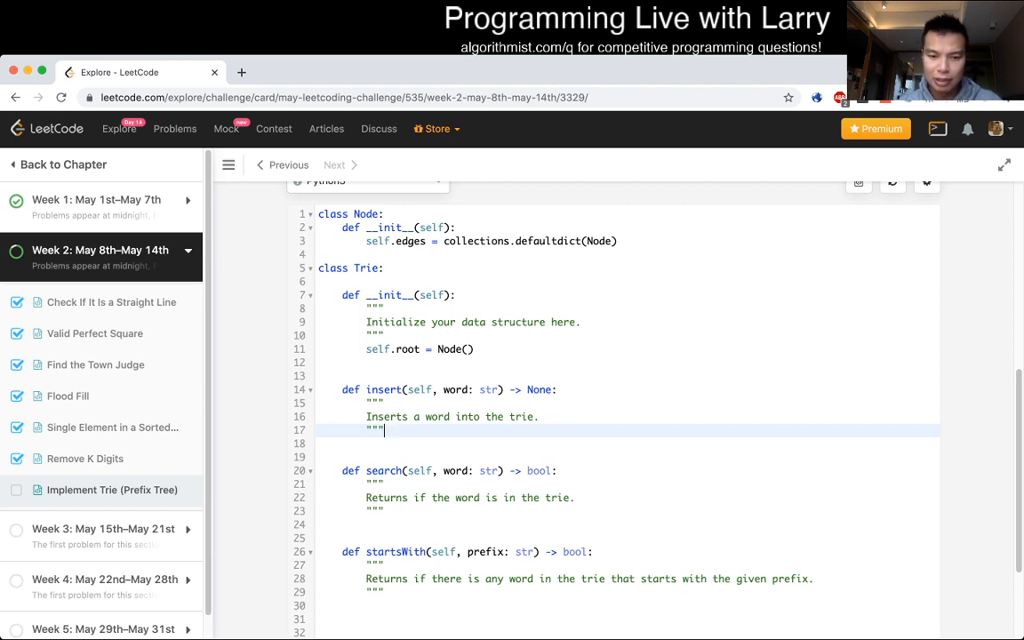
{"action": "scroll", "scroll_direction": "down", "scroll_amount": 3}
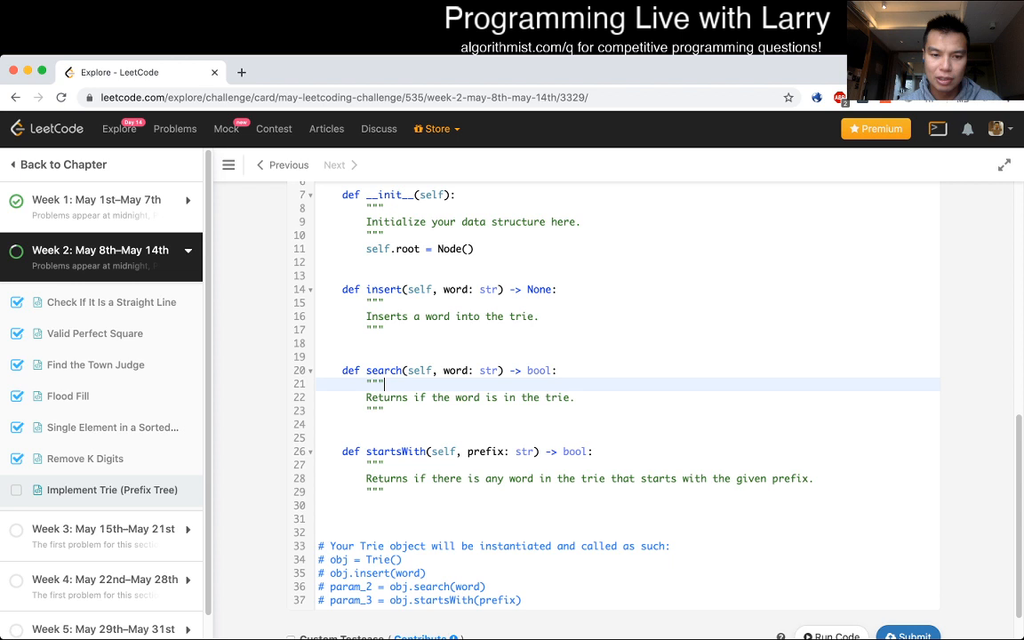
{"action": "scroll", "scroll_direction": "up", "scroll_amount": 3}
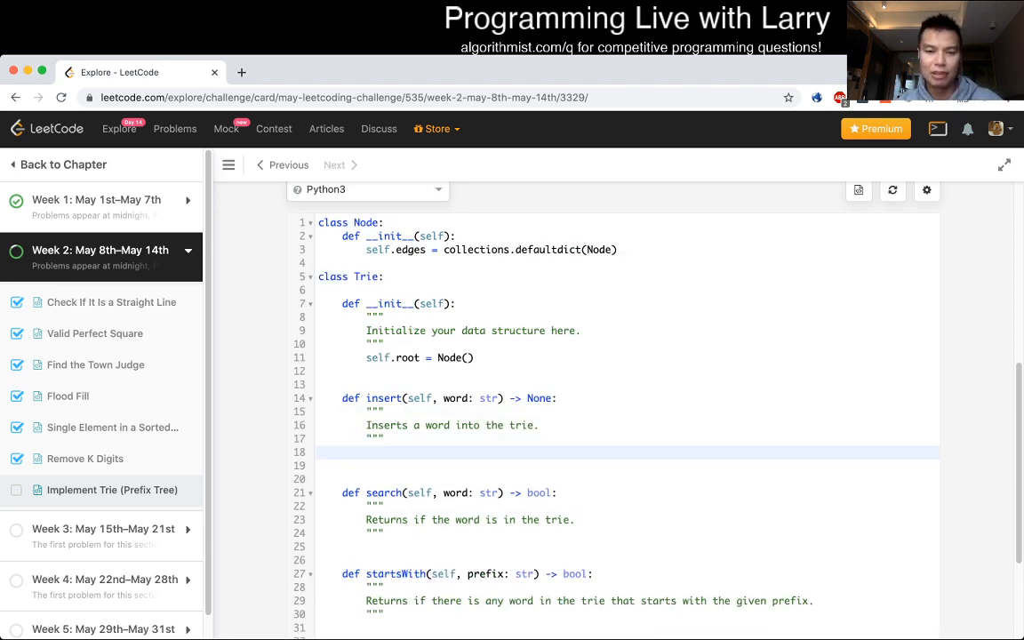
Step: In insert, set node = self.root and loop for char in word doing node = node.edges[char]
{"action": "type", "text": "fo"}
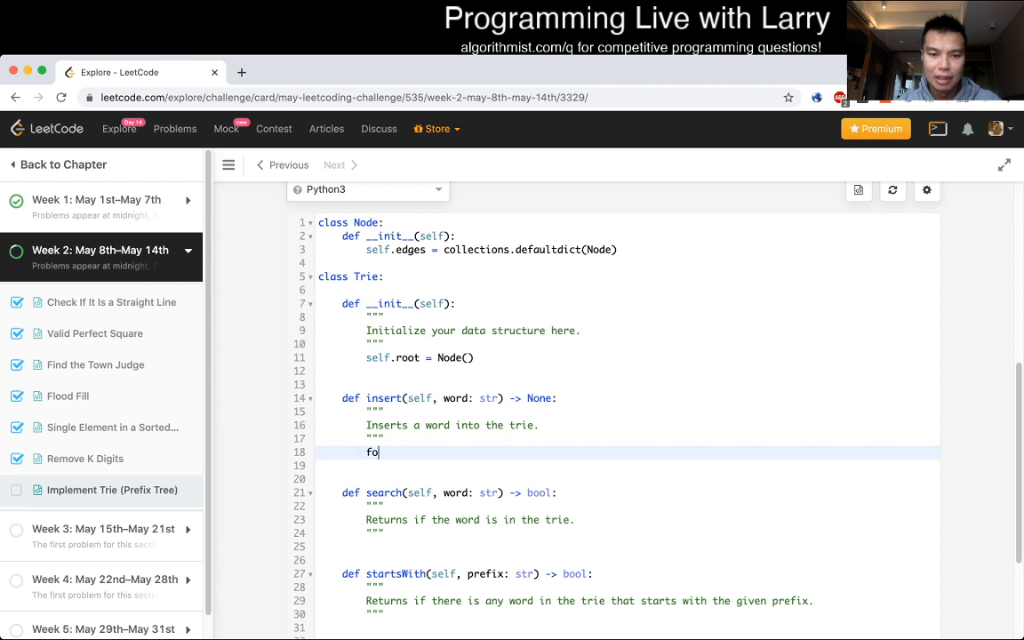
{"action": "type", "text": "r char in word:"}
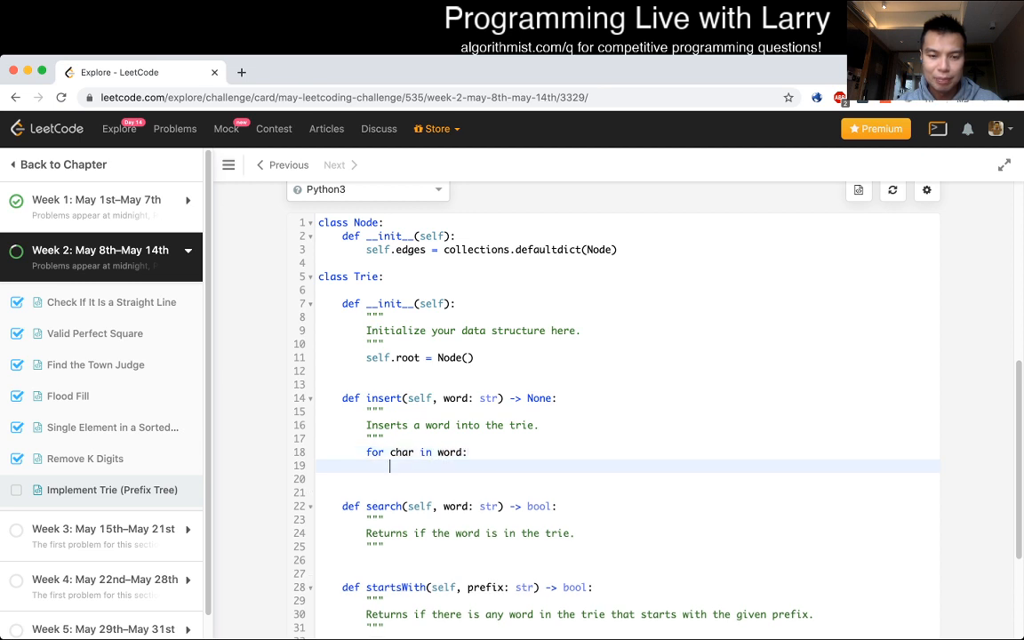
{"action": "key", "text": "Return"}
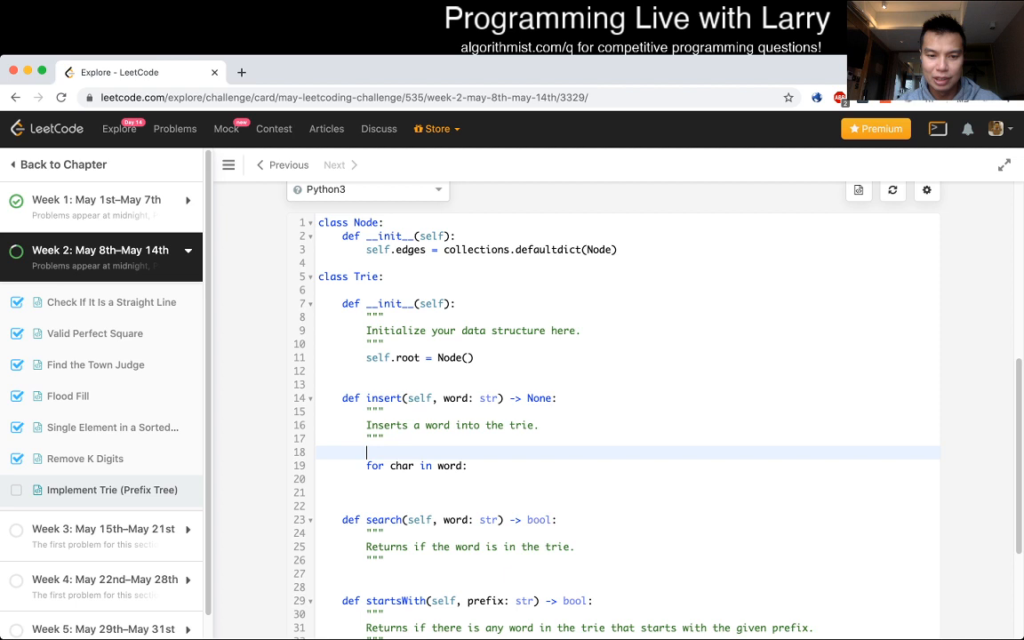
{"action": "type", "text": "node = self.root"}
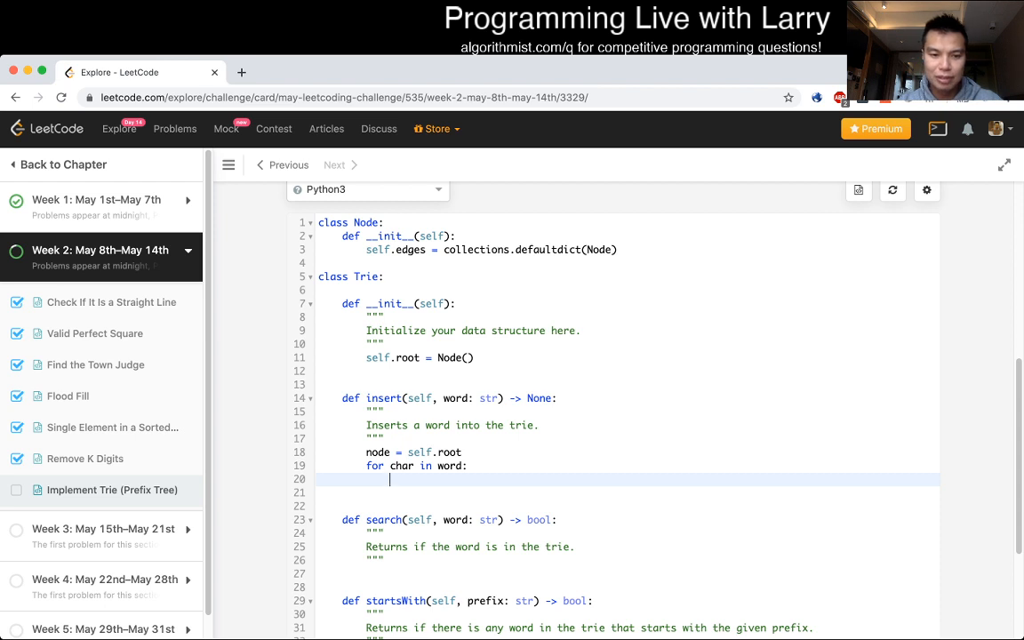
{"action": "type", "text": "node."}
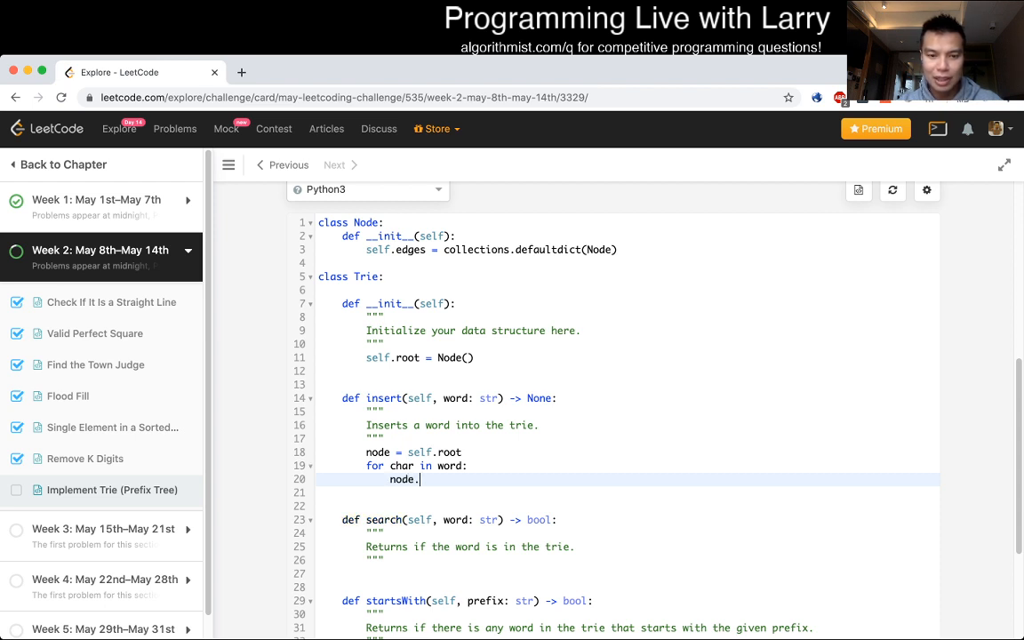
{"action": "type", "text": "edges["}
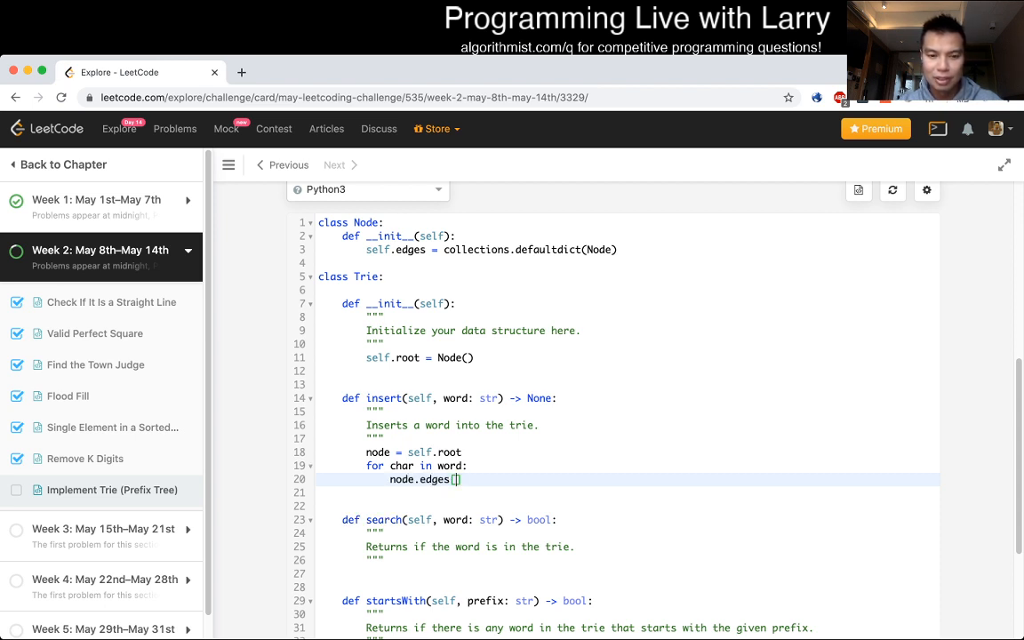
{"action": "type", "text": "char"}
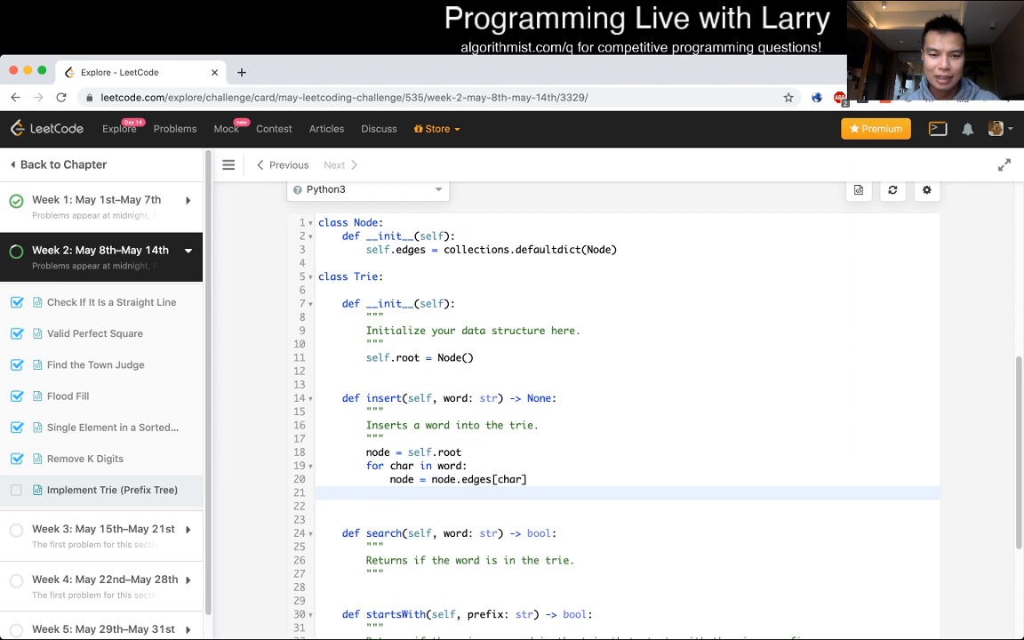
Step: After the loop, move into the end marker with node = node.edges["$"]
{"action": "key", "text": "enter"}
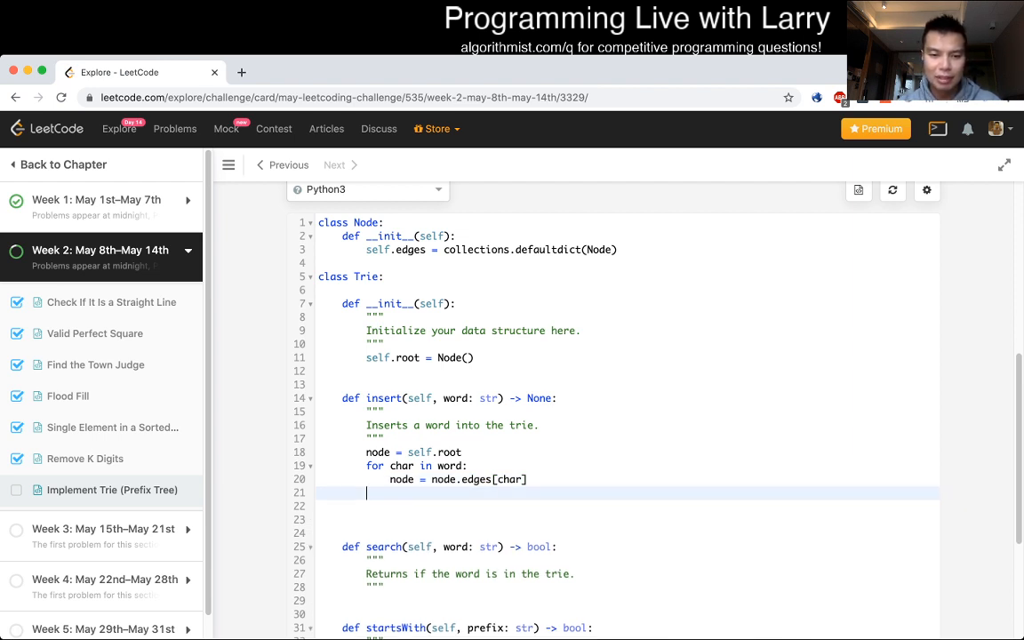
{"action": "type", "text": "node = node.edges[\""}
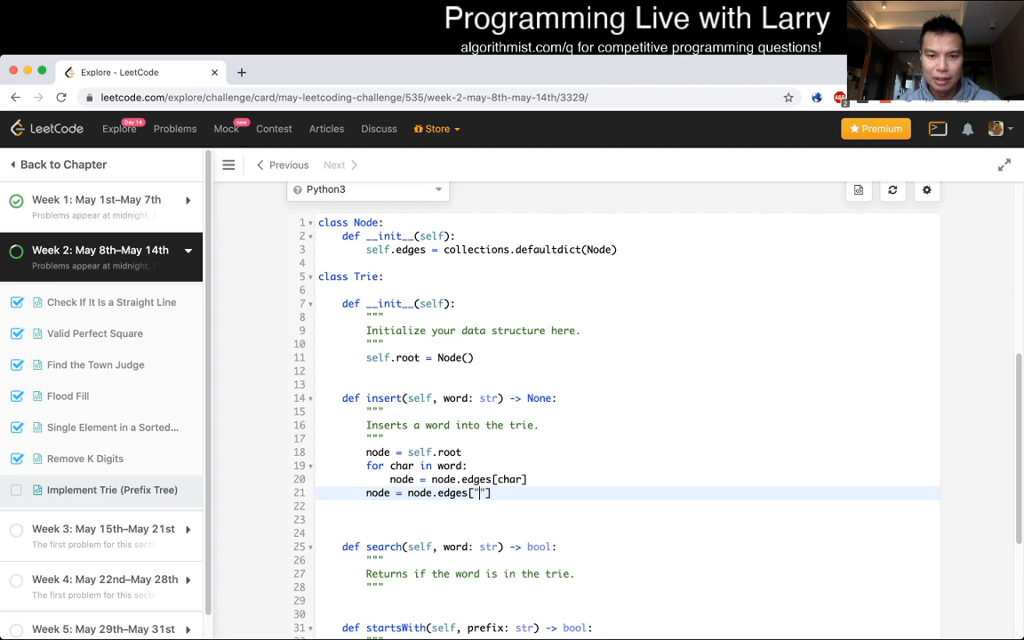
{"action": "type", "text": "$"}
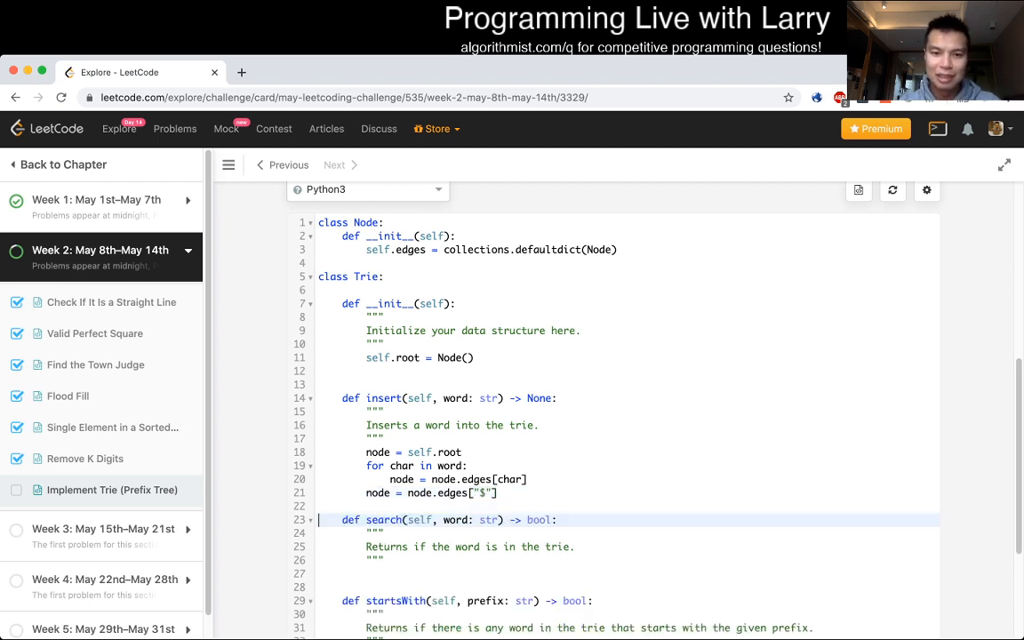
{"action": "scroll", "scroll_direction": "up", "scroll_amount": 3}
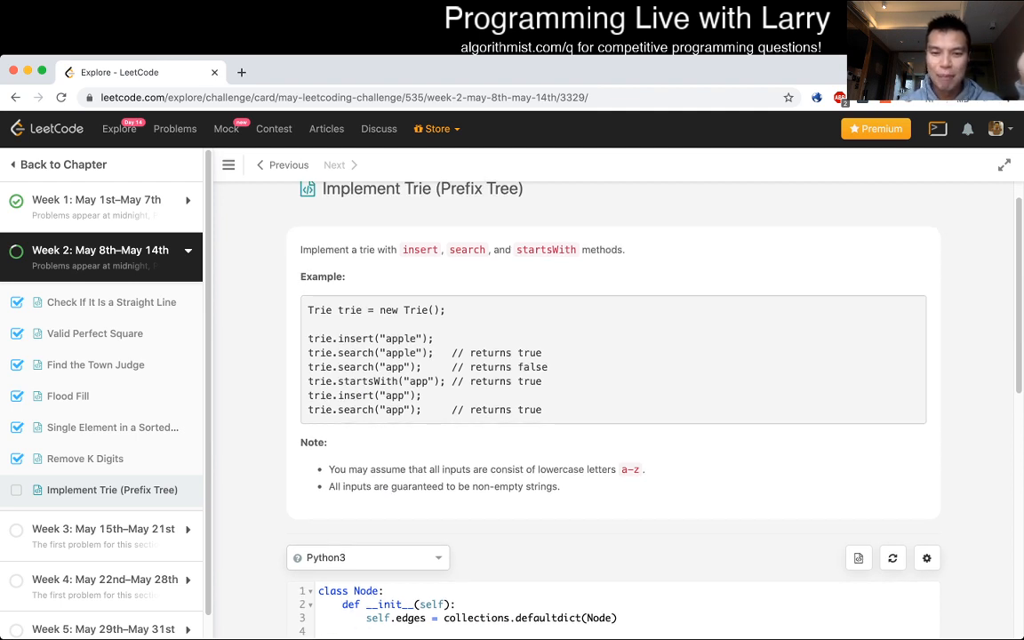
{"action": "scroll", "scroll_direction": "down", "scroll_amount": 3}
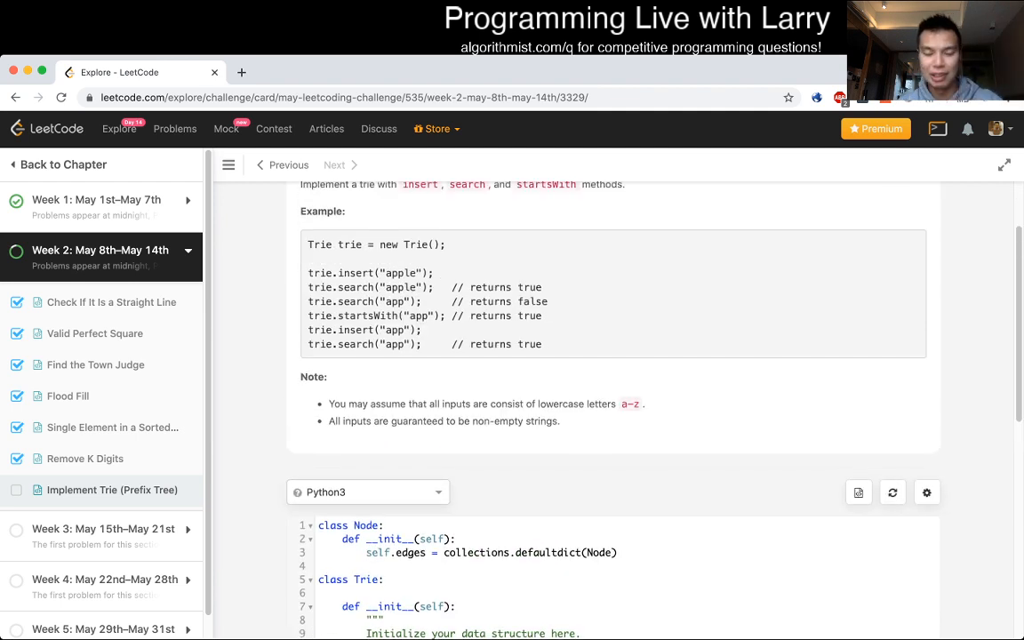
{"action": "scroll", "scroll_direction": "down", "scroll_amount": 3}
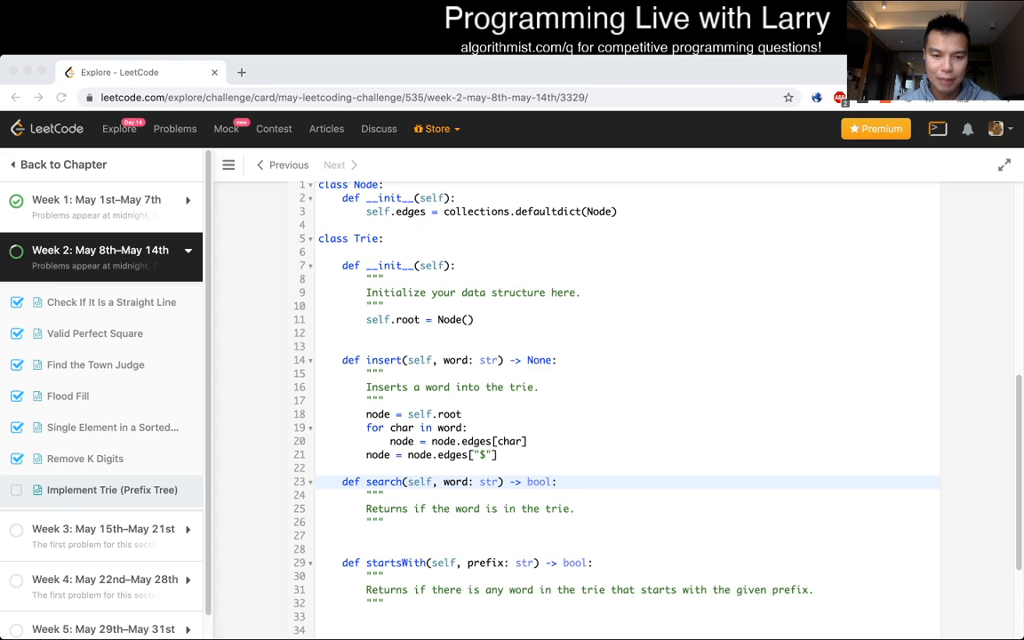
{"action": "left_click", "coordinate": [384, 523]}
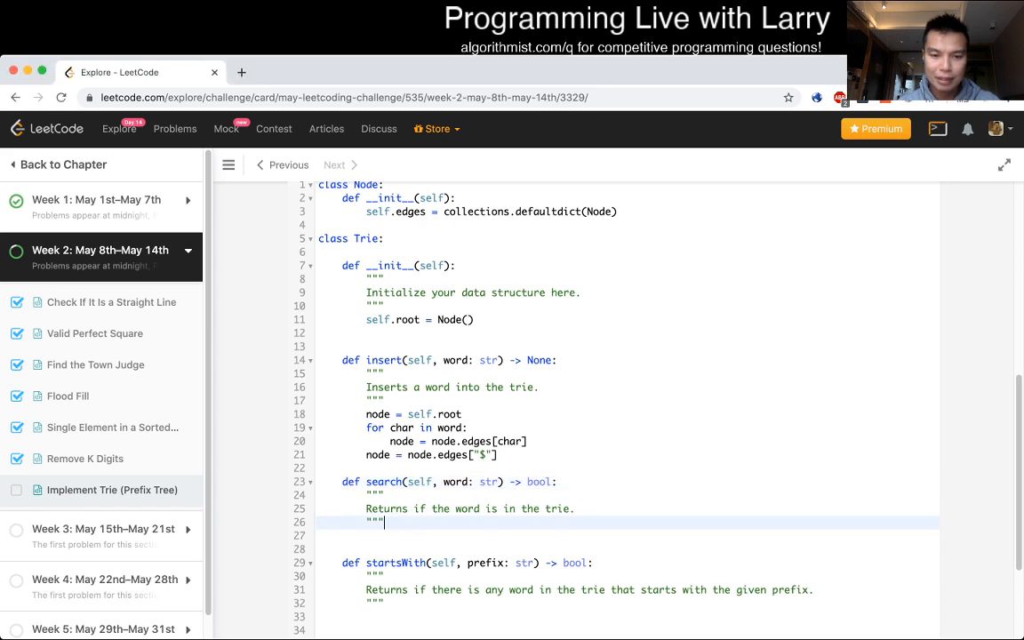
{"action": "scroll", "scroll_direction": "down", "scroll_amount": 3}
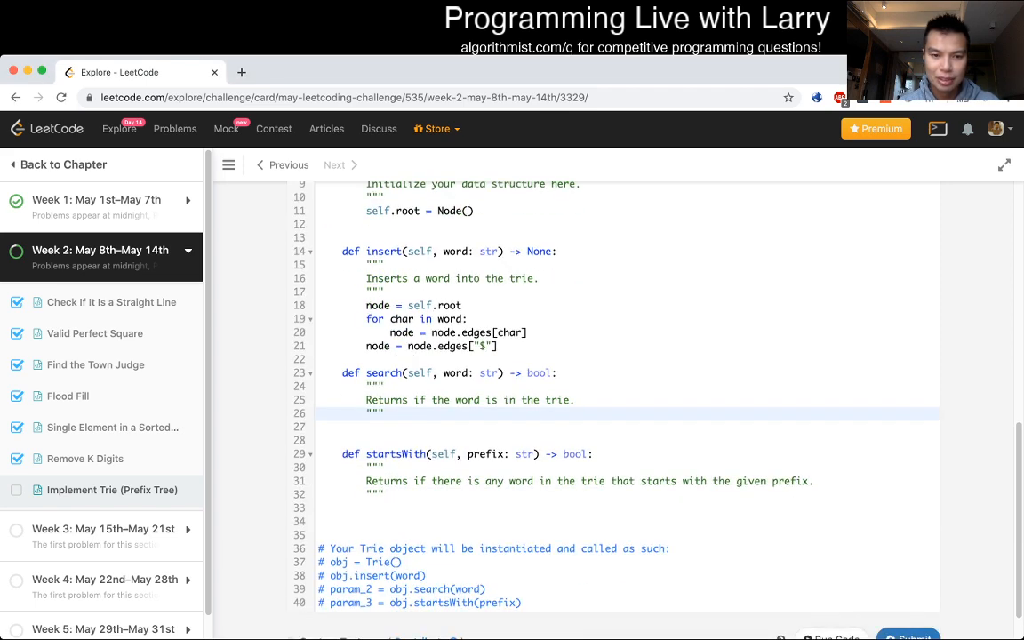
{"action": "scroll", "scroll_direction": "up", "scroll_amount": 3}
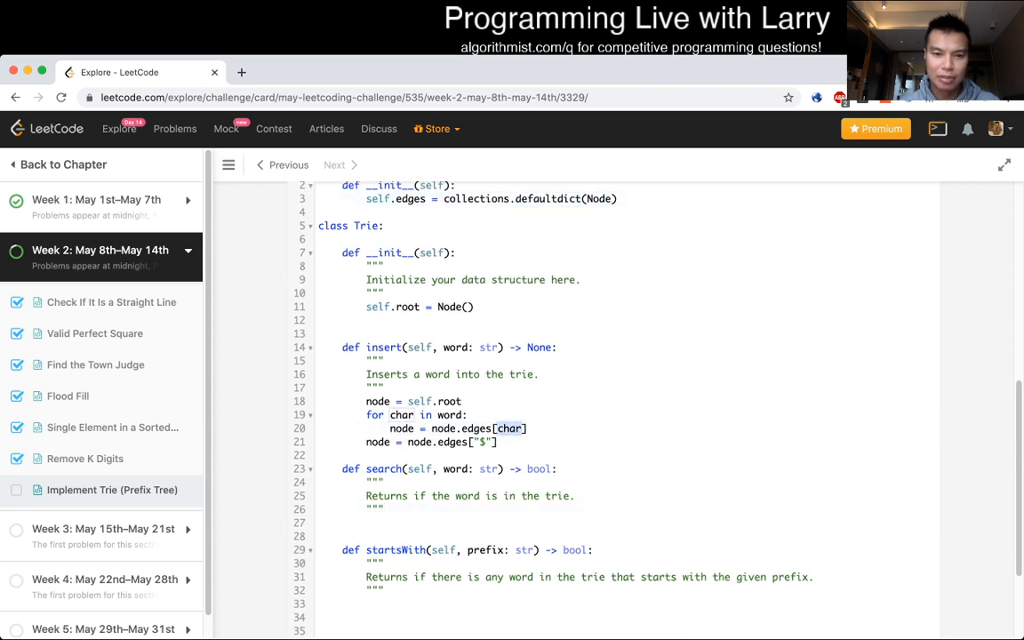
{"action": "scroll", "scroll_direction": "down", "scroll_amount": 3}
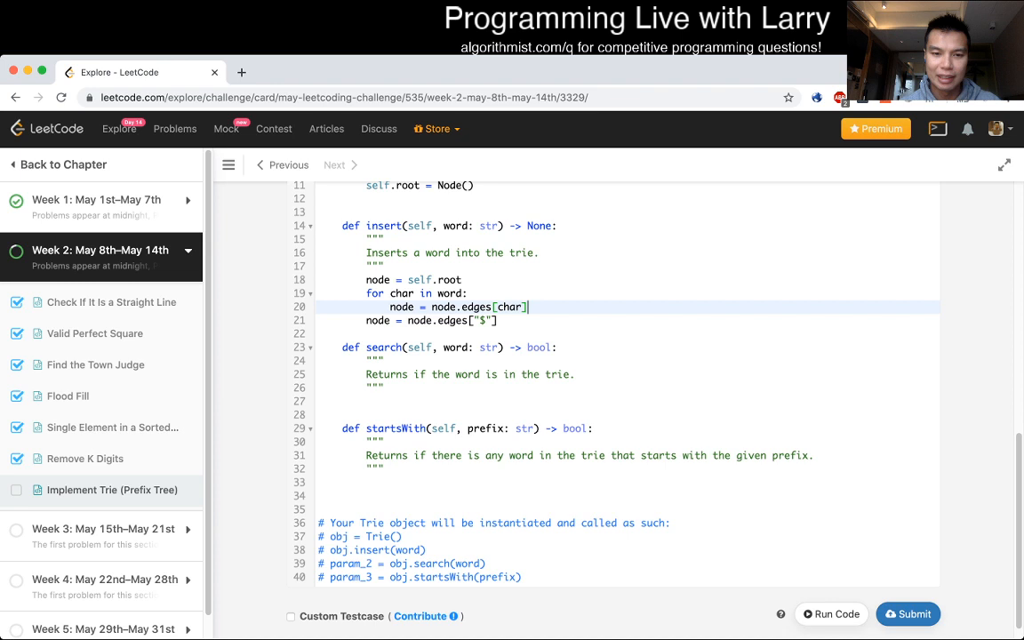
{"action": "left_click", "coordinate": [384, 388]}
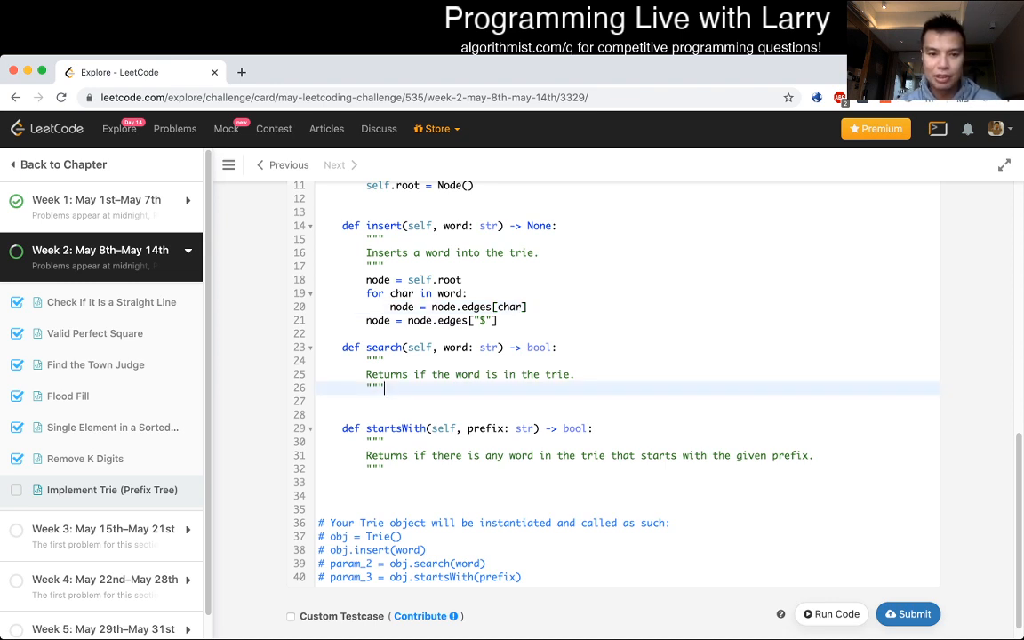
Step: In search, walk from self.root over each char, following node.edges[char] if present else returning False
{"action": "type", "text": "node = self.root"}
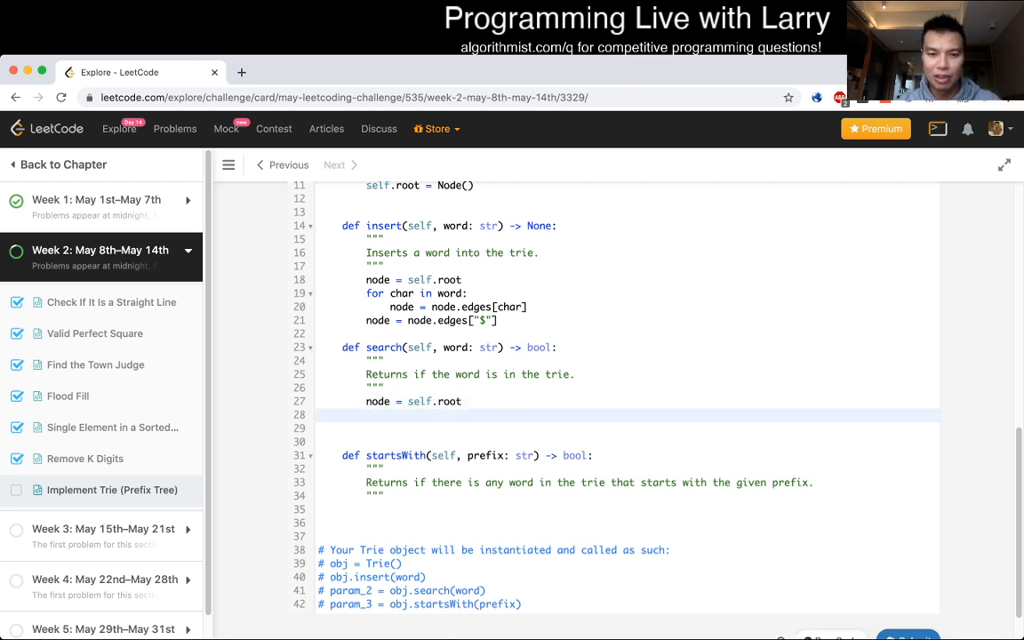
{"action": "type", "text": "for char in word"}
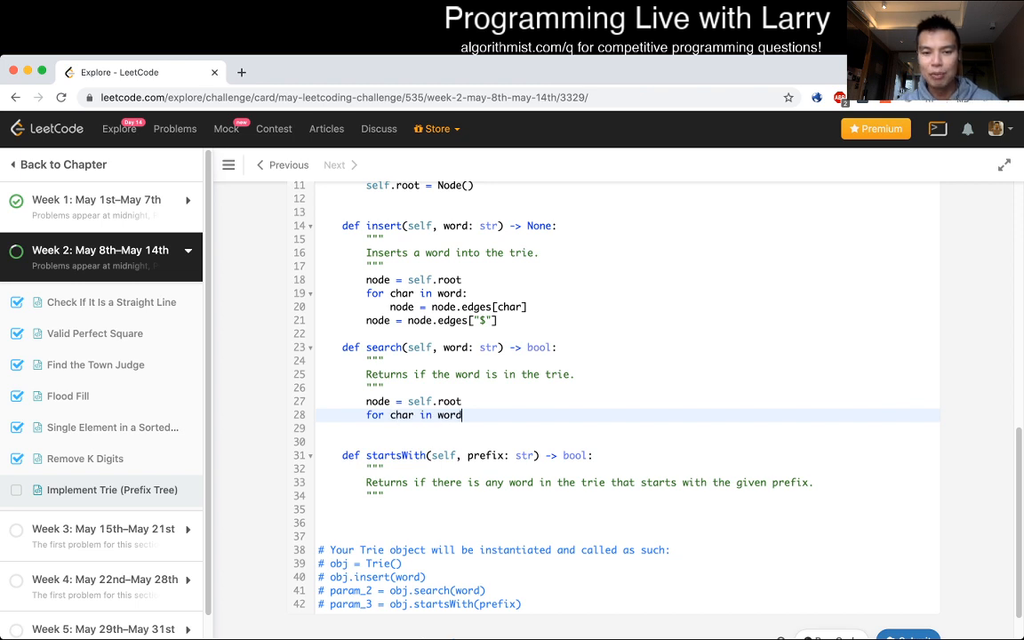
{"action": "key", "text": "enter"}
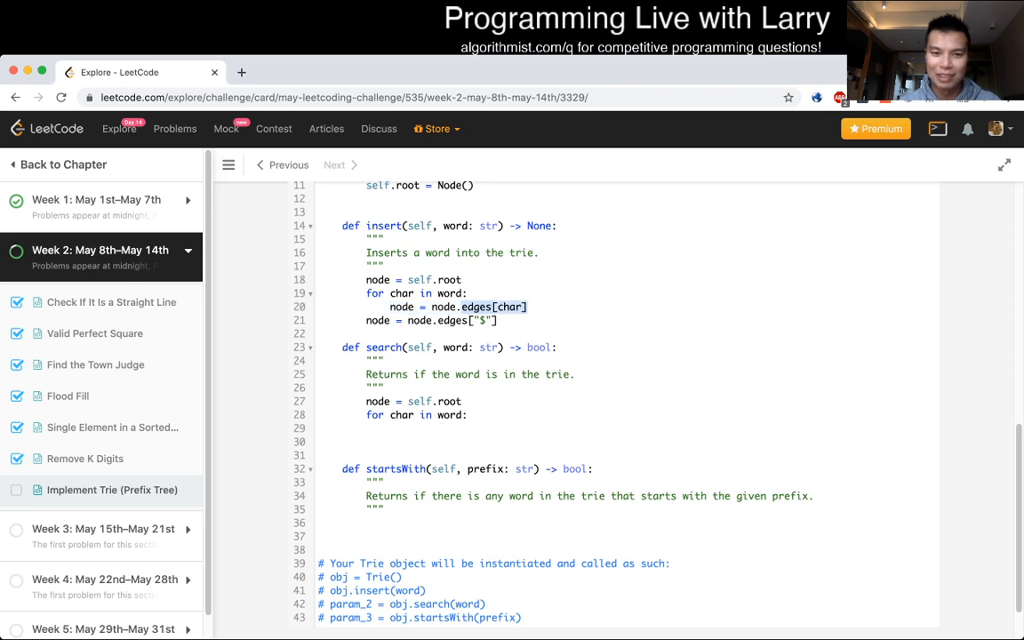
{"action": "scroll", "scroll_direction": "up", "scroll_amount": 3}
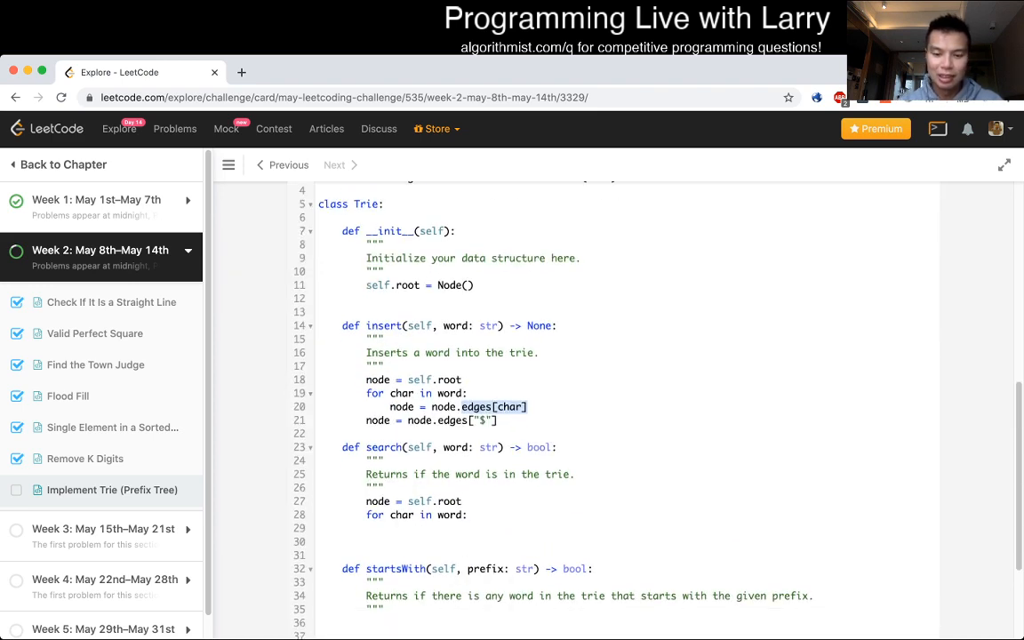
{"action": "type", "text": "if char"}
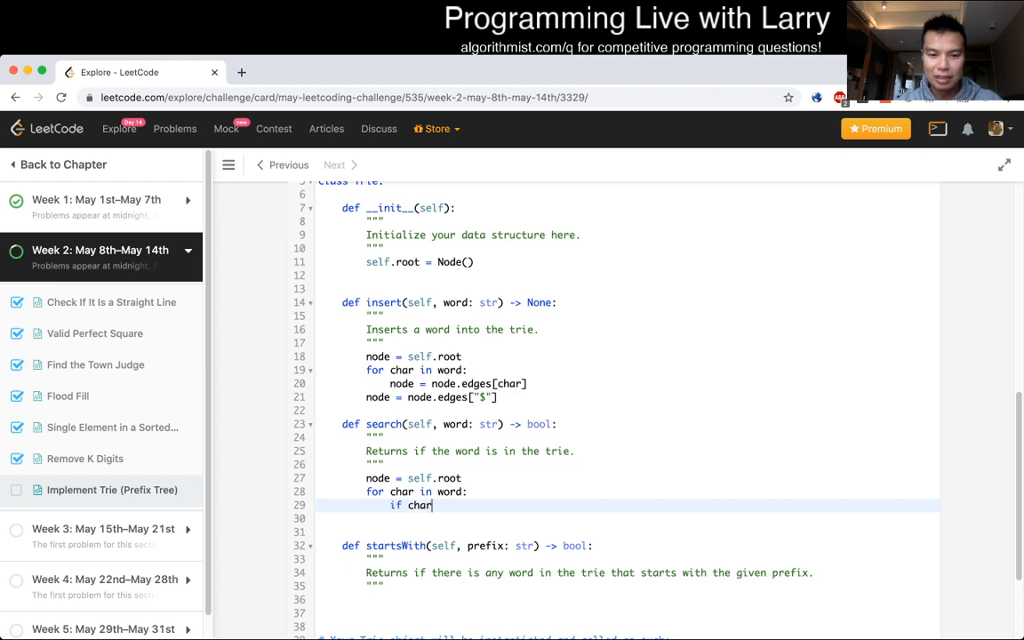
{"action": "type", "text": "in node.e"}
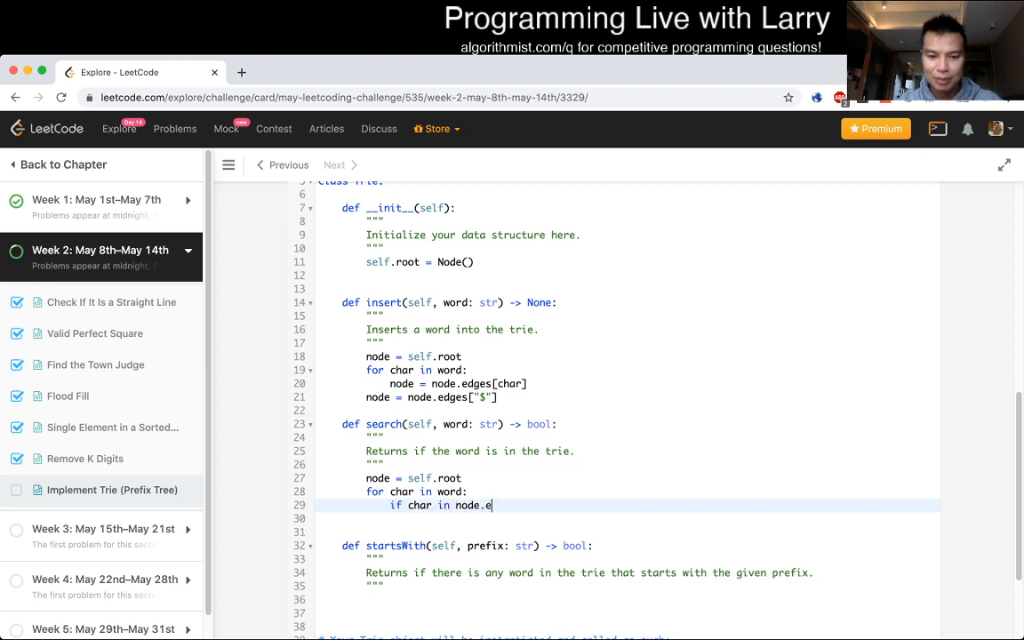
{"action": "type", "text": "dges:"}
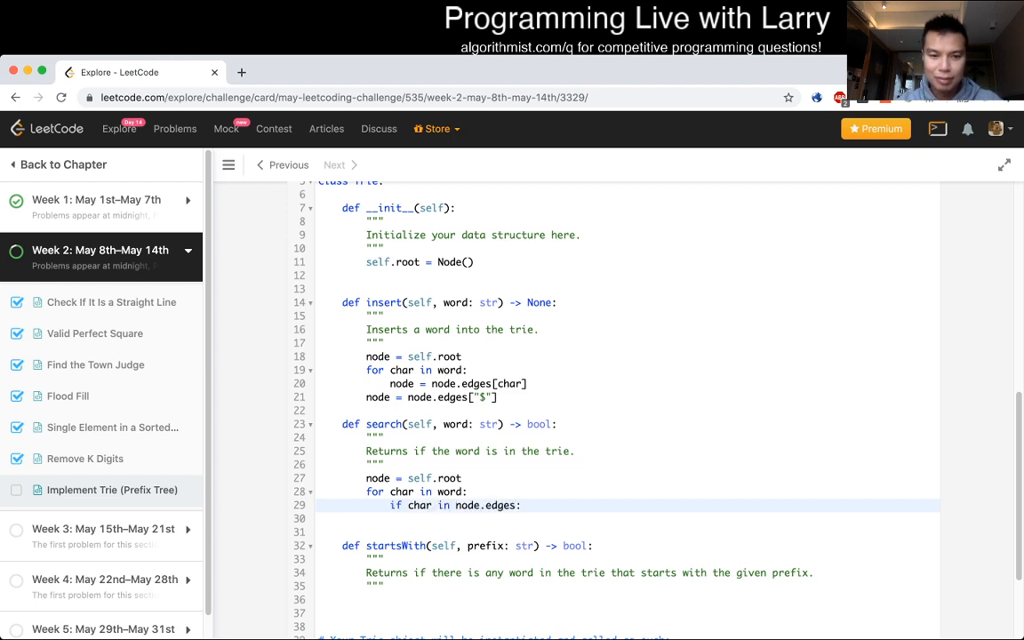
{"action": "type", "text": "node"}
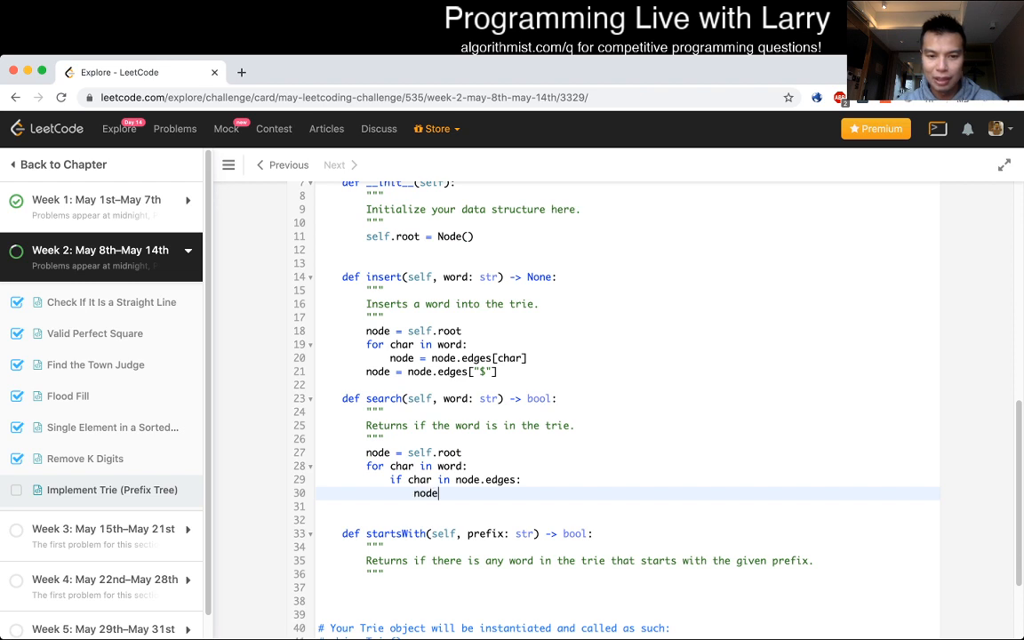
{"action": "type", "text": "= node.edges[char"}
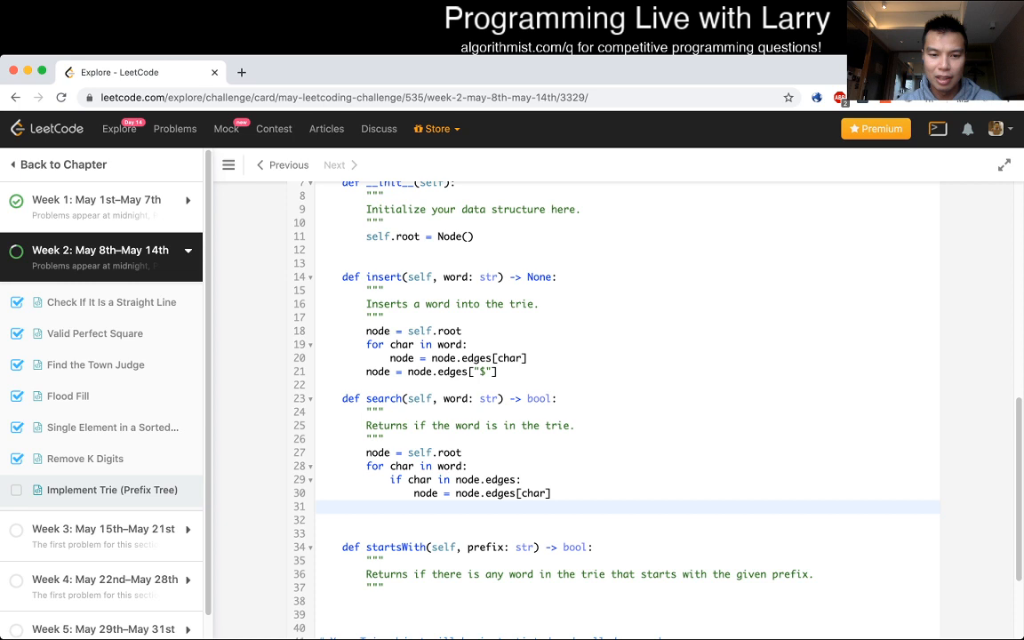
{"action": "type", "text": "else:"}
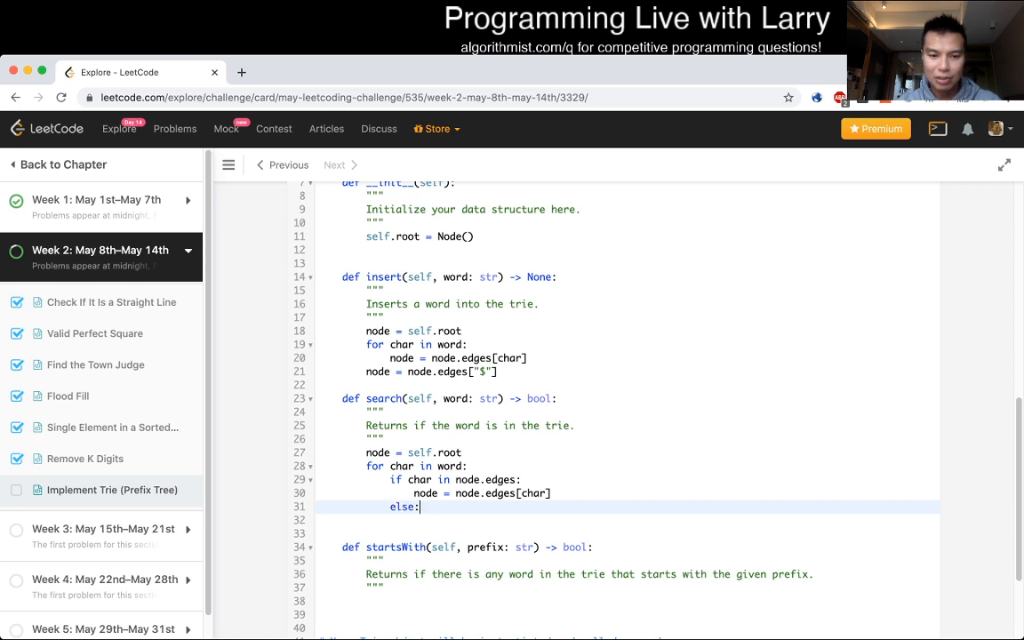
{"action": "type", "text": "return False"}
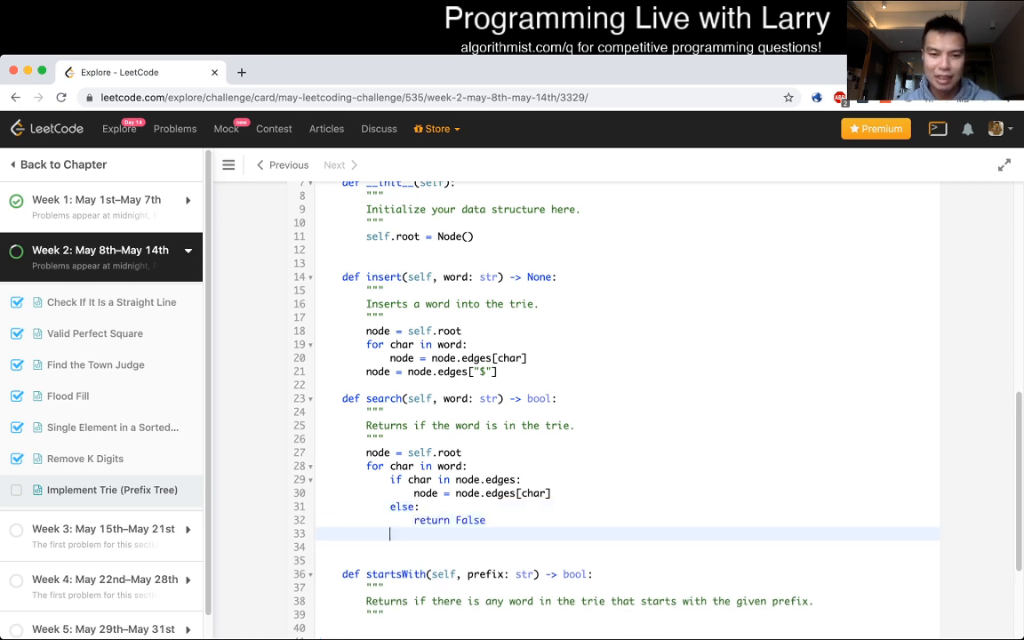
Step: End search with return "$" in node.edges
{"action": "scroll", "scroll_direction": "down", "scroll_amount": 3}
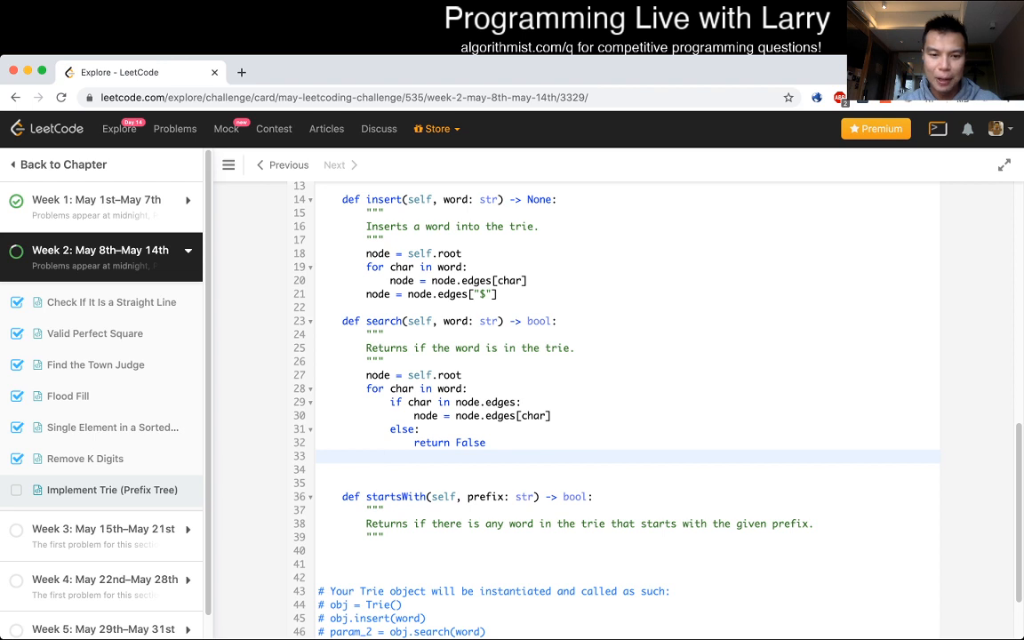
{"action": "scroll", "scroll_direction": "up", "scroll_amount": 3}
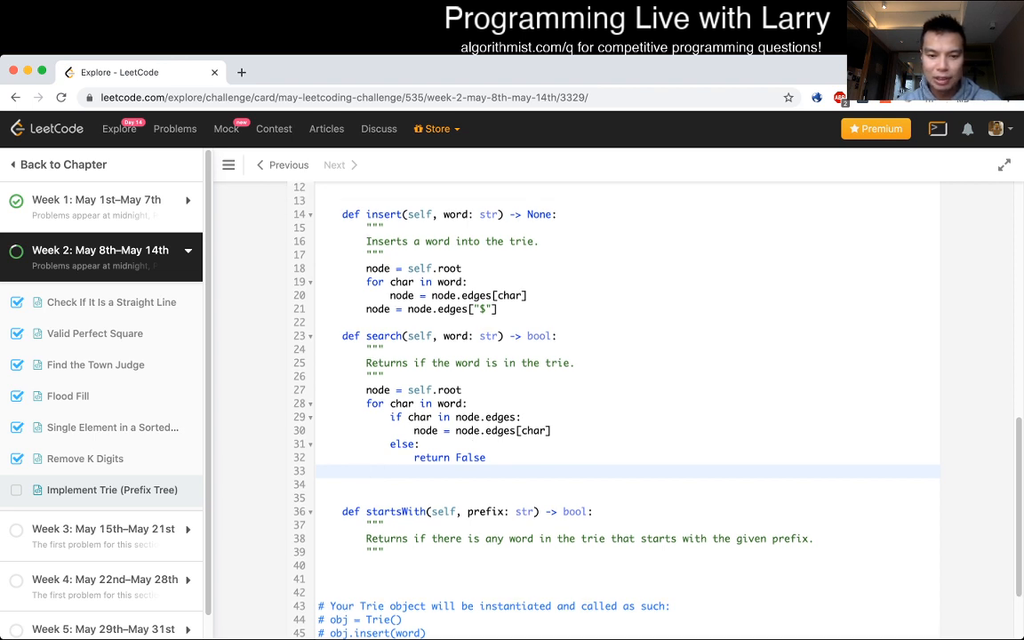
{"action": "type", "text": "retur \"\""}
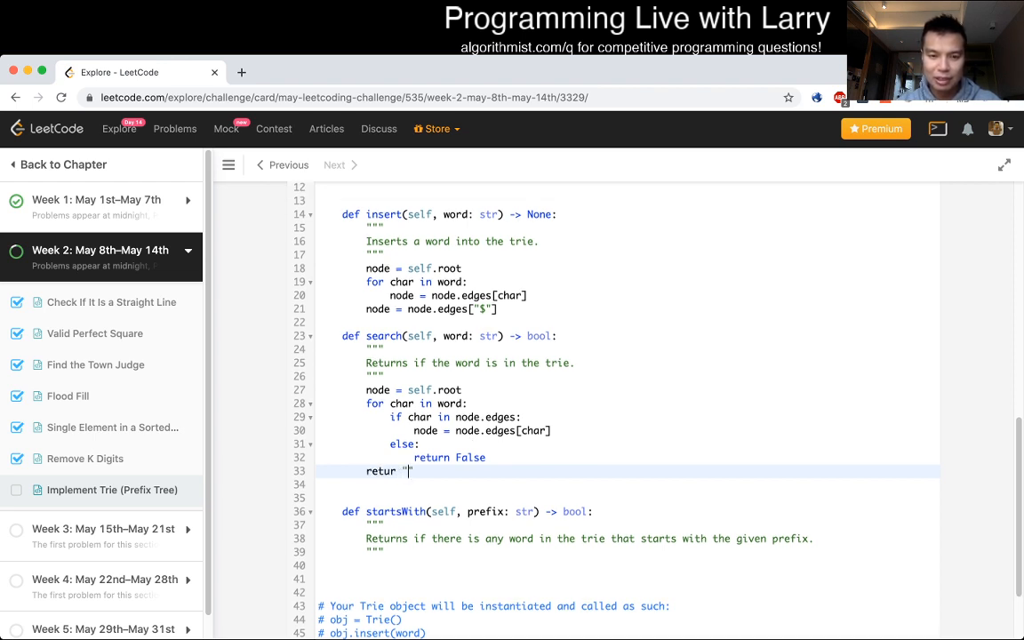
{"action": "type", "text": "$"}
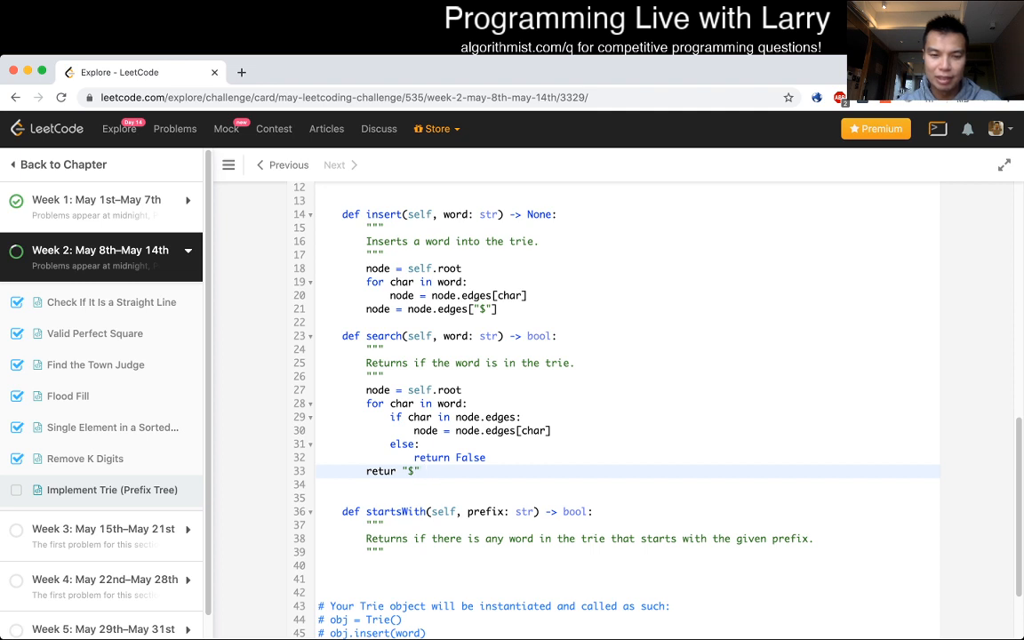
{"action": "left_click", "coordinate": [425, 471]}
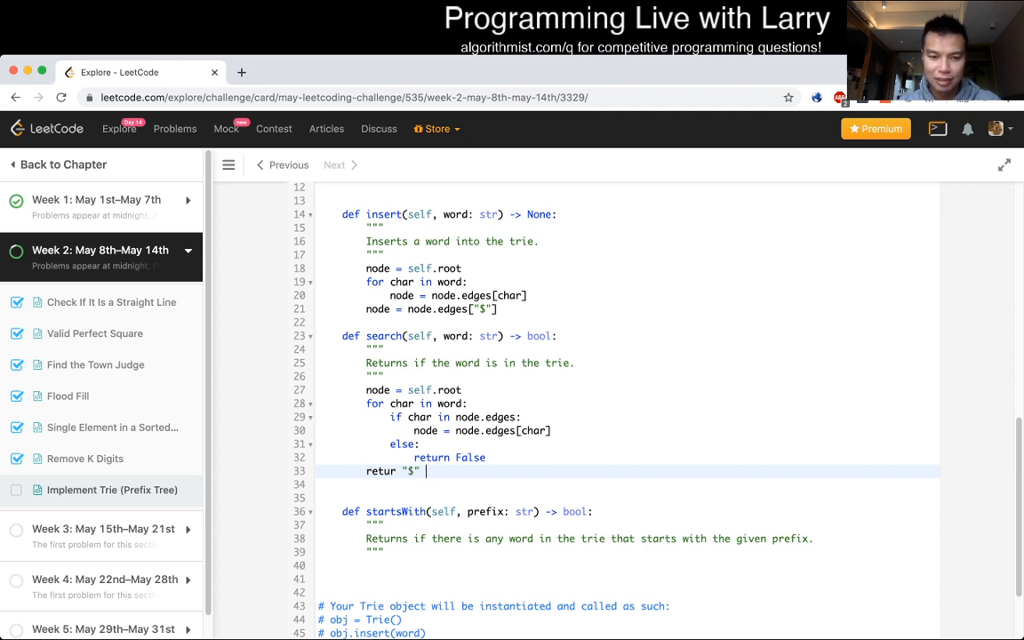
{"action": "type", "text": "in"}
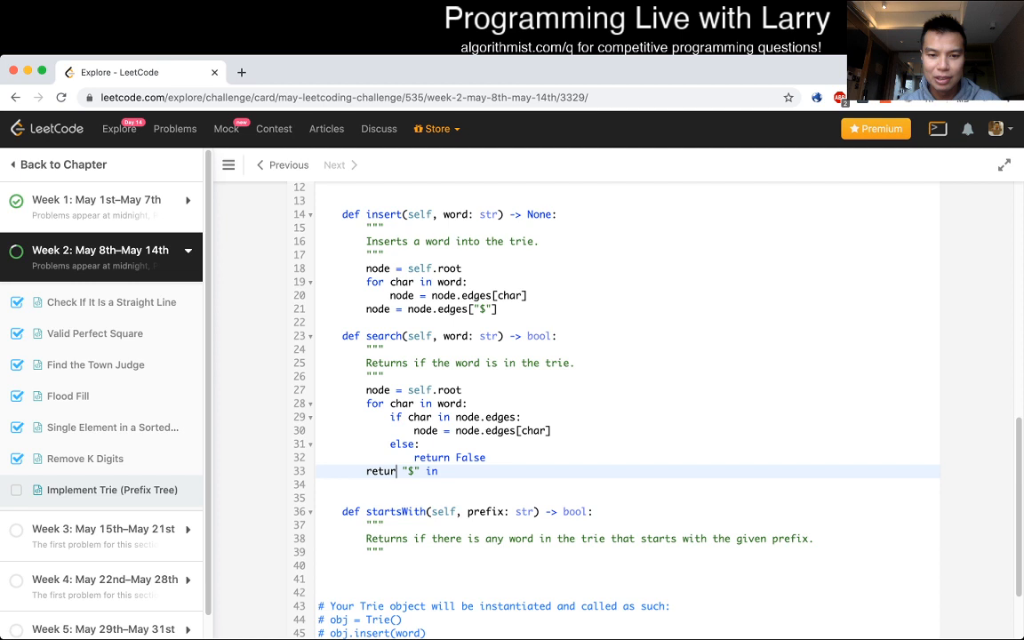
{"action": "type", "text": "node.edges"}
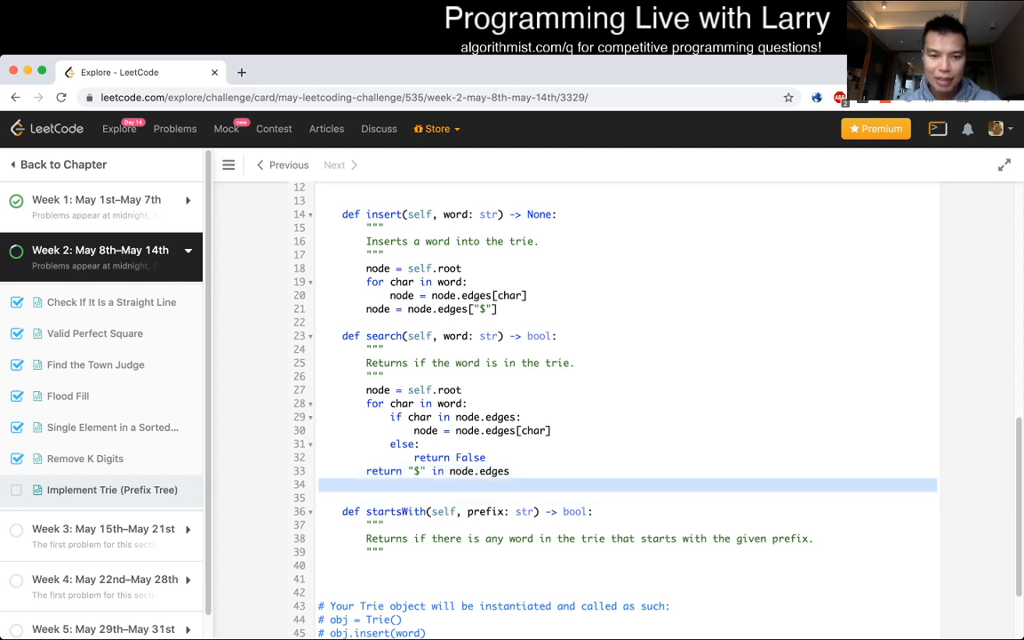
Step: Write startsWith with the same edge-walking loop, ending in return True
{"action": "scroll", "scroll_direction": "down", "scroll_amount": 3}
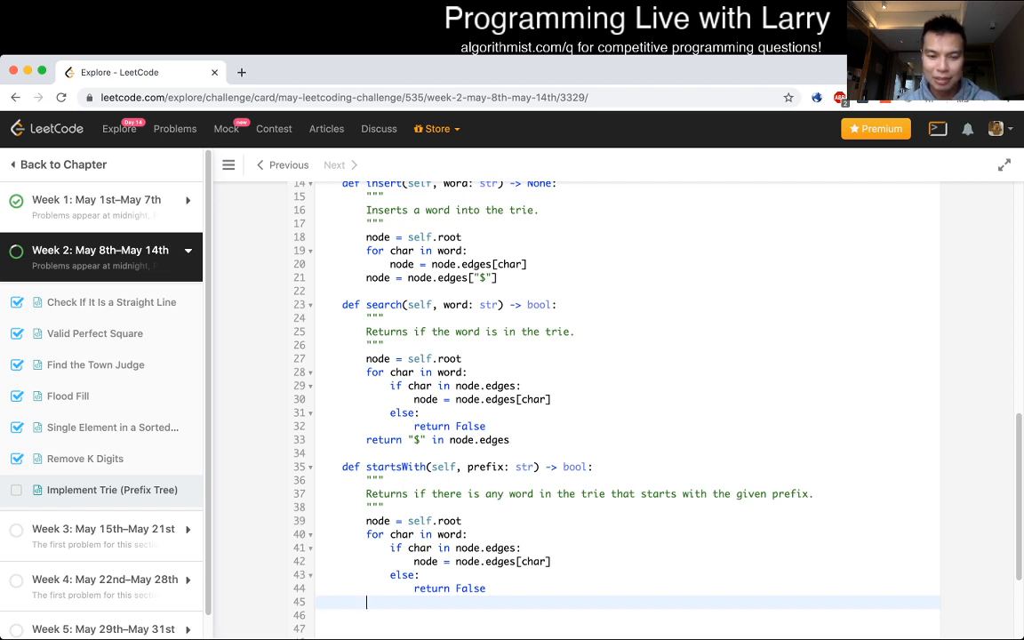
{"action": "type", "text": "return True"}
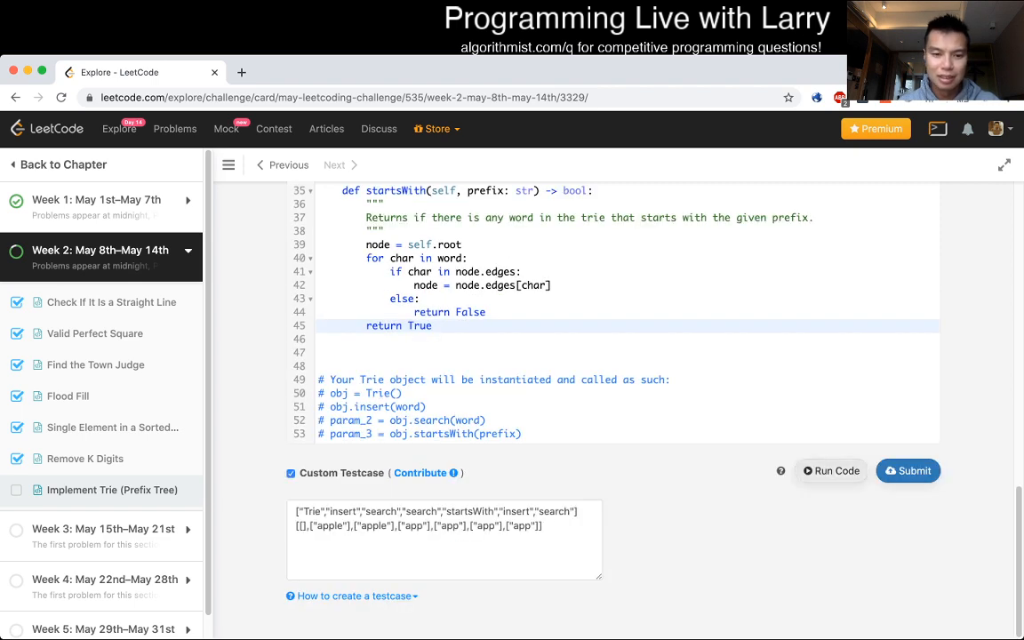
Step: Run the custom testcase, hit a NameError, and change startsWith to loop over prefix
{"action": "left_click", "coordinate": [830, 469]}
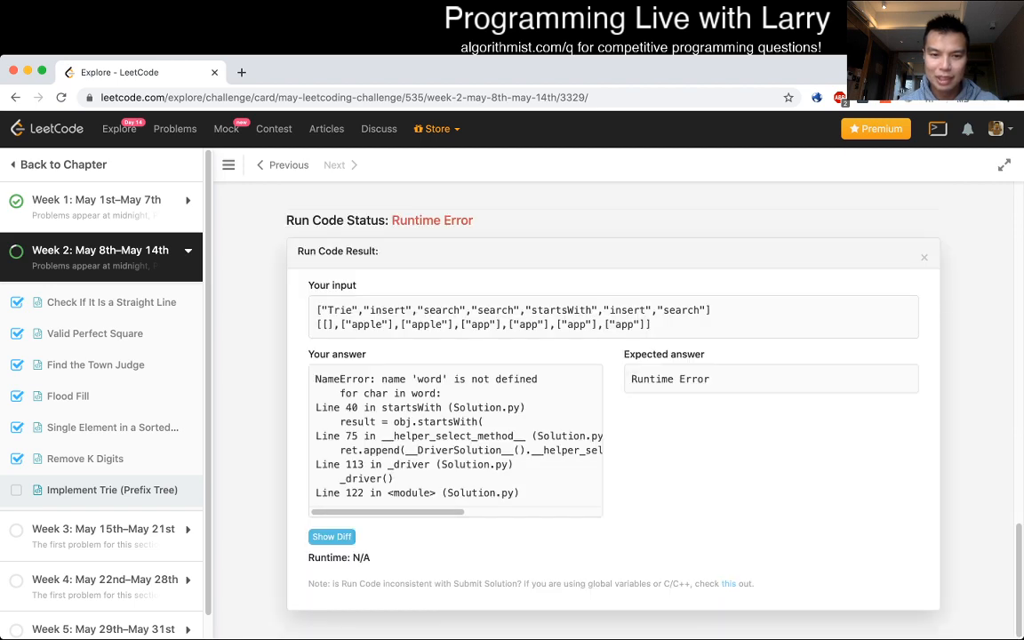
{"action": "left_click", "coordinate": [925, 256]}
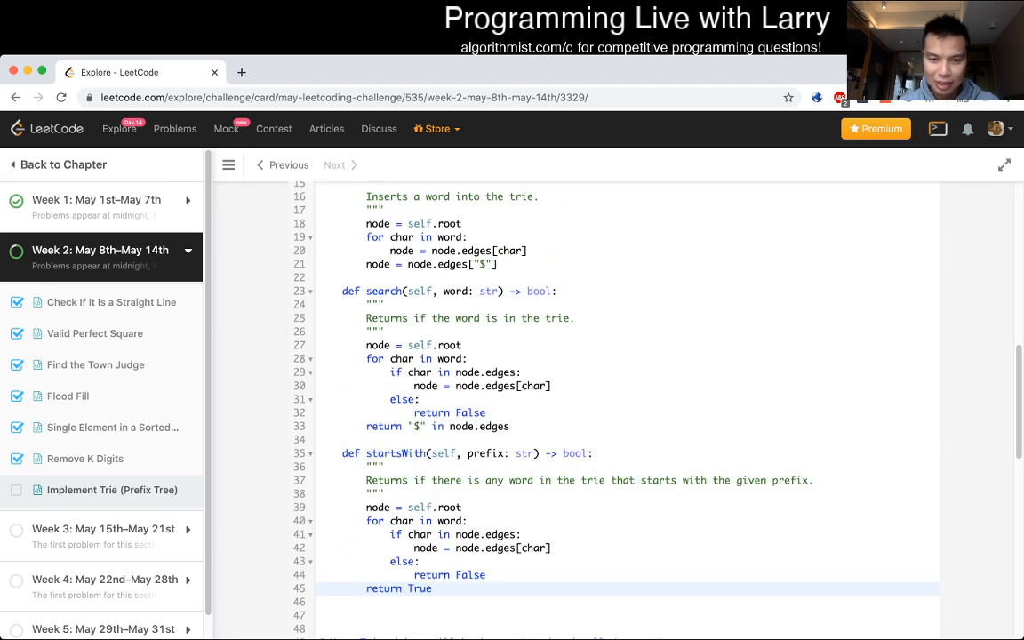
{"action": "scroll", "scroll_direction": "down", "scroll_amount": 3}
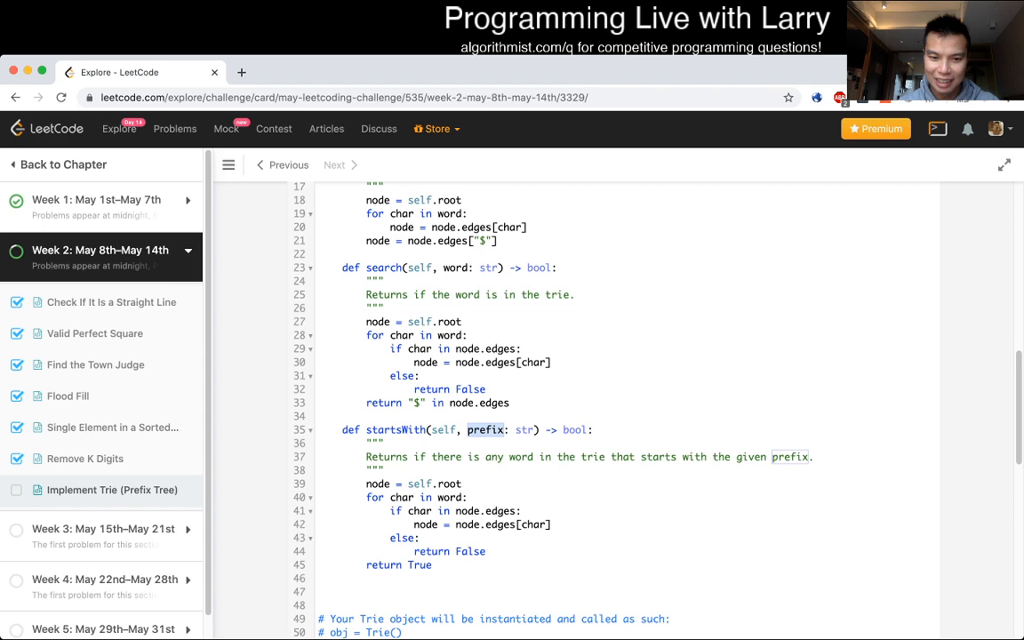
Step: Rerun the corrected code so the output matches the expected result
{"action": "left_click", "coordinate": [830, 335]}
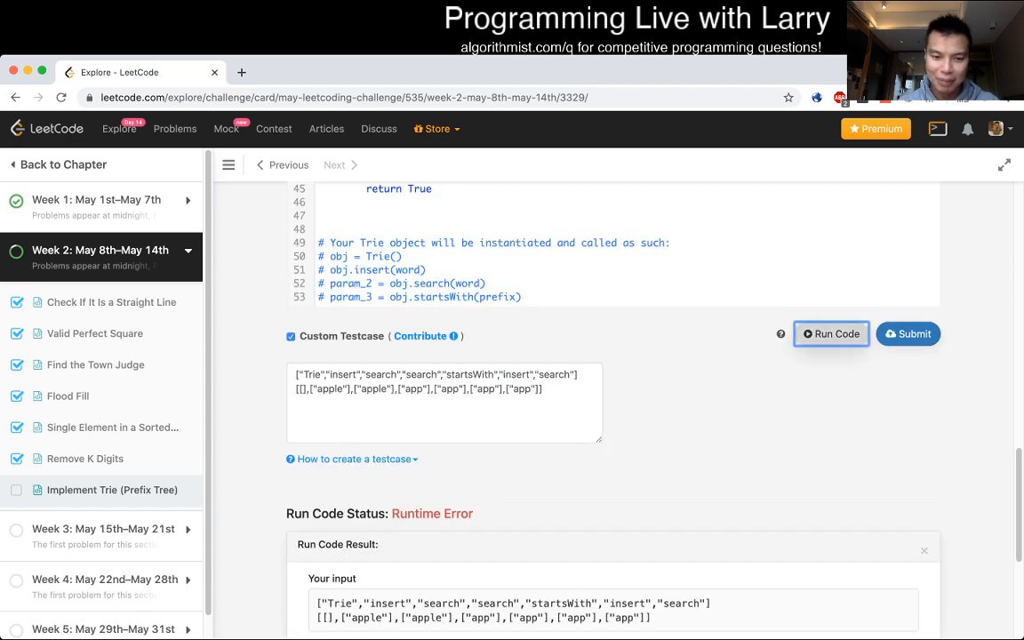
{"action": "left_click", "coordinate": [830, 334]}
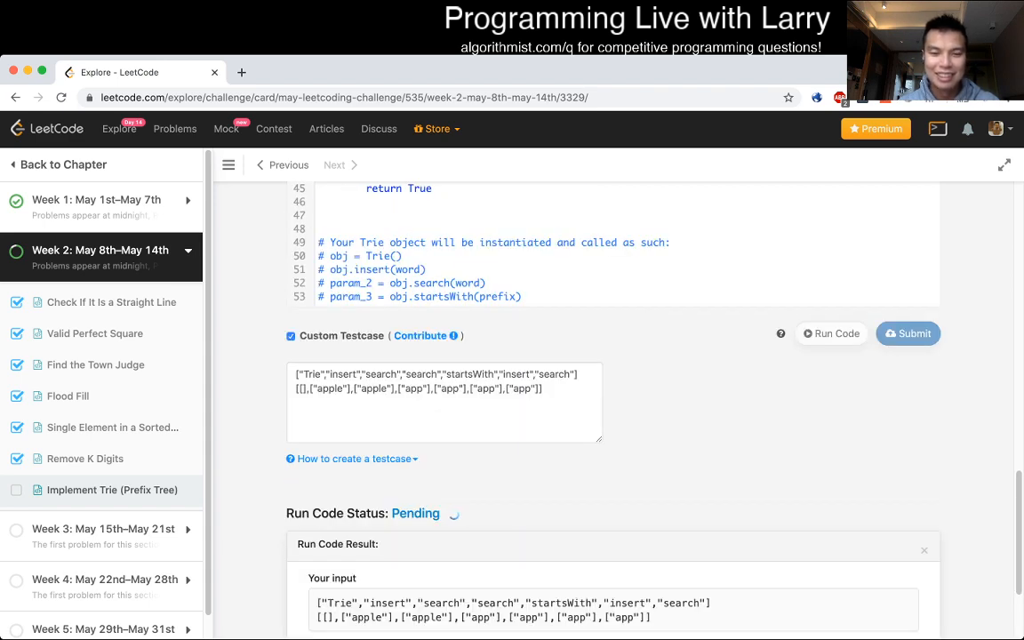
{"action": "scroll", "scroll_direction": "down", "scroll_amount": 3}
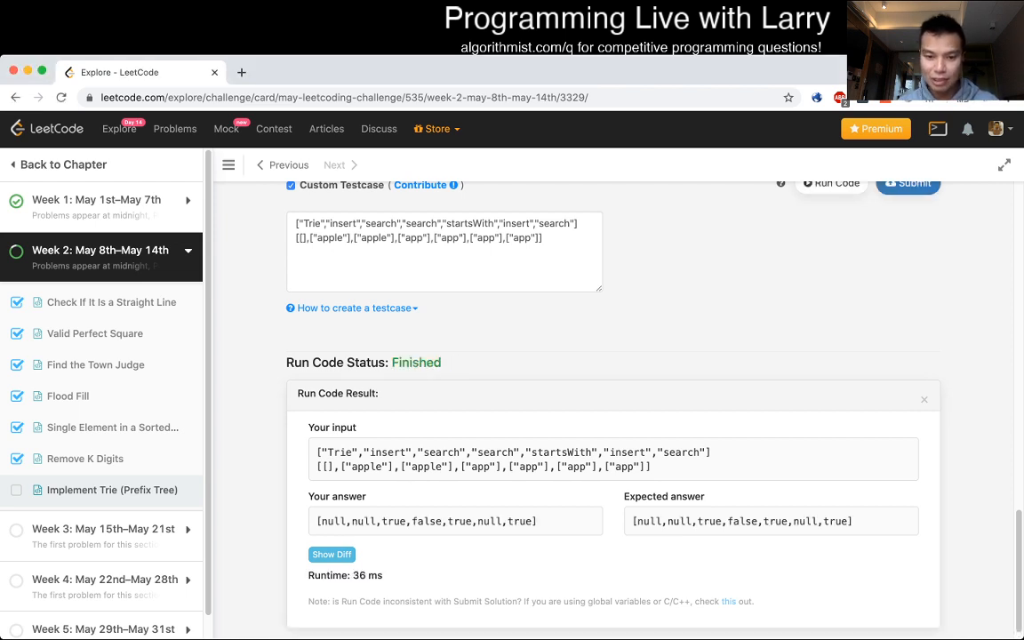
{"action": "double_click", "coordinate": [775, 521]}
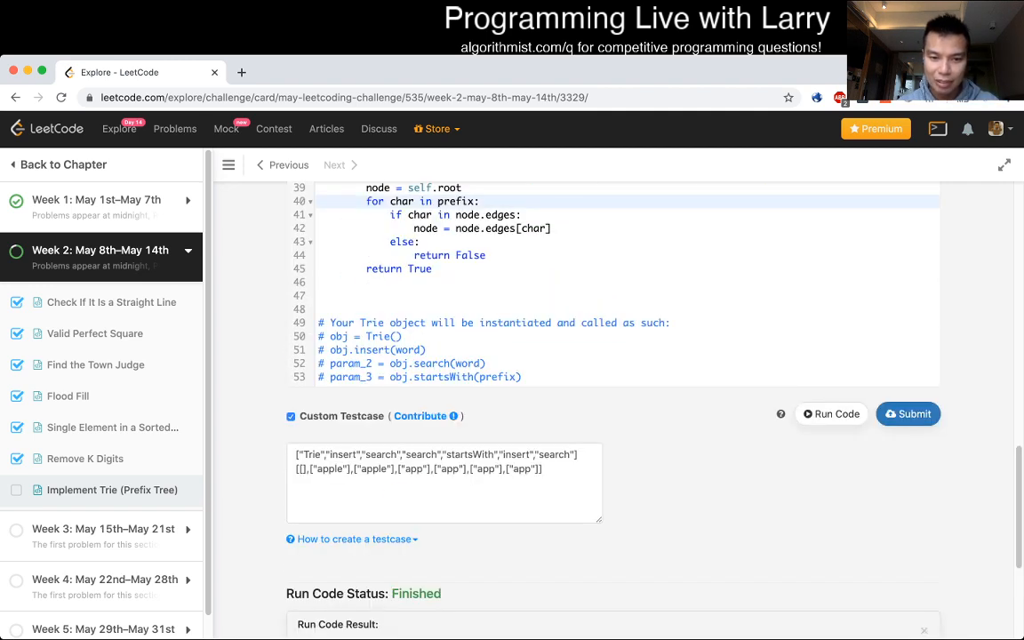
Step: Extend the custom testcase with "insert","search","startsWith" calls taking [""] arguments
{"action": "left_click", "coordinate": [445, 479]}
{"action": "type", "text": ",\"insert\",\"se"}
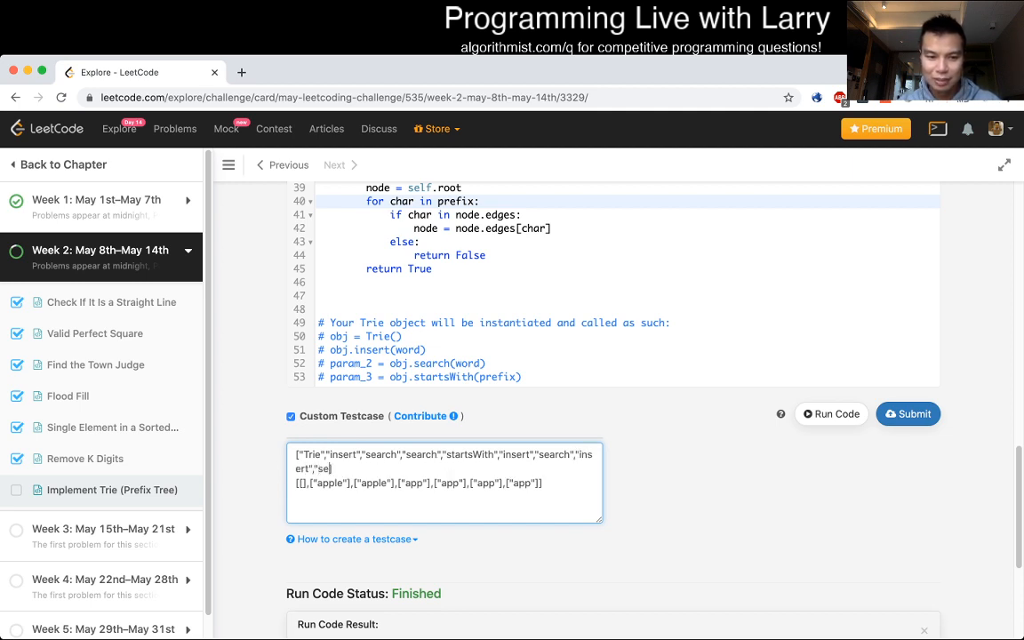
{"action": "type", "text": "arch\""}
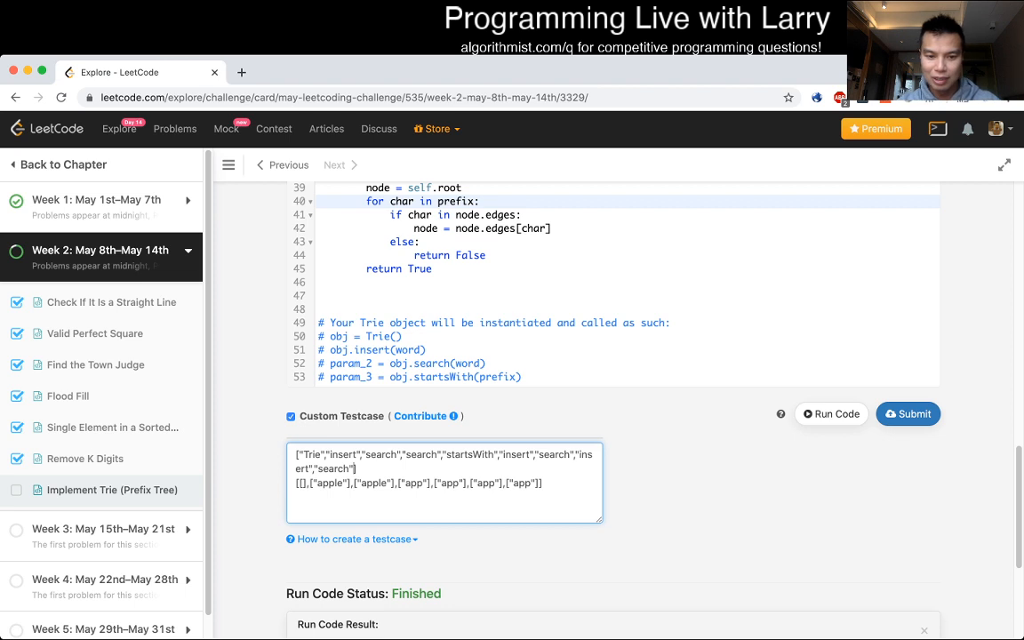
{"action": "type", "text": "startsWith"}
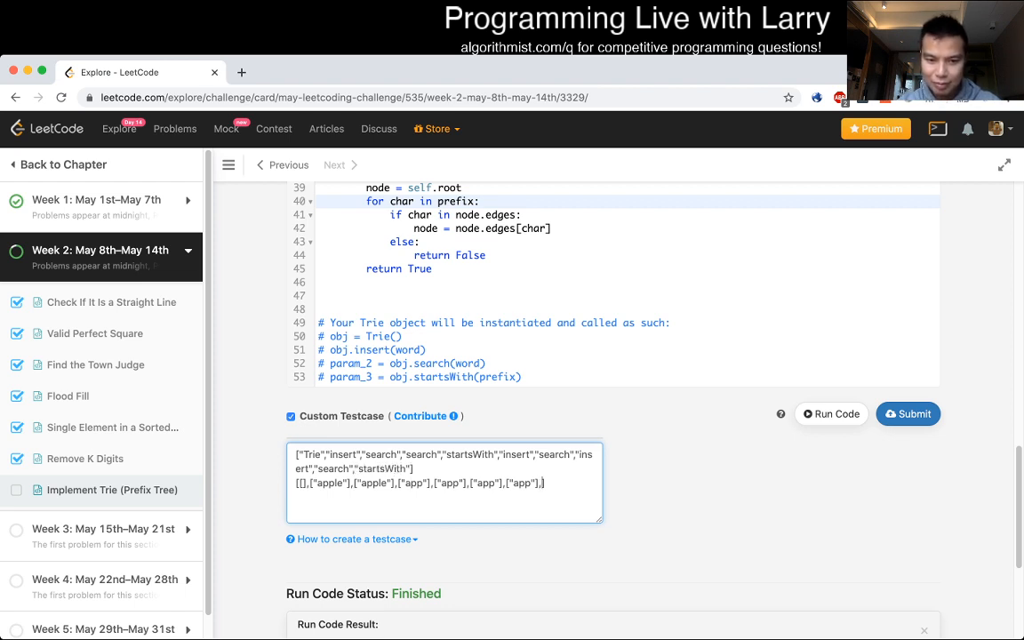
{"action": "type", "text": "[\"\"],"}
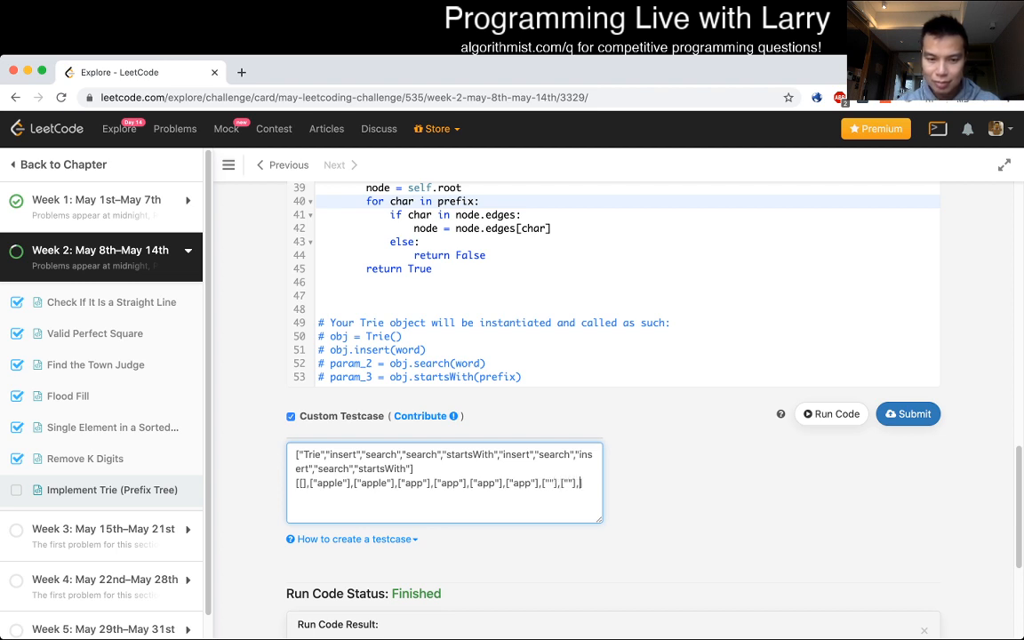
{"action": "type", "text": "]]"}
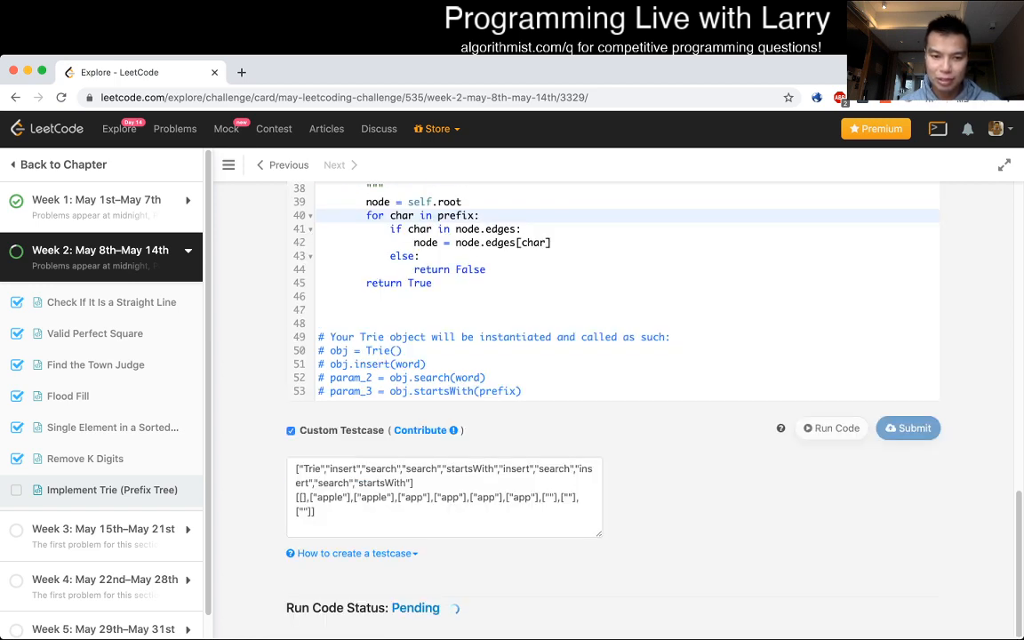
Step: Run the extended testcase, get a Runtime Error, and check the problem notes on word length
{"action": "left_click", "coordinate": [830, 427]}
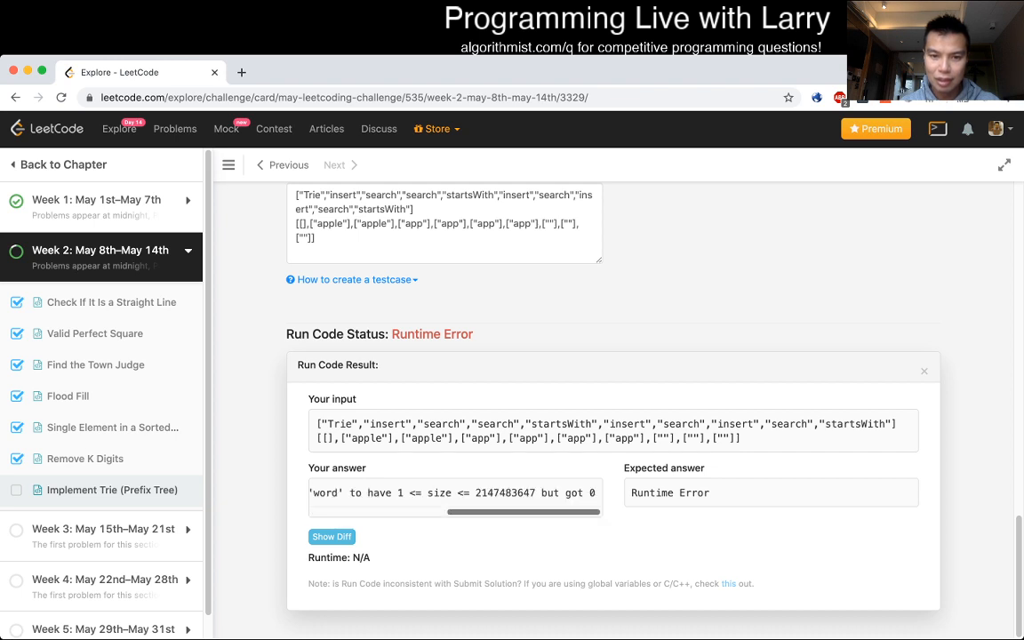
{"action": "scroll", "scroll_direction": "up", "scroll_amount": 3}
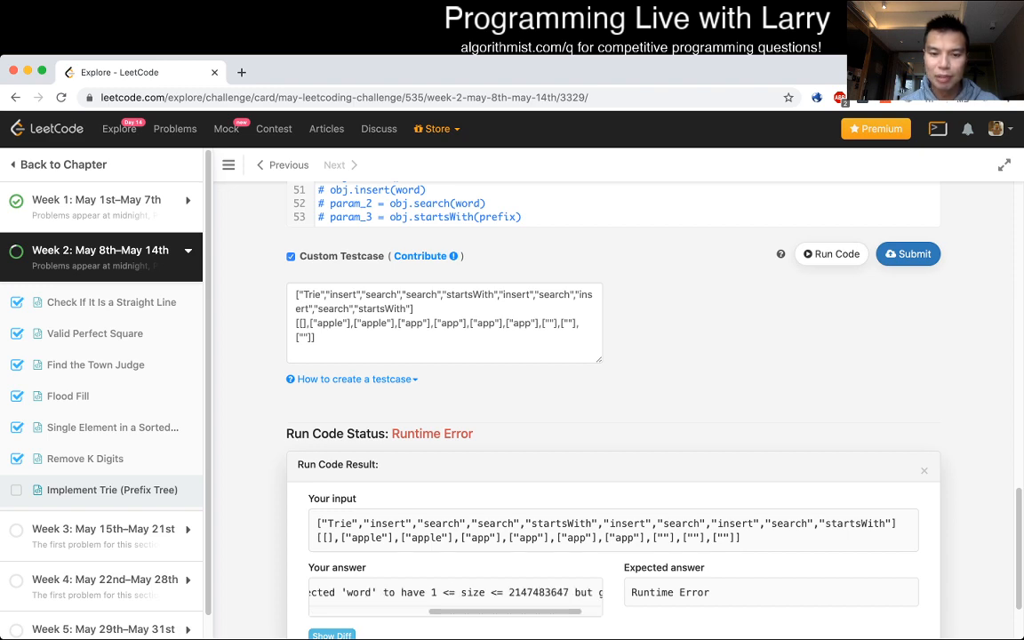
{"action": "scroll", "scroll_direction": "up", "scroll_amount": 3}
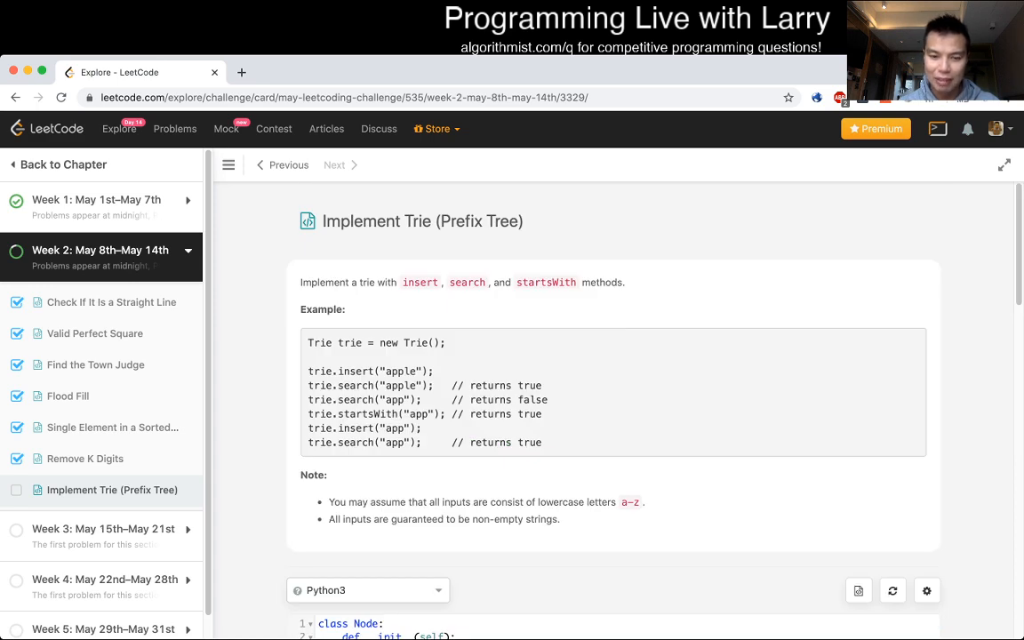
{"action": "scroll", "scroll_direction": "down", "scroll_amount": 3}
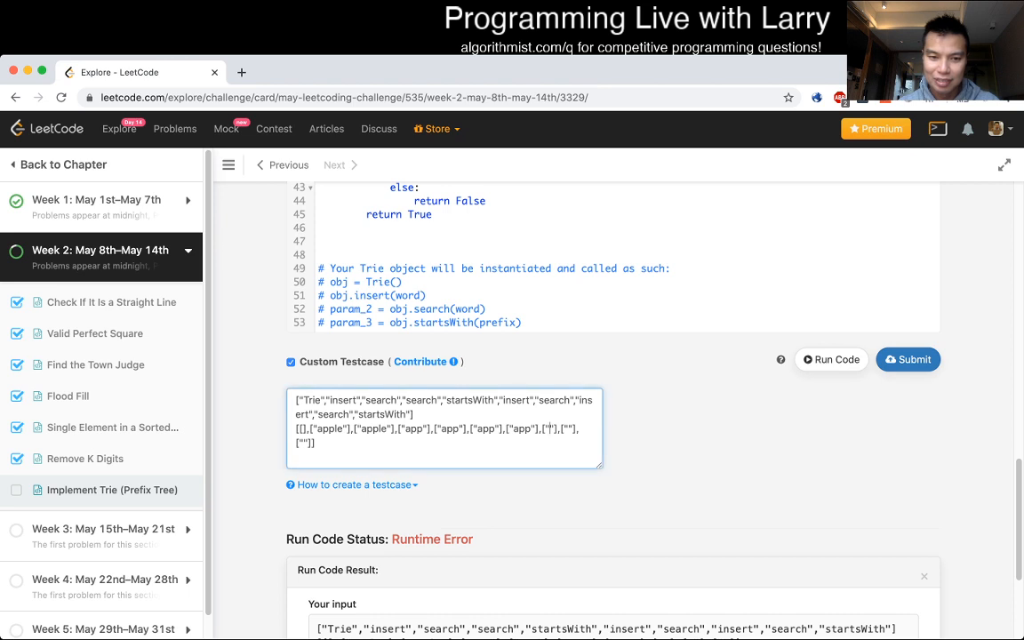
{"action": "type", "text": "z"}
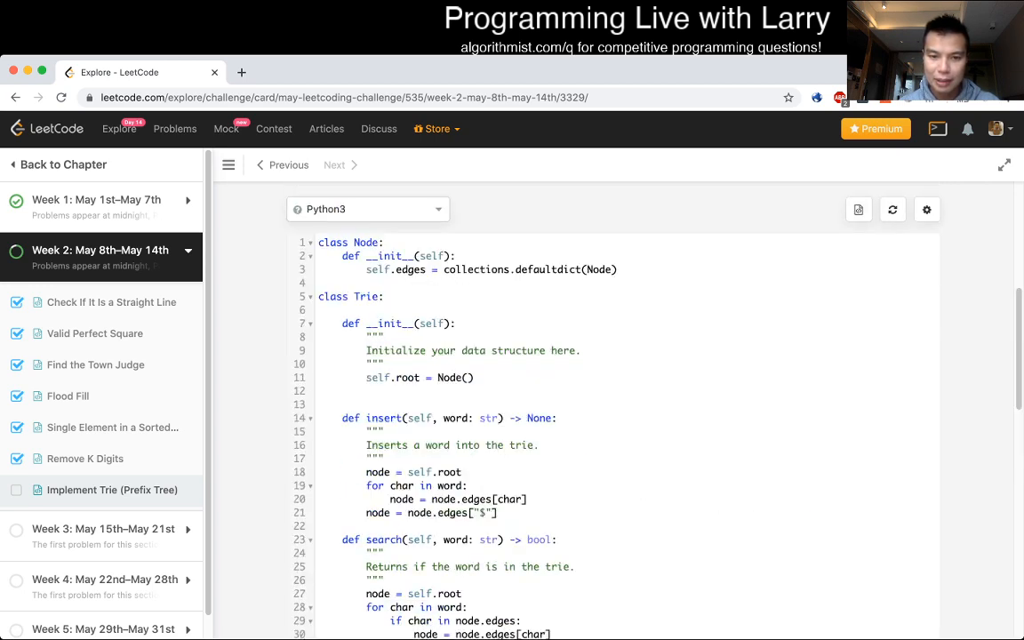
{"action": "scroll", "scroll_direction": "down", "scroll_amount": 3}
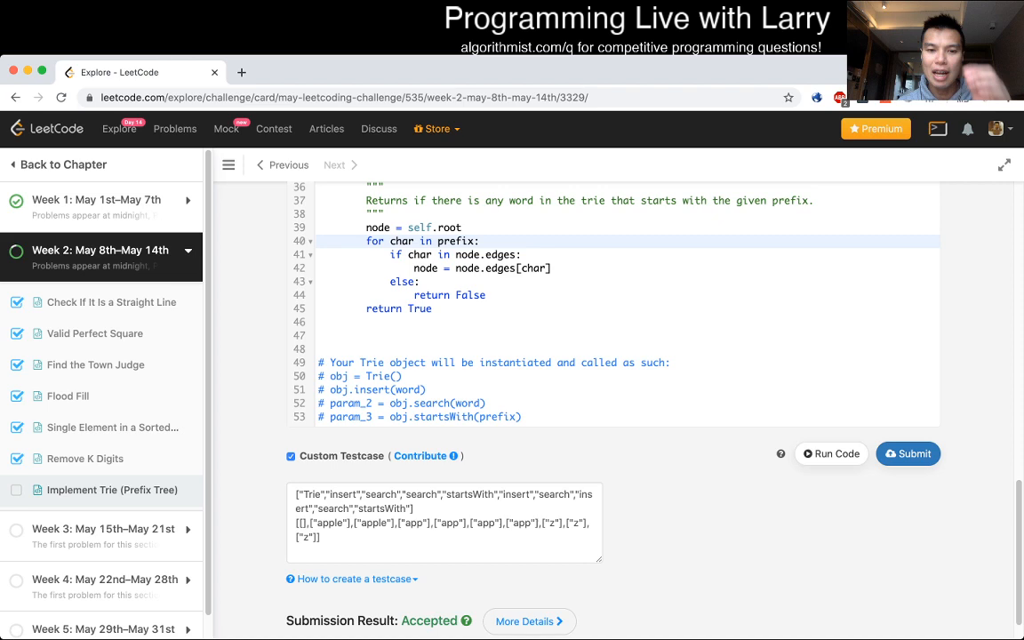
{"action": "scroll", "scroll_direction": "up", "scroll_amount": 3}
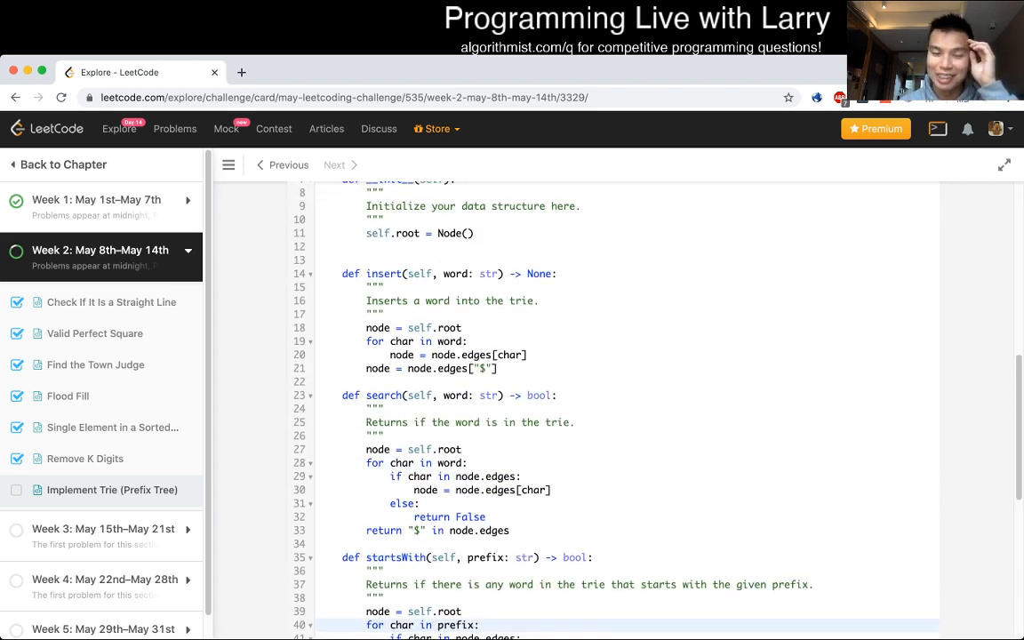
Step: Return to the code editor and scroll to the insert method
{"action": "scroll", "scroll_direction": "up", "scroll_amount": 3}
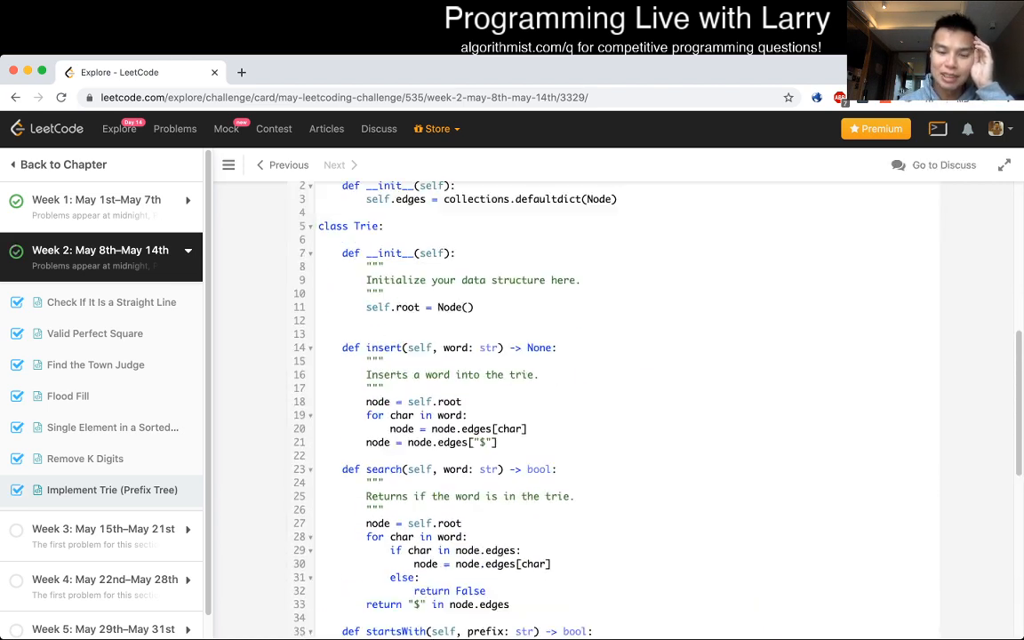
{"action": "scroll", "scroll_direction": "down", "scroll_amount": 3}
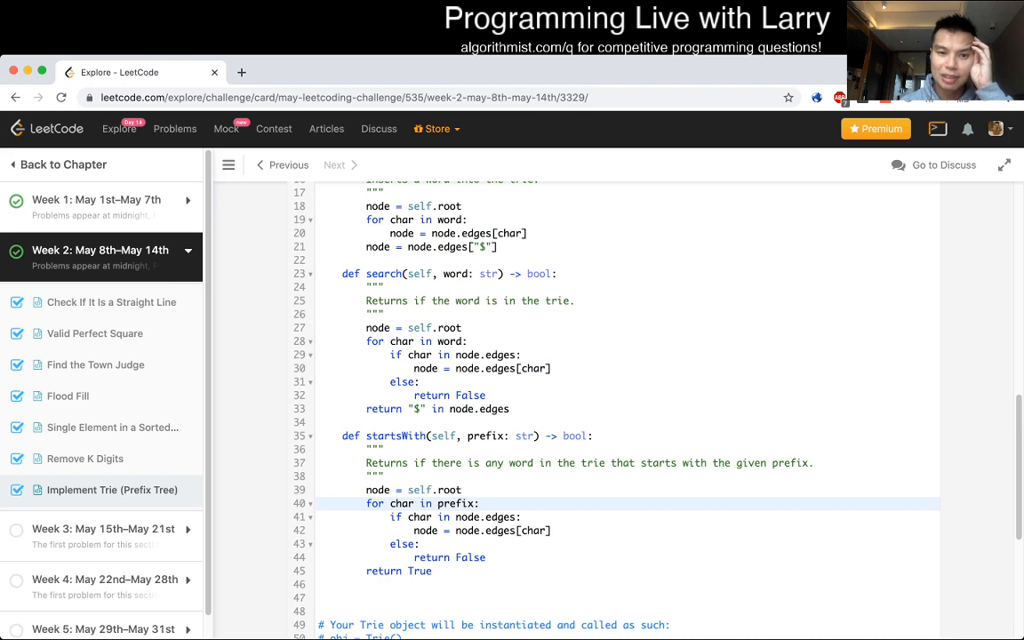
{"action": "scroll", "scroll_direction": "up", "scroll_amount": 3}
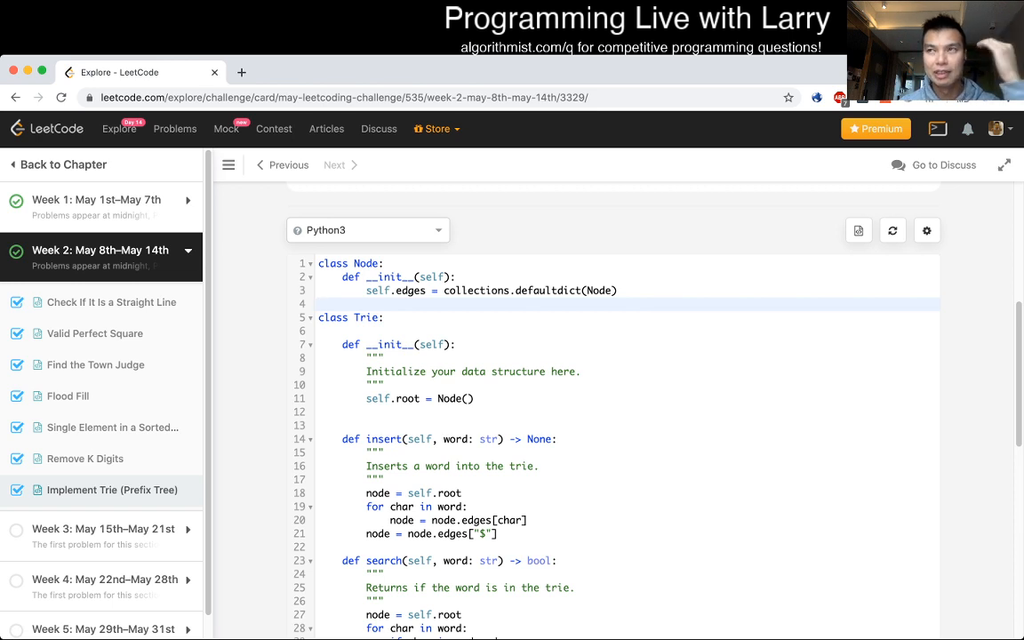
{"action": "left_click", "coordinate": [320, 302]}
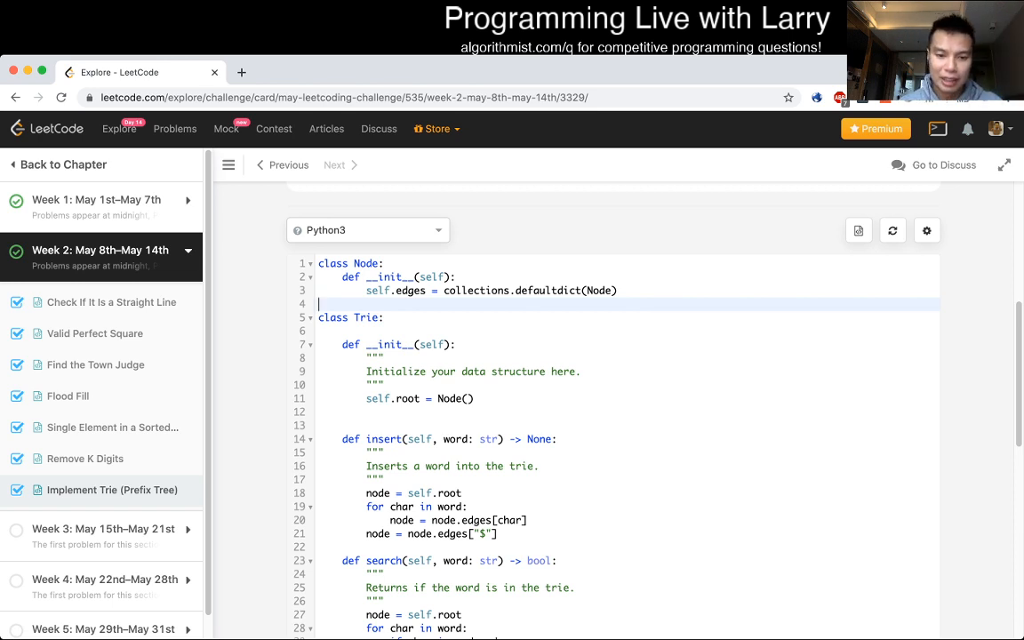
Step: Select the spot between insert and search where the new findNode helper will go
{"action": "scroll", "scroll_direction": "down", "scroll_amount": 3}
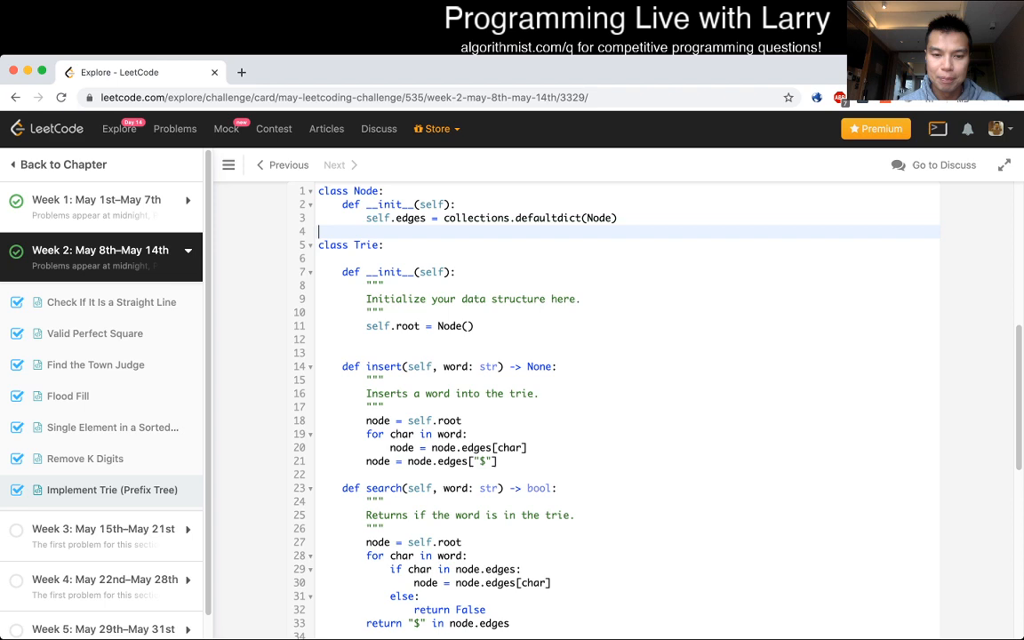
{"action": "scroll", "scroll_direction": "down", "scroll_amount": 3}
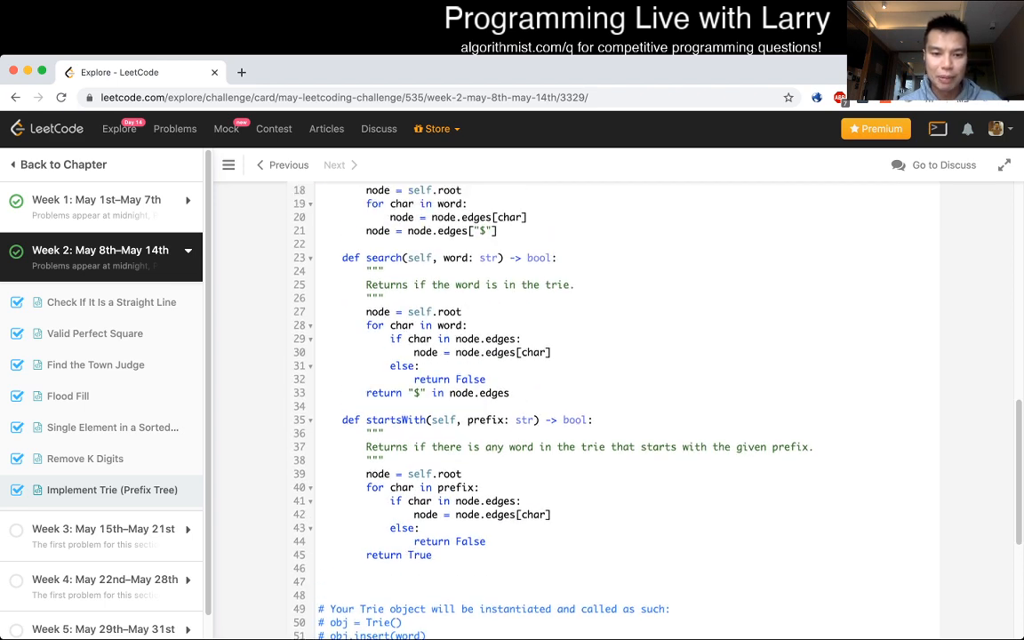
{"action": "scroll", "scroll_direction": "up", "scroll_amount": 3}
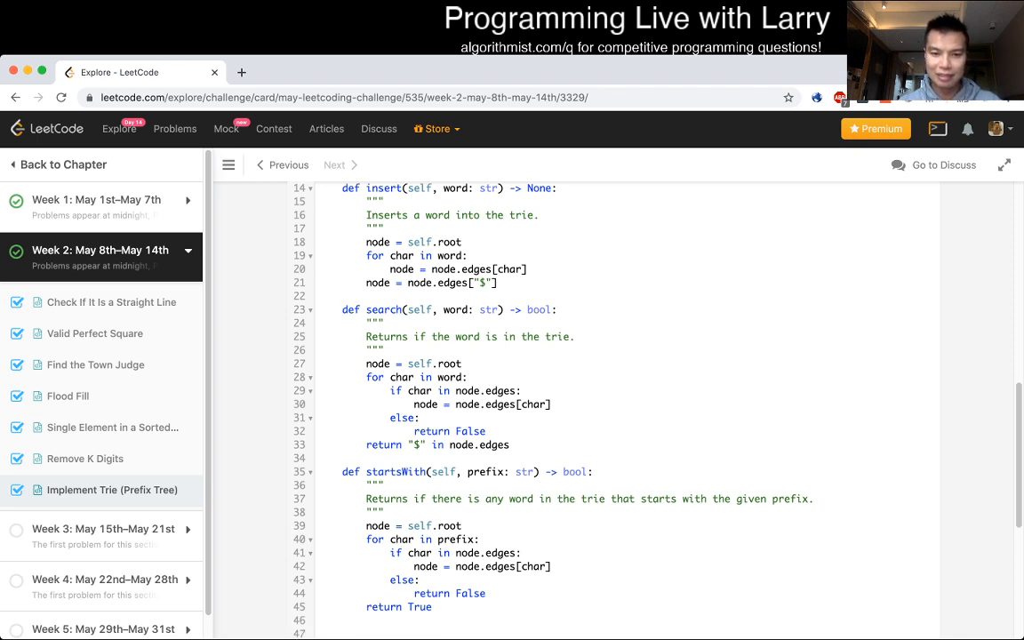
{"action": "left_click_drag", "start_coordinate": [366, 526], "coordinate": [485, 594]}
{"action": "type", "text": "def "}
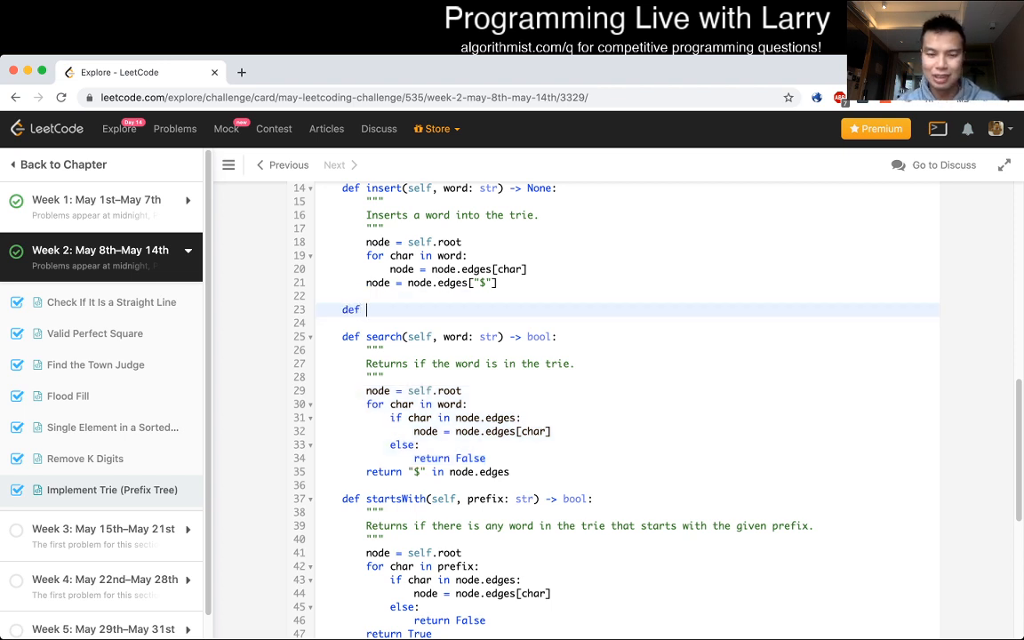
Step: Declare the helper signature def findNode(self, word: str) -> Node:
{"action": "type", "text": "findNode"}
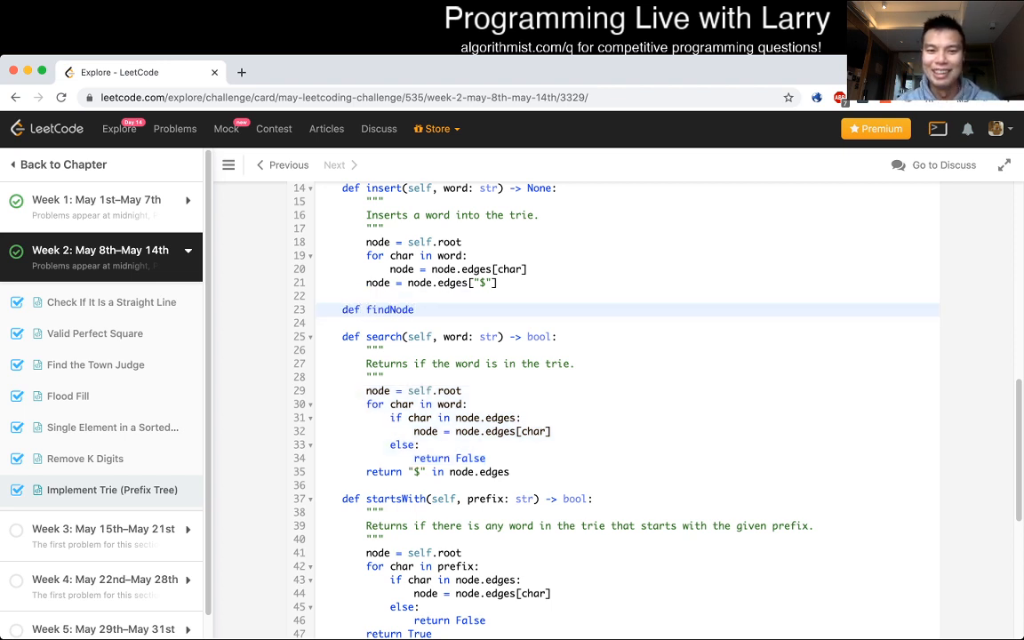
{"action": "type", "text": "(self, word)"}
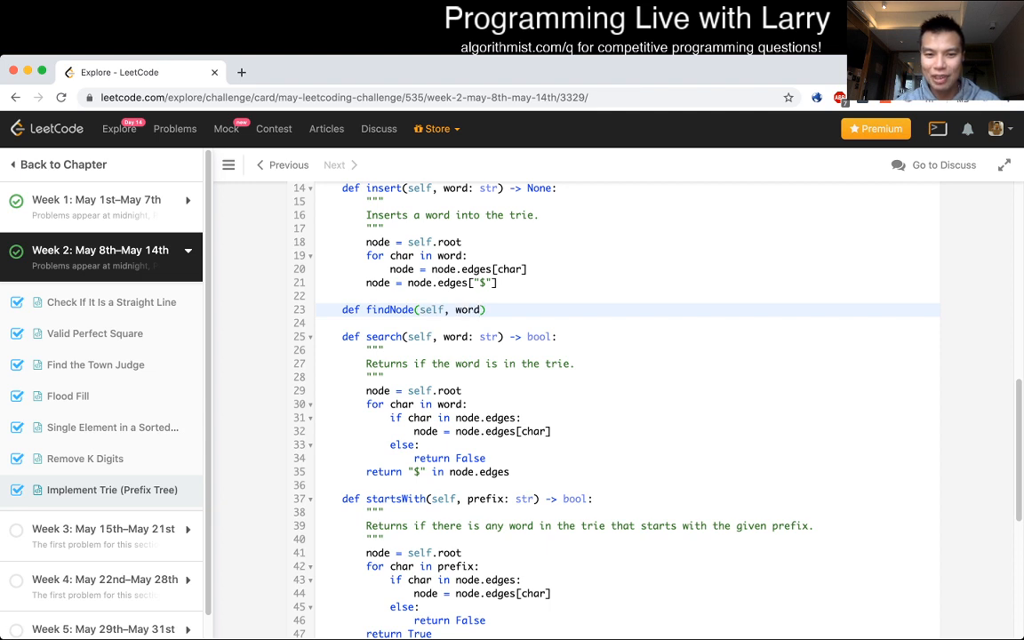
{"action": "type", "text": ": str) ->"}
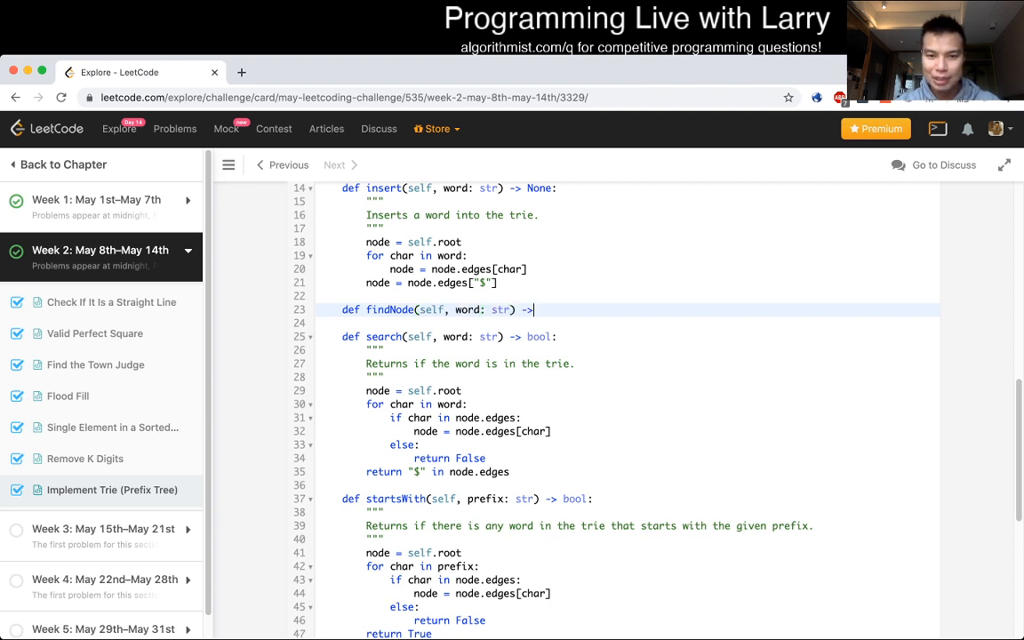
{"action": "type", "text": "Node:"}
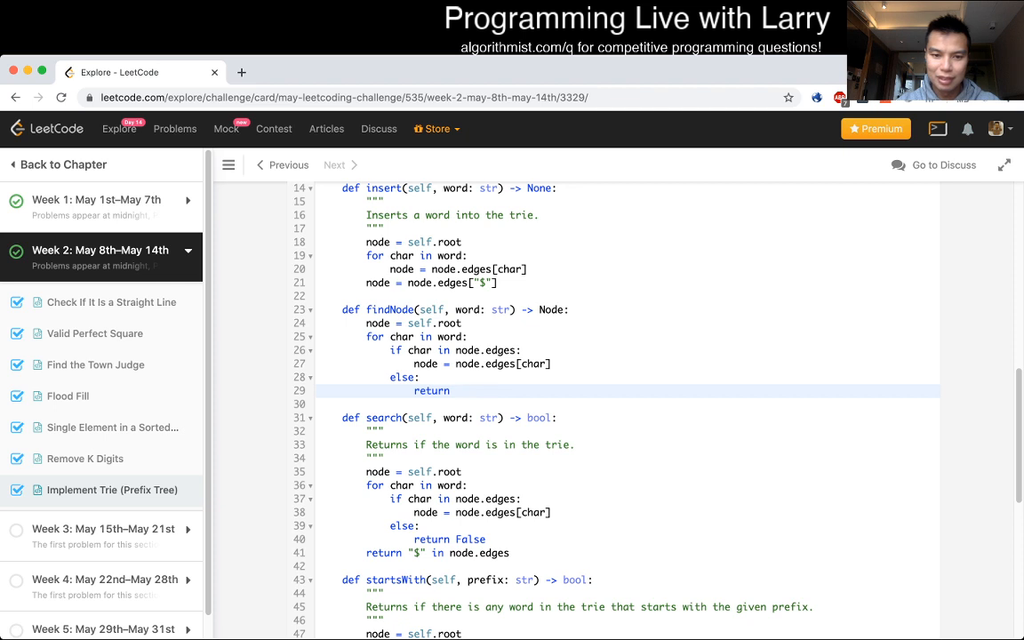
Step: Fill findNode's body to return None on a missing character and return node at the end
{"action": "type", "text": "None"}
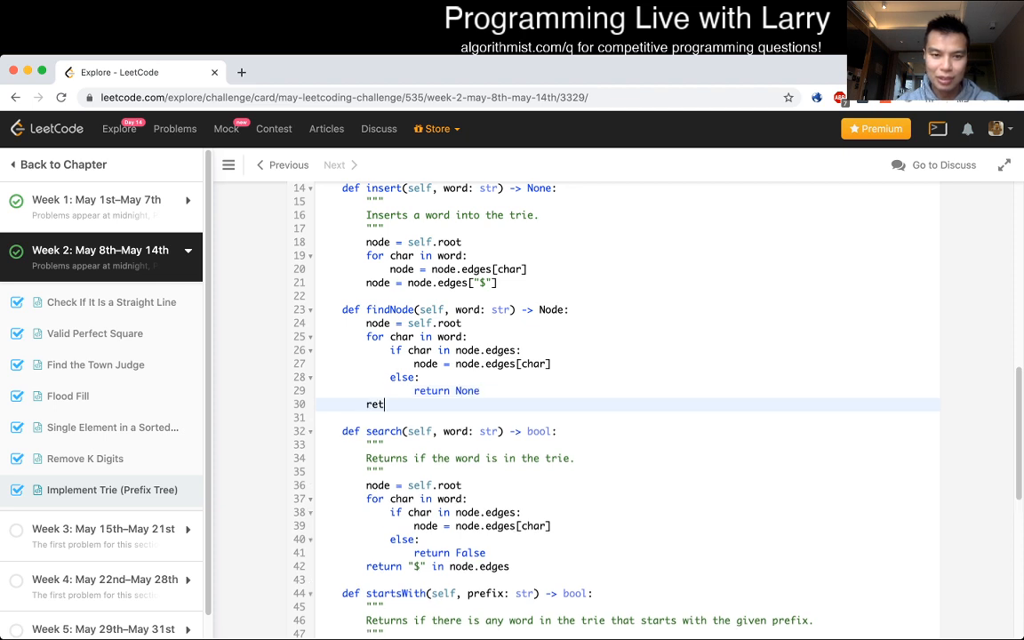
{"action": "type", "text": "urn node"}
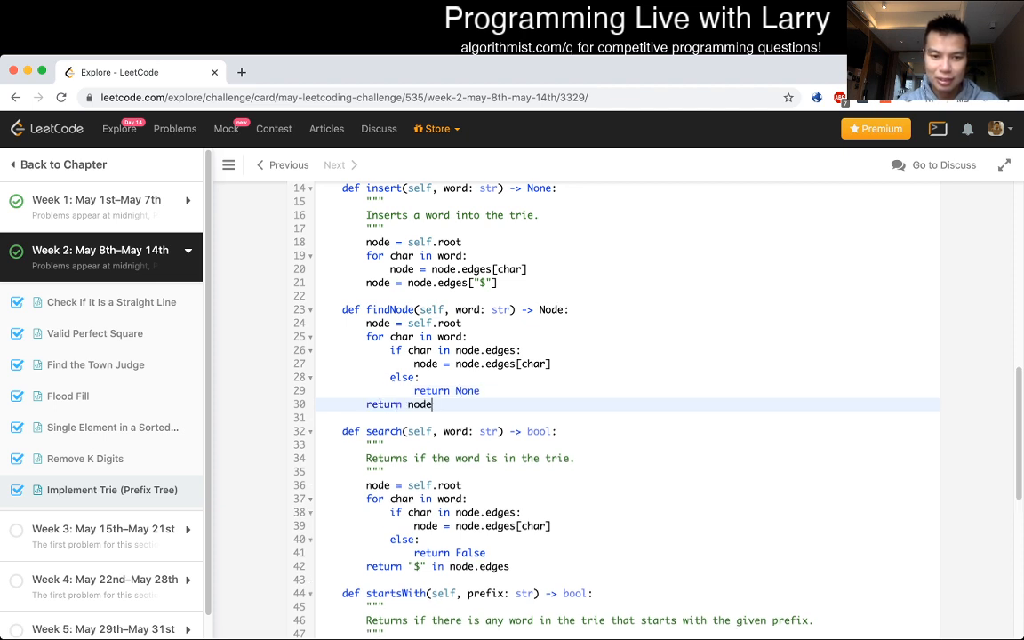
{"action": "scroll", "scroll_direction": "down", "scroll_amount": 3}
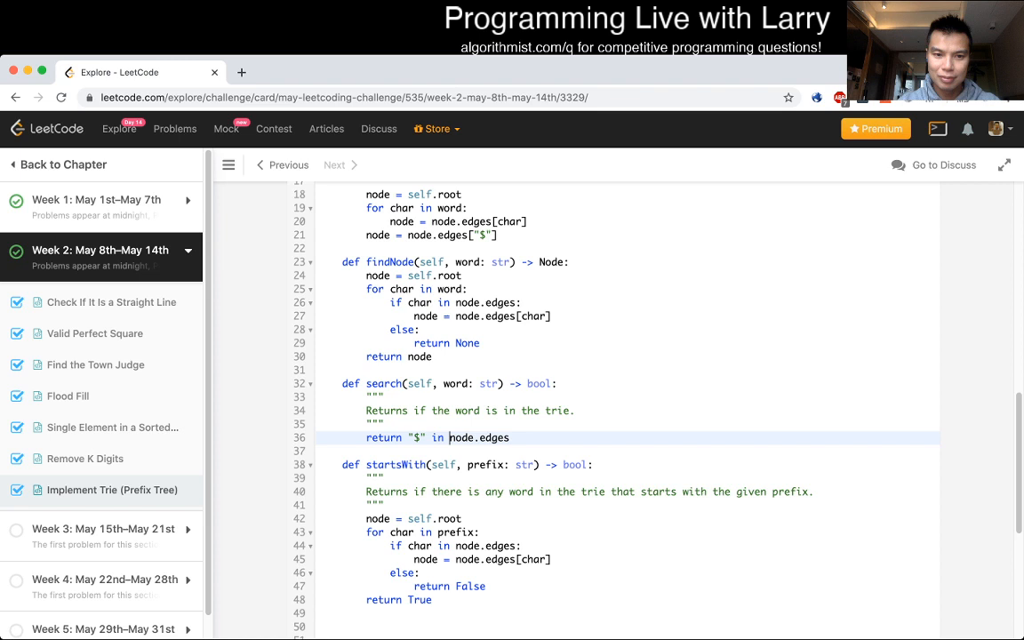
Step: Rewrite search to call findNode(word), return False on miss, and check node.edges
{"action": "type", "text": "findN"}
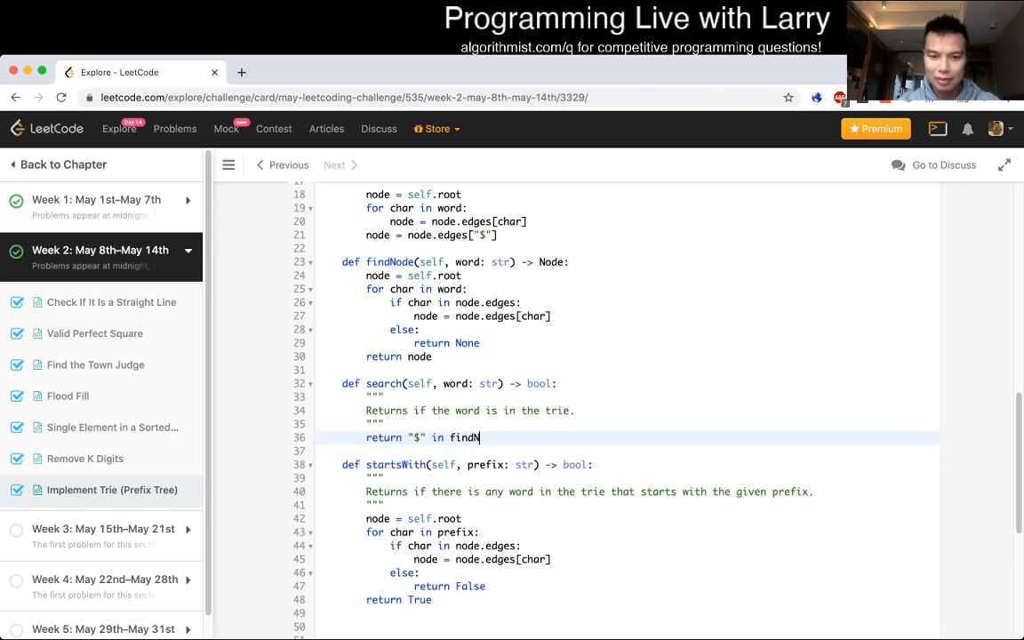
{"action": "type", "text": "ode(word)"}
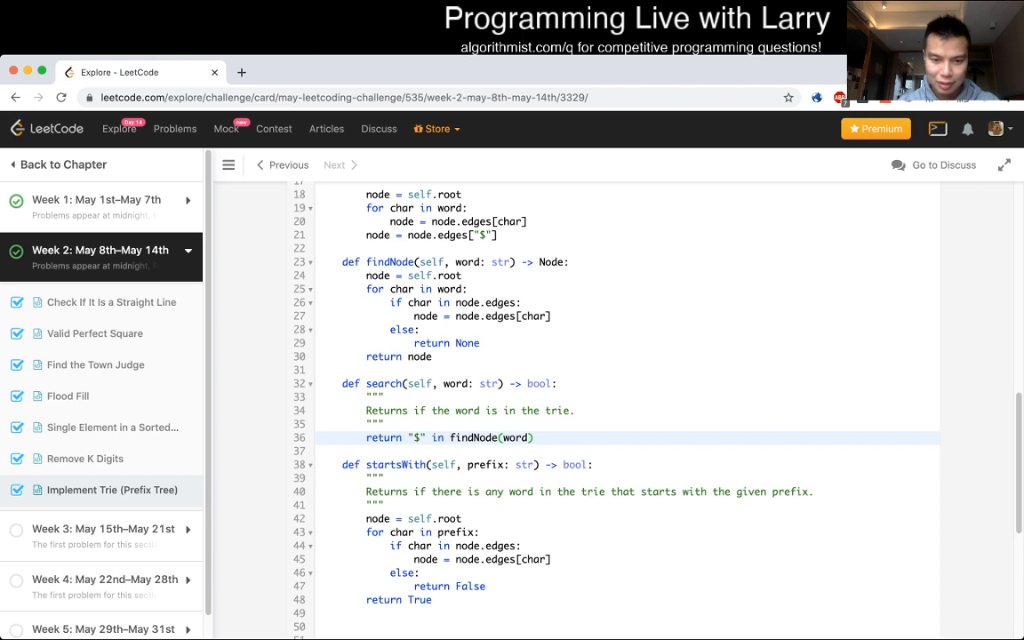
{"action": "left_click", "coordinate": [383, 423]}
{"action": "type", "text": "node ="}
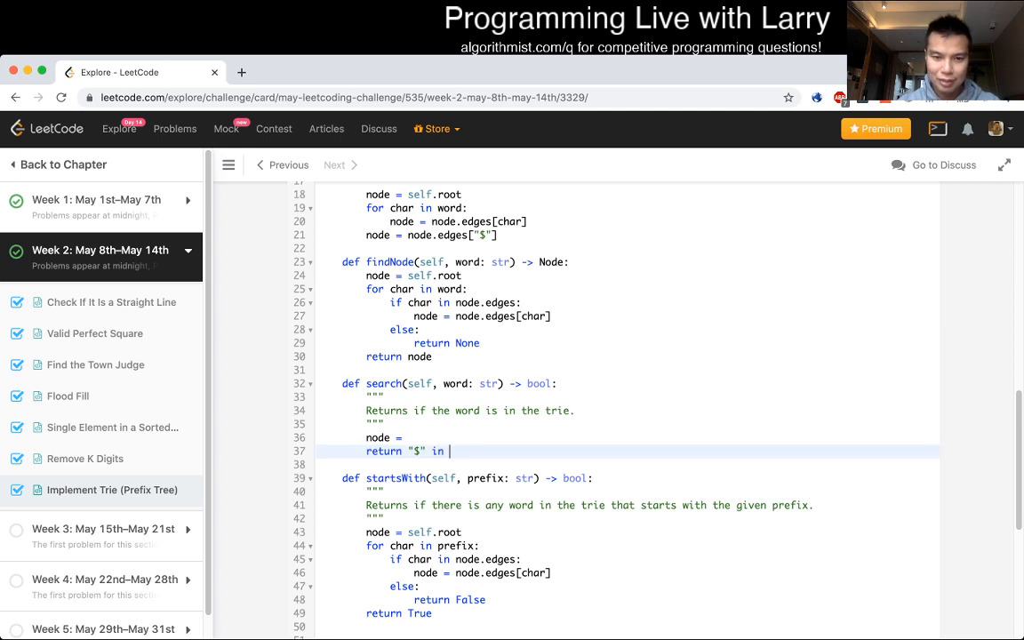
{"action": "type", "text": "findNode(word)"}
{"action": "type", "text": "if node is None:"}
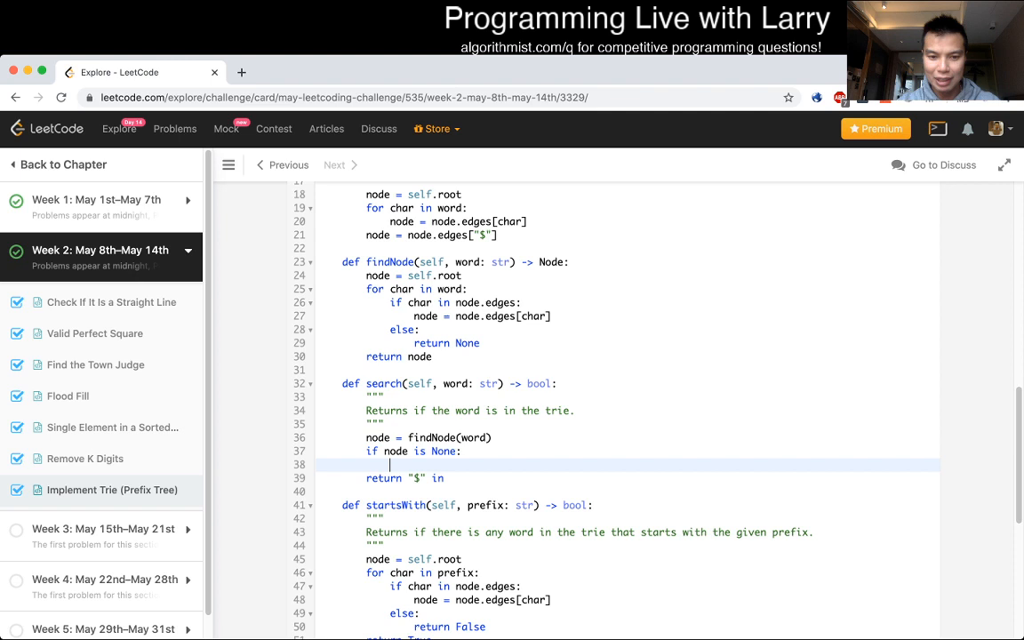
{"action": "type", "text": "return False"}
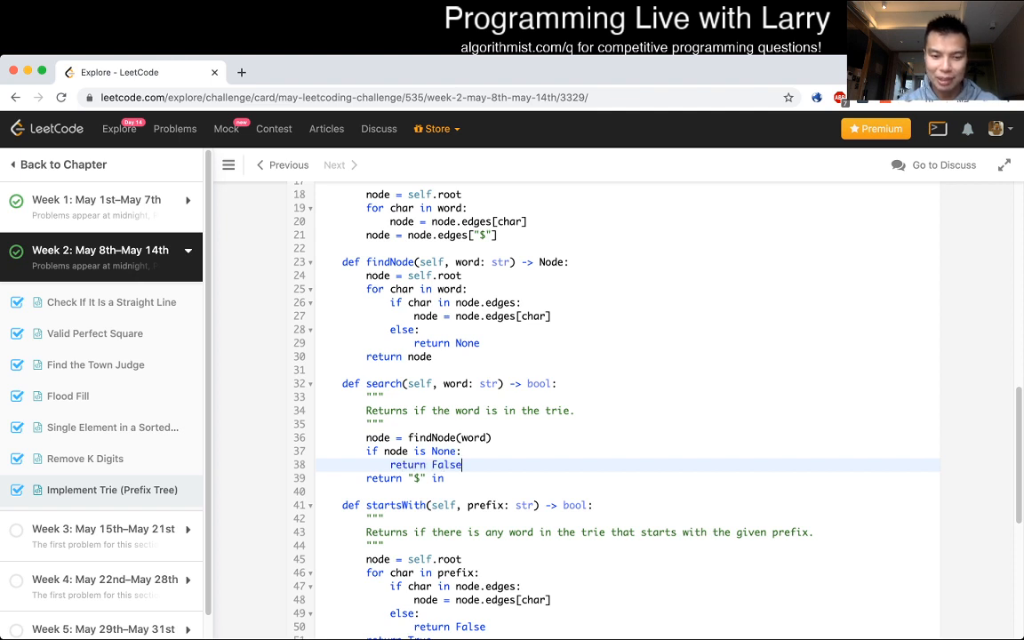
{"action": "type", "text": "node.ed"}
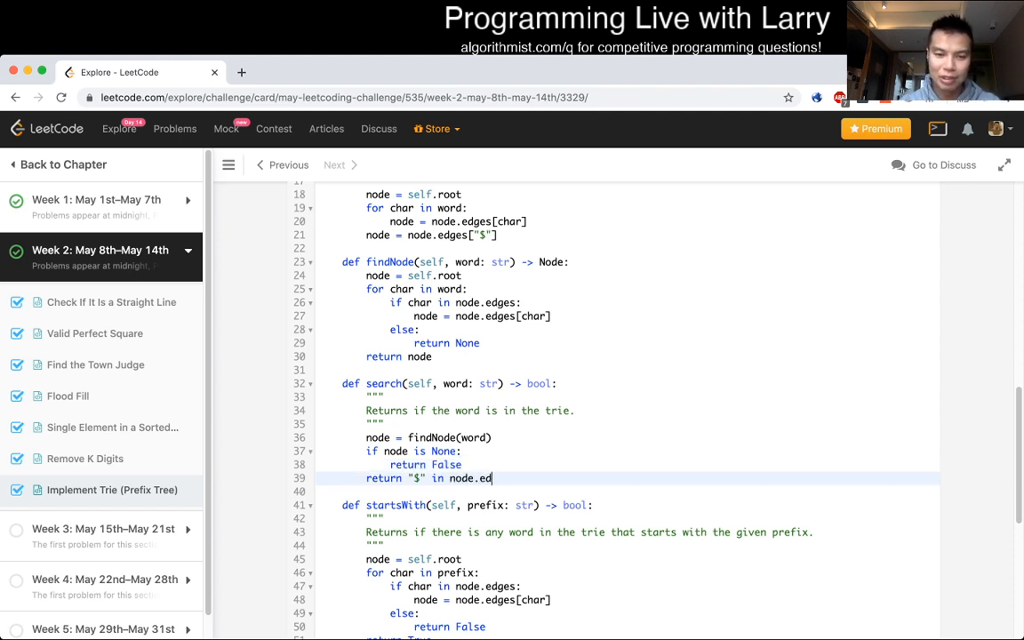
{"action": "type", "text": "ges"}
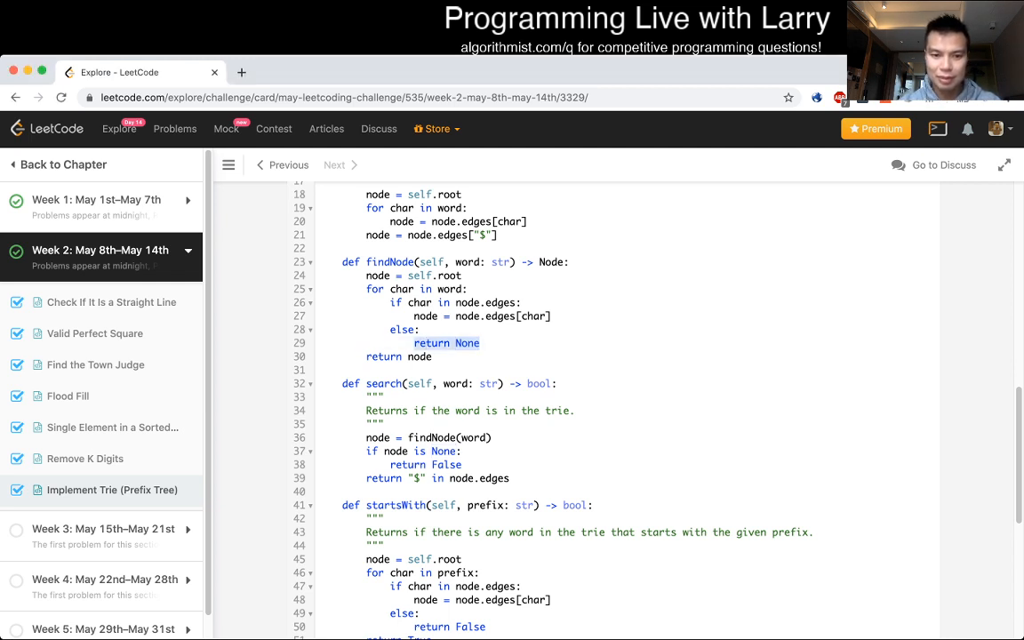
Step: Replace findNode's return None with raise Exception("not found") and start collapsing search
{"action": "type", "text": "raise"}
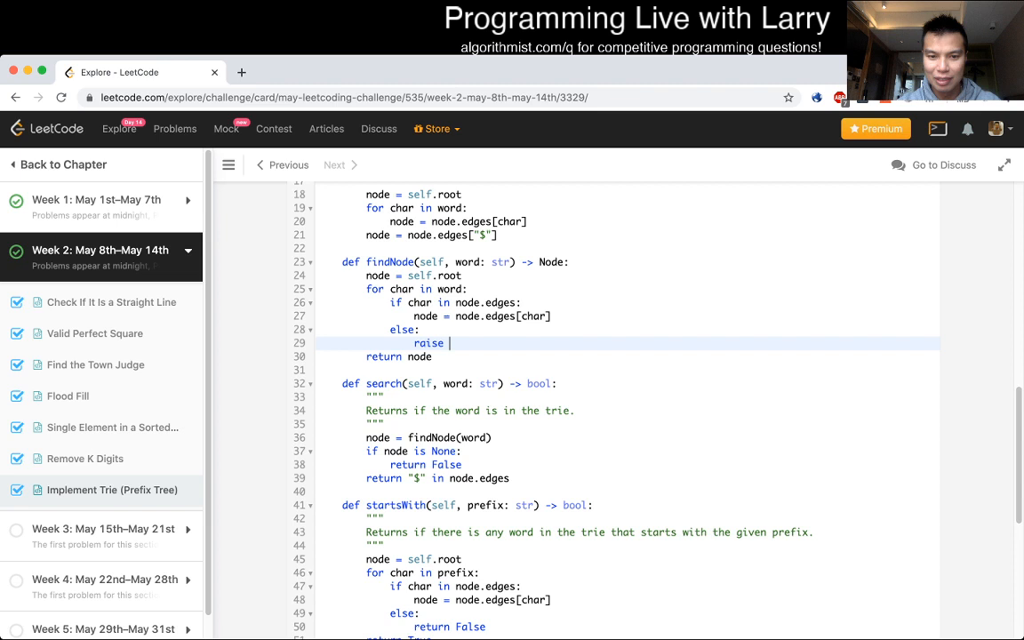
{"action": "type", "text": "Exception(\"\")"}
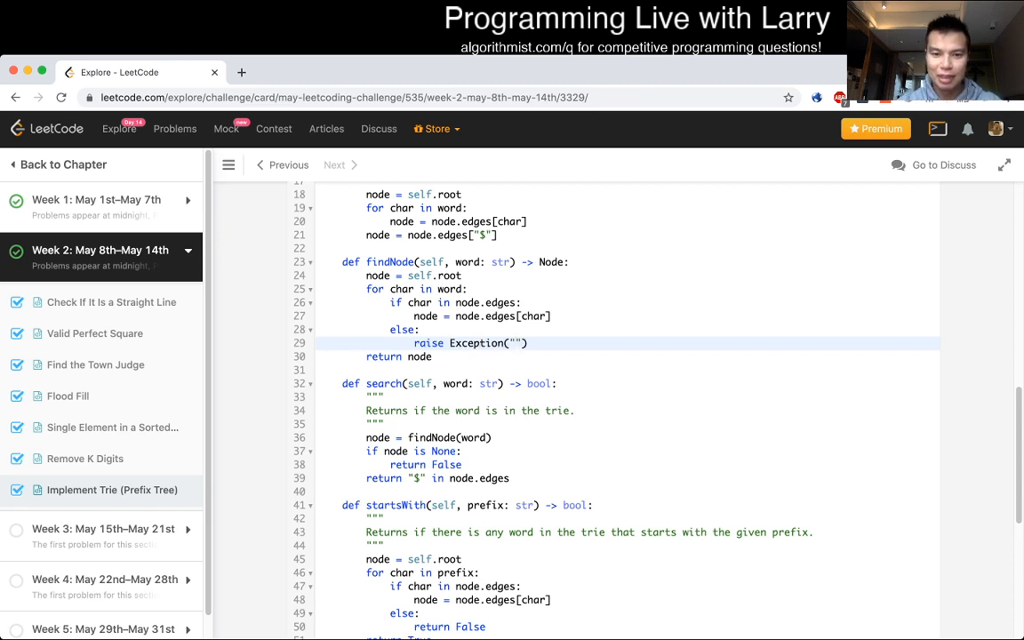
{"action": "type", "text": "not found"}
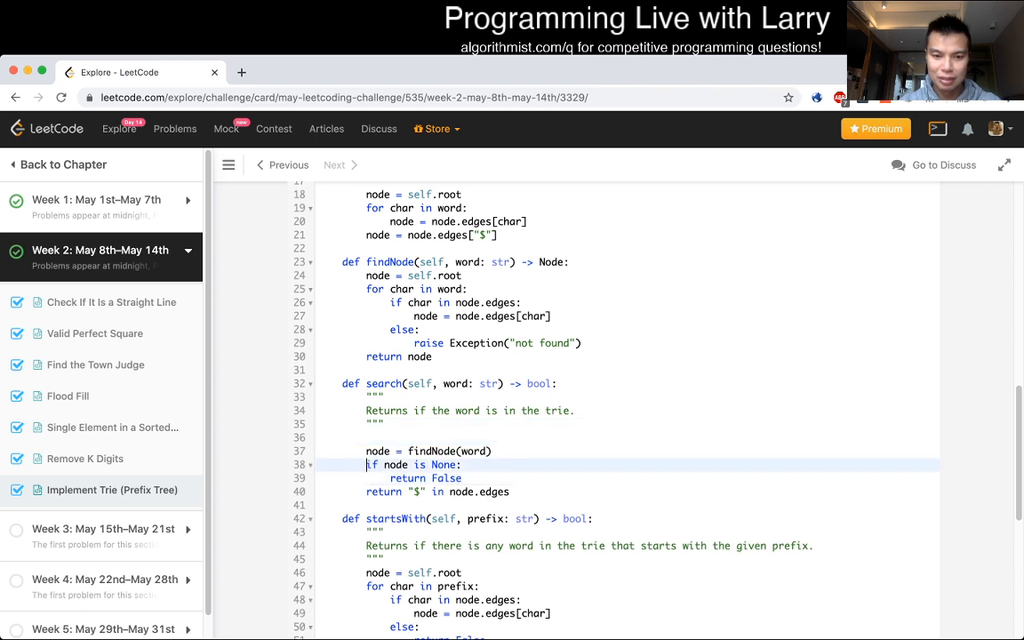
{"action": "left_click", "coordinate": [366, 452]}
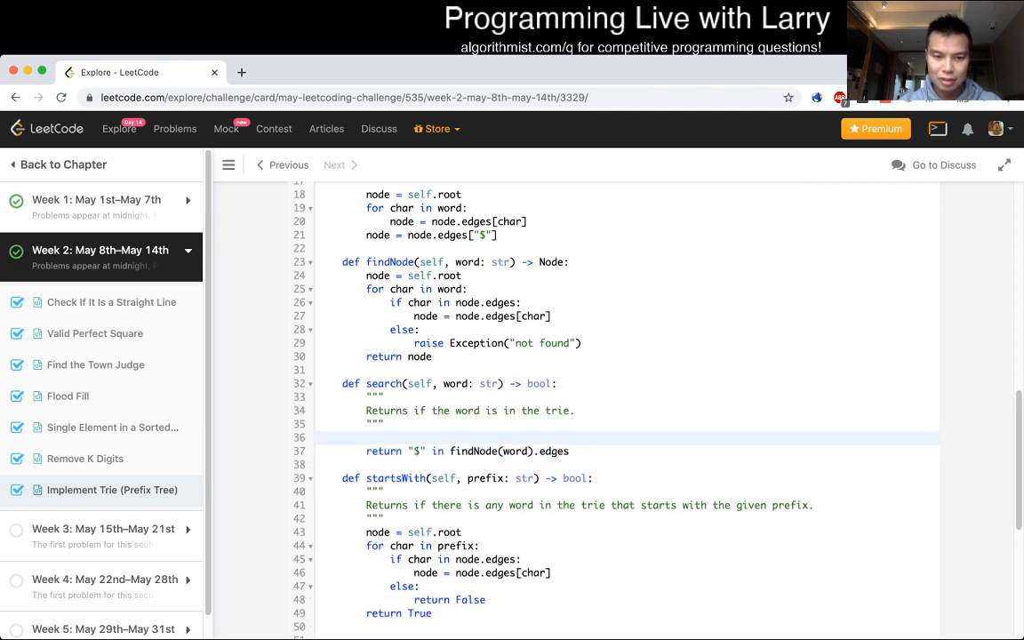
Step: Wrap search's findNode return in try: ... except: return False and move down to startsWith
{"action": "type", "text": "try:"}
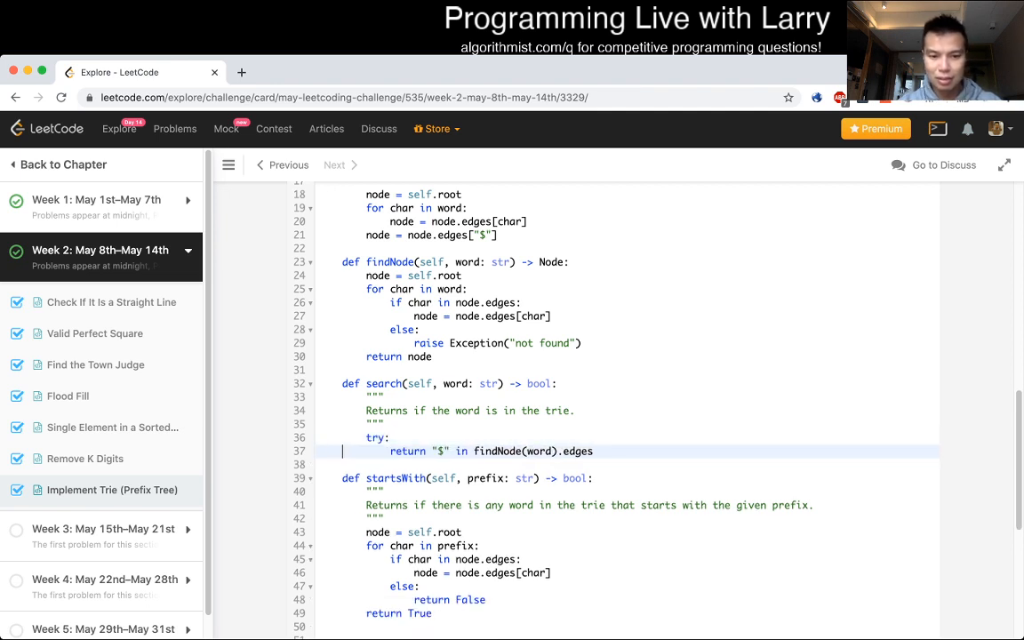
{"action": "type", "text": "catch Exc"}
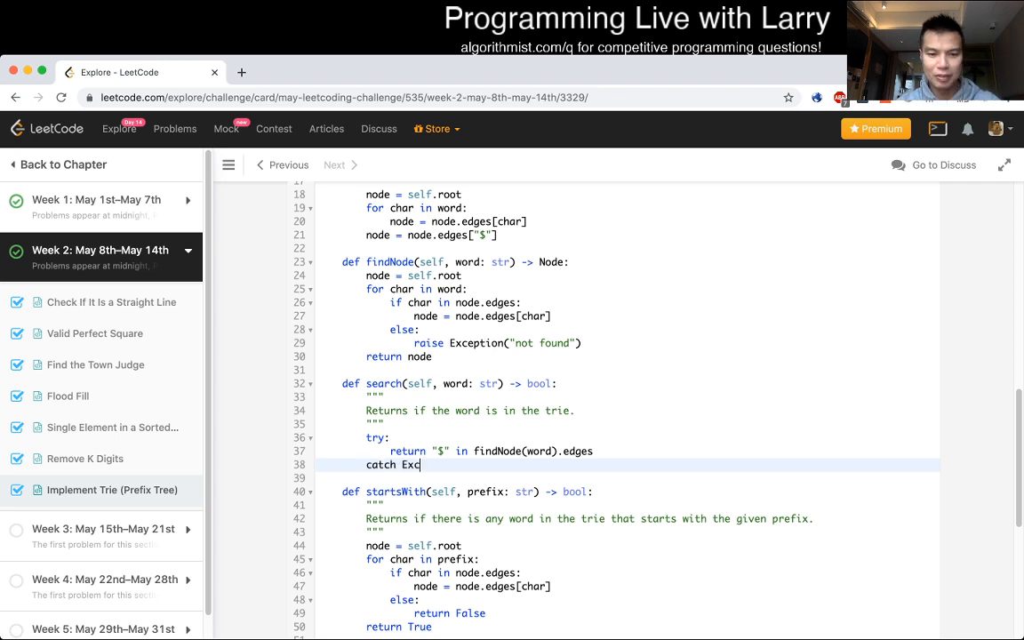
{"action": "type", "text": "eption"}
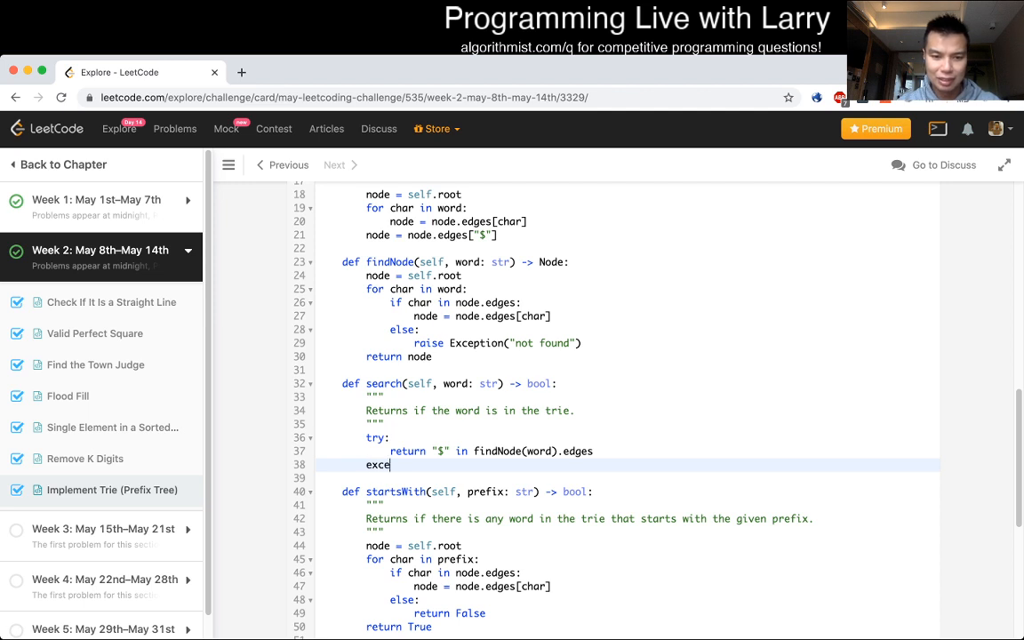
{"action": "type", "text": "pt:"}
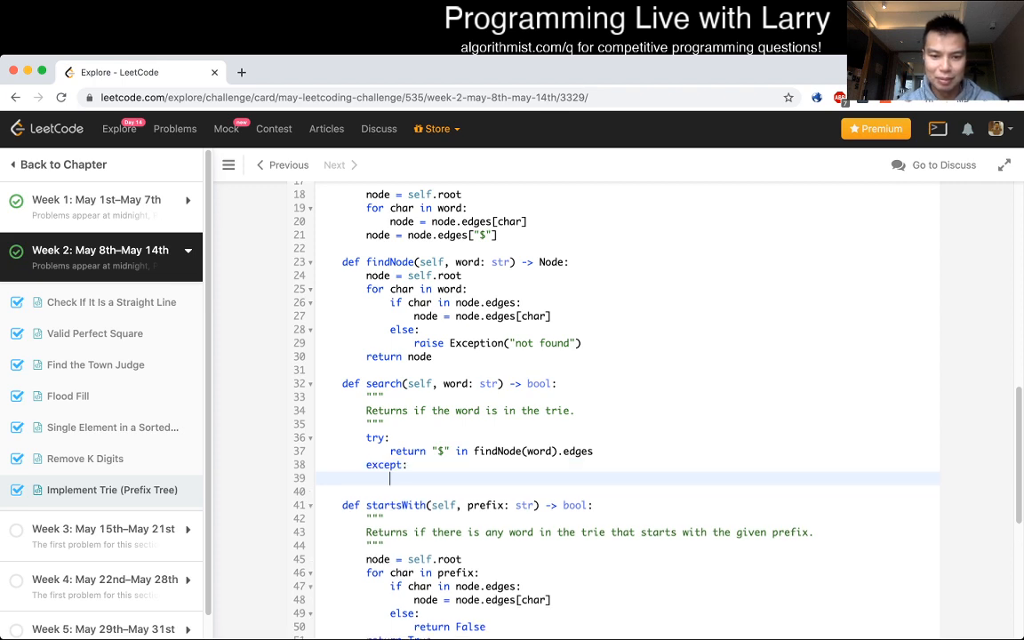
{"action": "type", "text": "return False"}
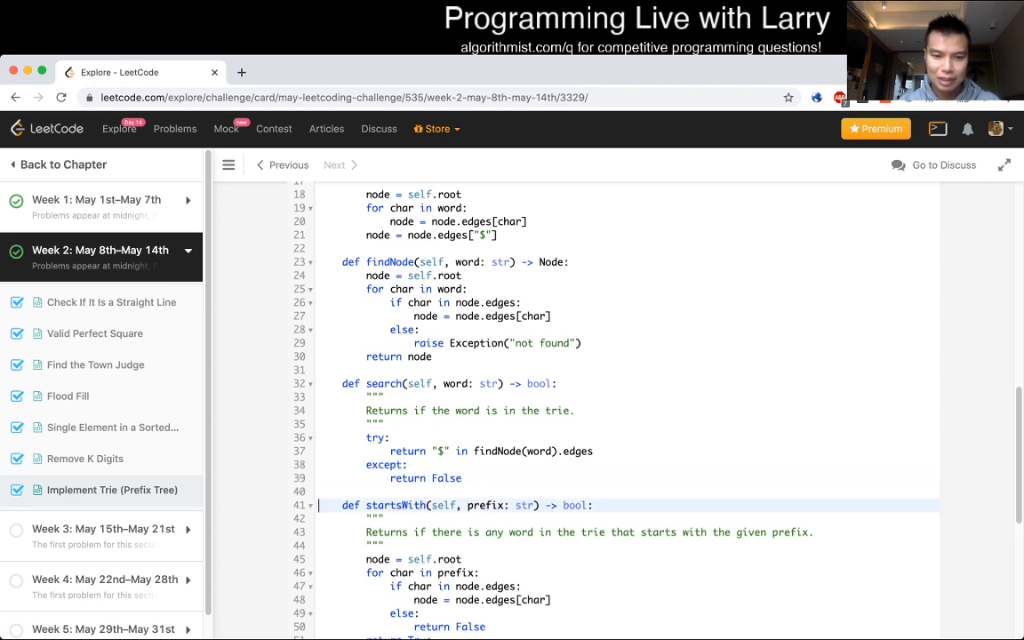
{"action": "scroll", "scroll_direction": "down", "scroll_amount": 3}
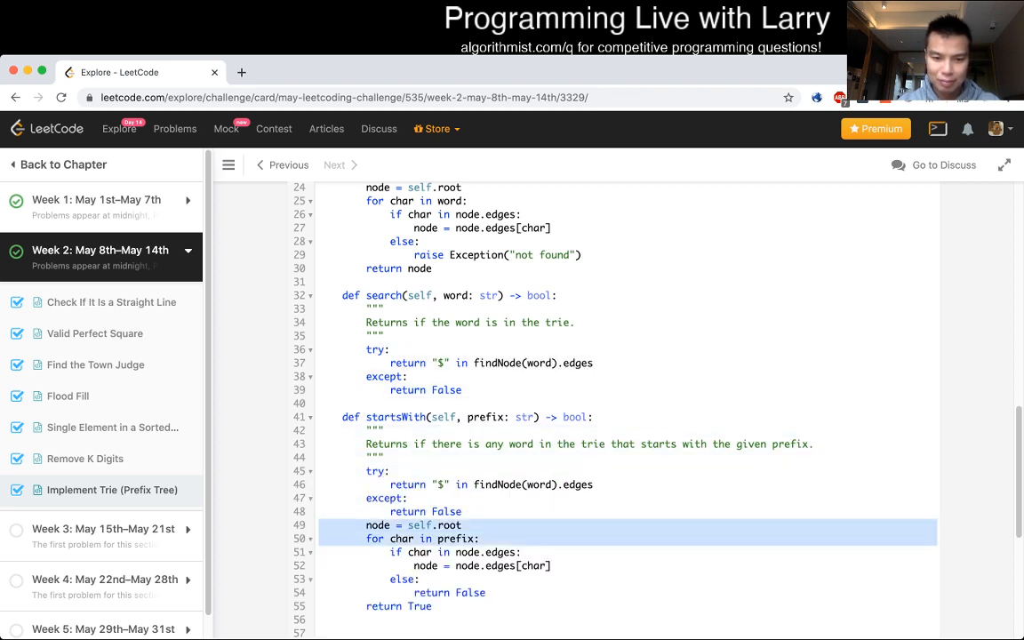
Step: Remove startsWith's old loop, leaving try: findNode(word); return True, except: return False
{"action": "left_click_drag", "start_coordinate": [462, 525], "coordinate": [432, 606]}
{"action": "type", "text": "return True"}
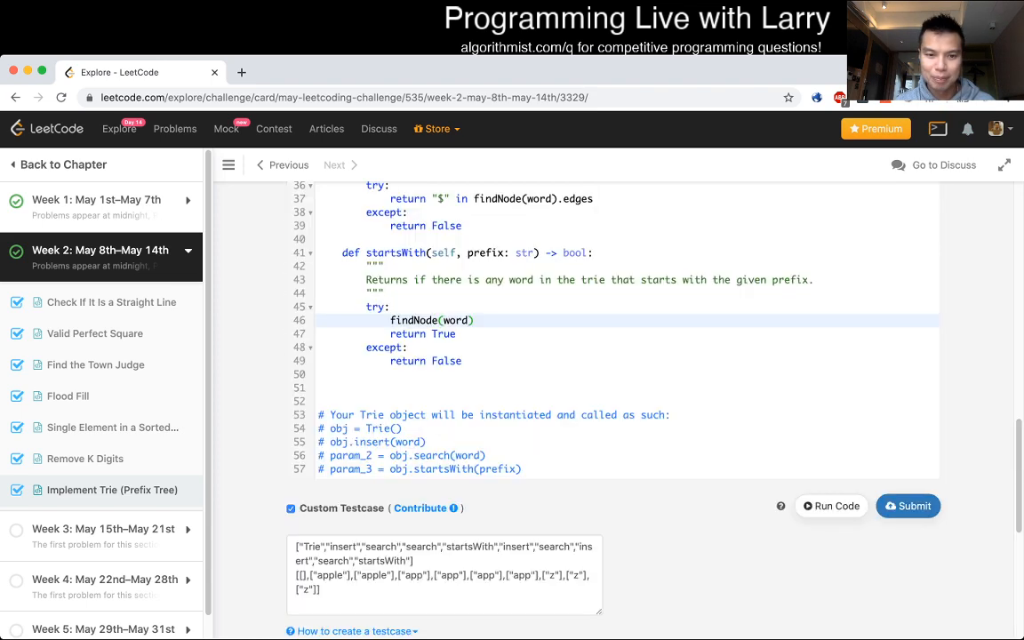
{"action": "scroll", "scroll_direction": "up", "scroll_amount": 3}
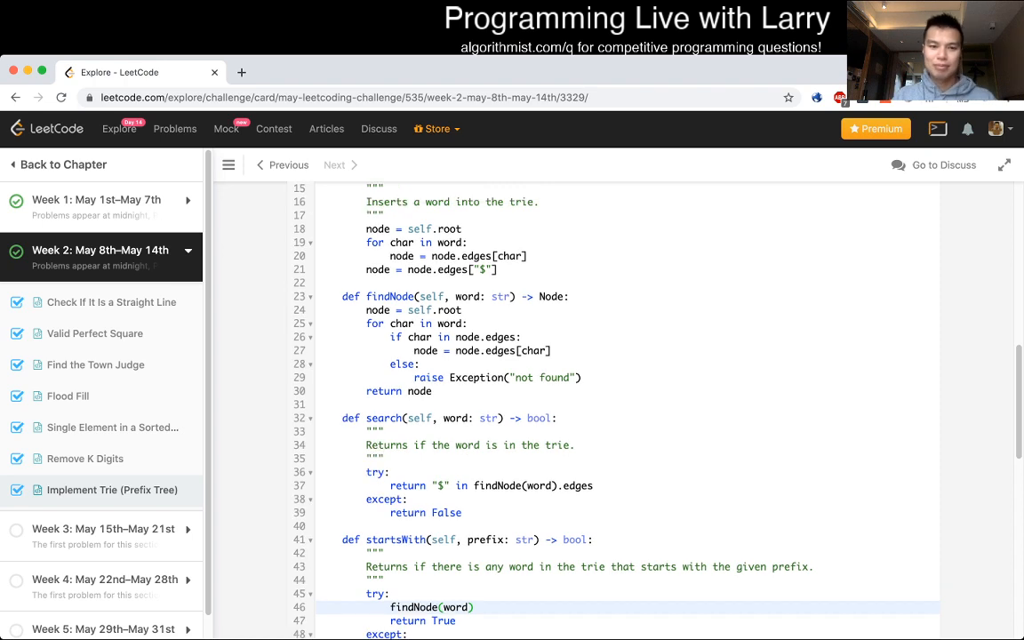
{"action": "scroll", "scroll_direction": "up", "scroll_amount": 3}
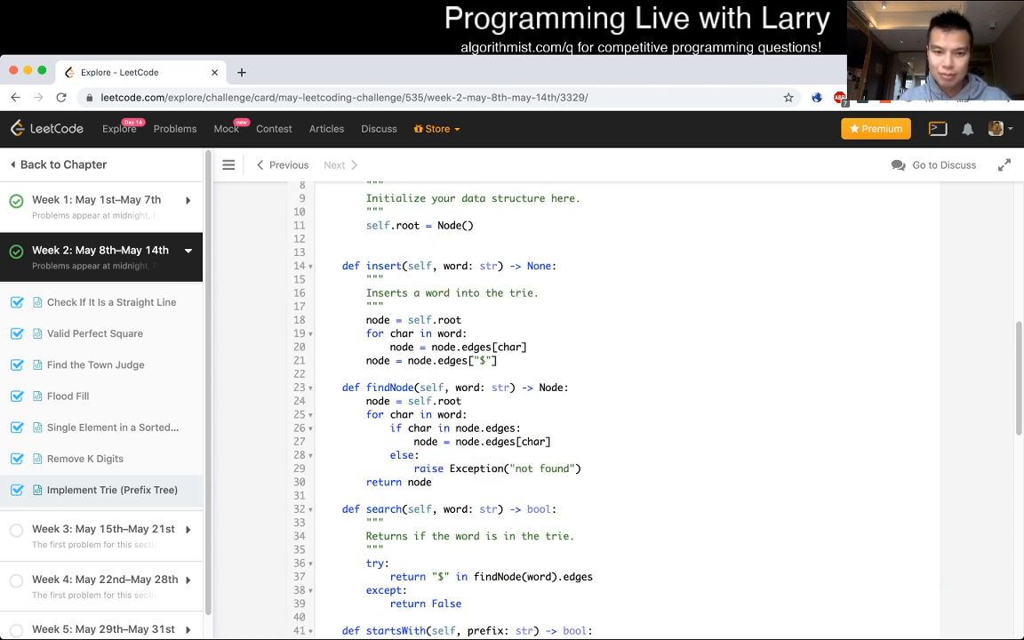
{"action": "scroll", "scroll_direction": "down", "scroll_amount": 3}
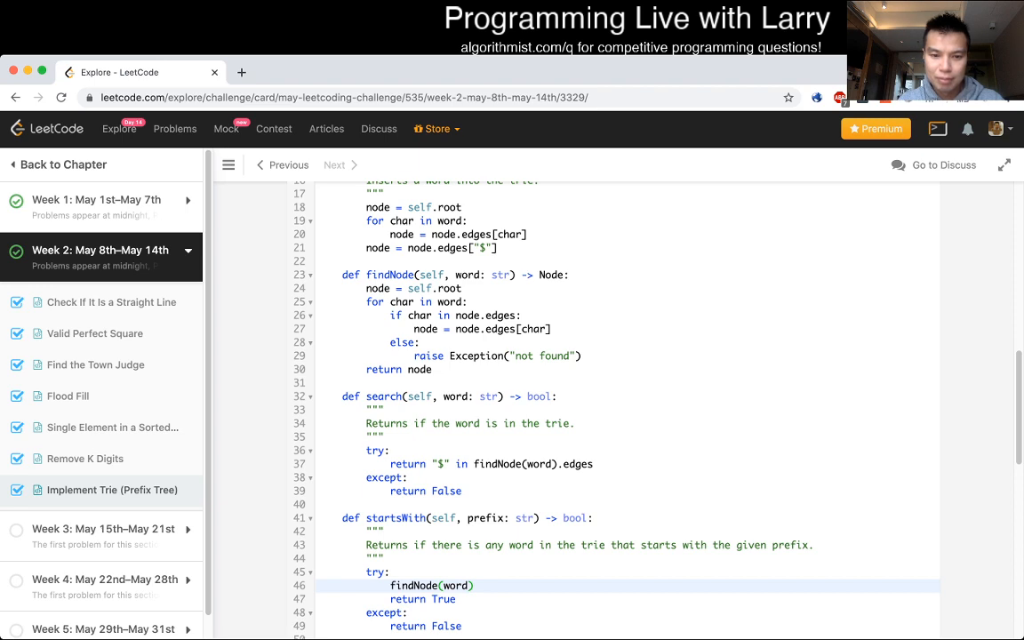
{"action": "scroll", "scroll_direction": "down", "scroll_amount": 3}
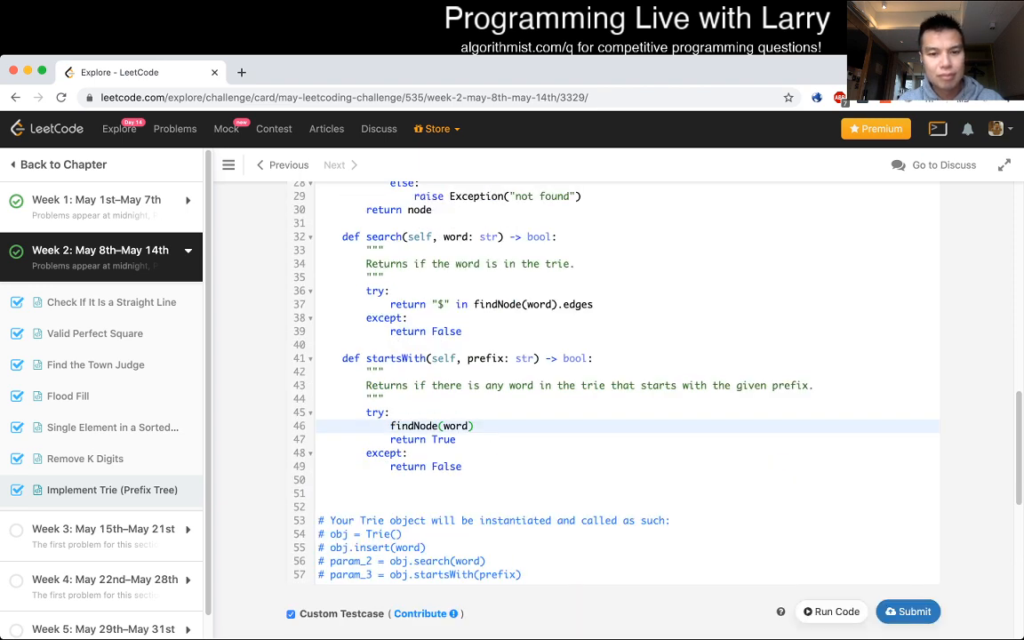
Step: Pass prefix instead of word to findNode in startsWith and make search catch except Exception:
{"action": "left_click", "coordinate": [387, 412]}
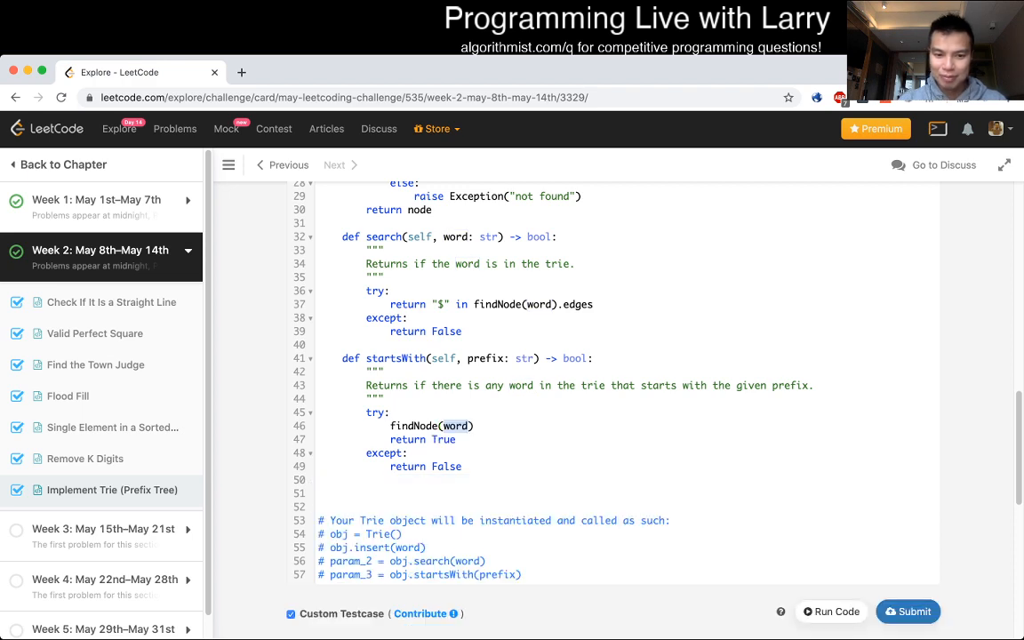
{"action": "type", "text": "pre"}
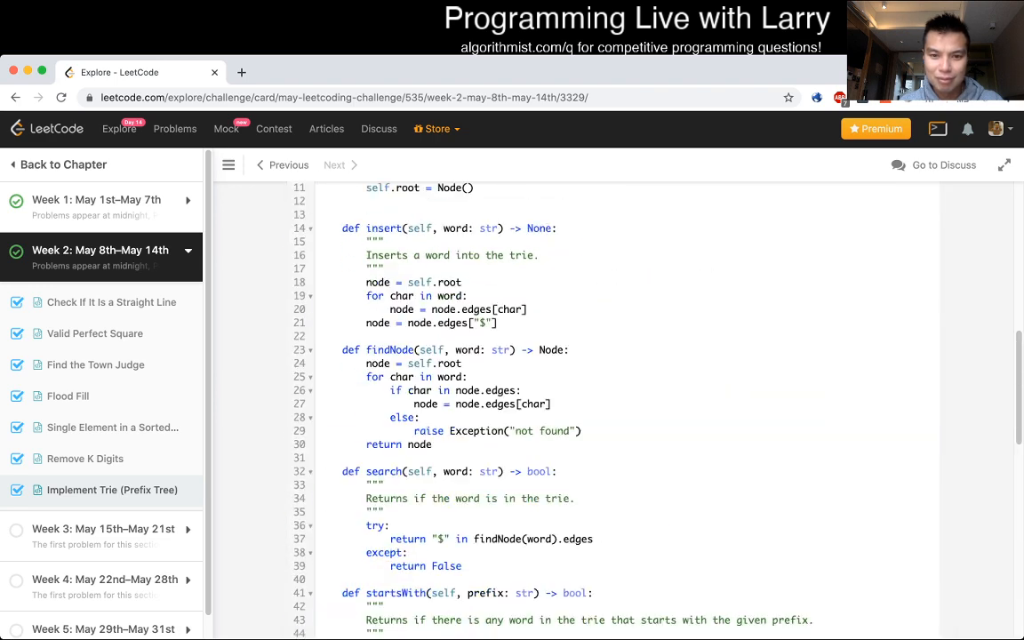
{"action": "scroll", "scroll_direction": "down", "scroll_amount": 3}
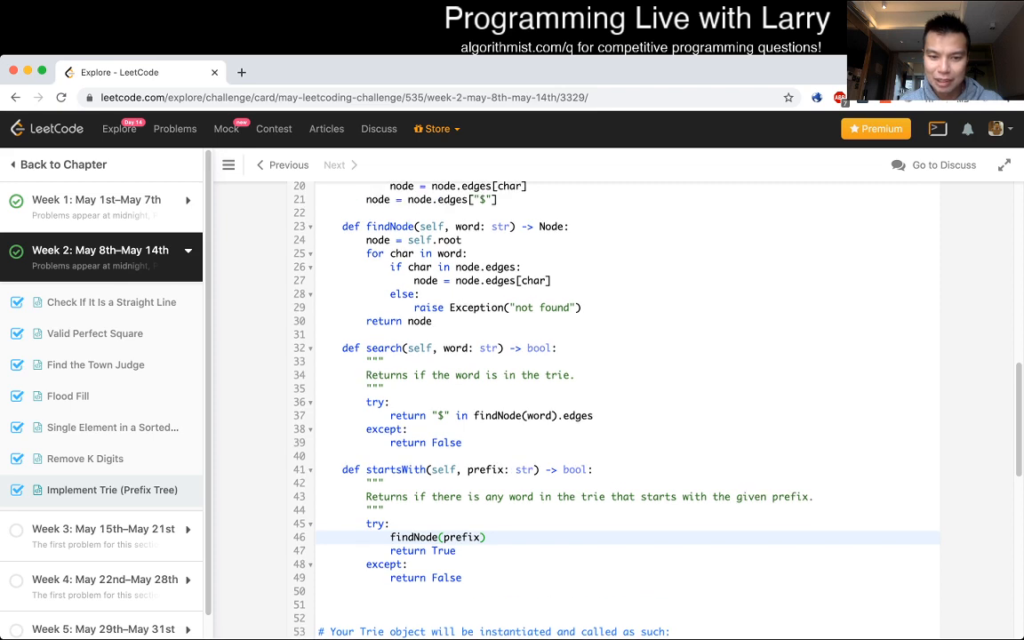
{"action": "scroll", "scroll_direction": "down", "scroll_amount": 3}
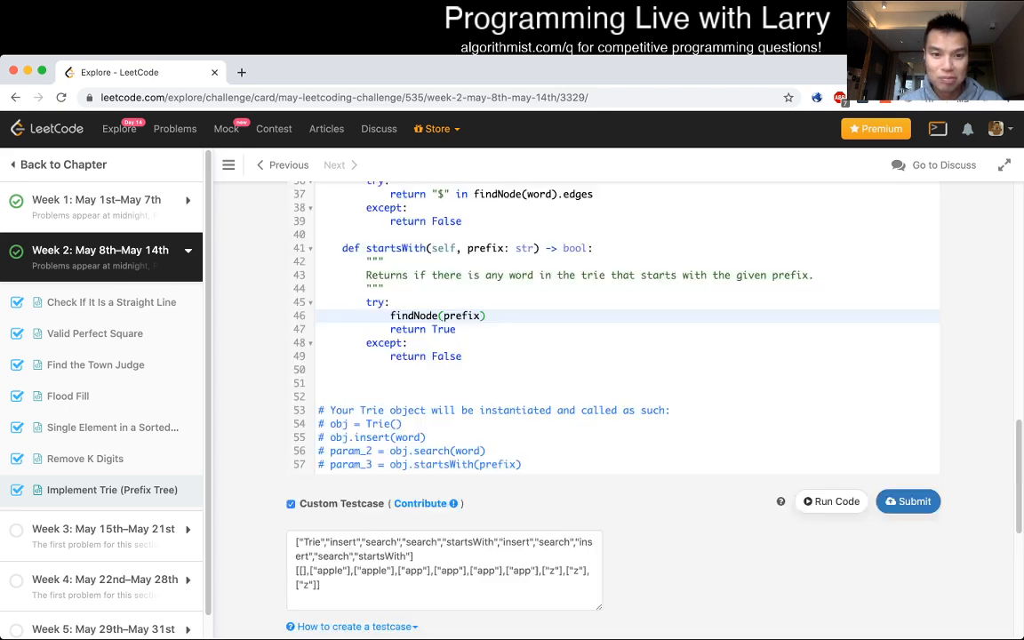
{"action": "scroll", "scroll_direction": "up", "scroll_amount": 3}
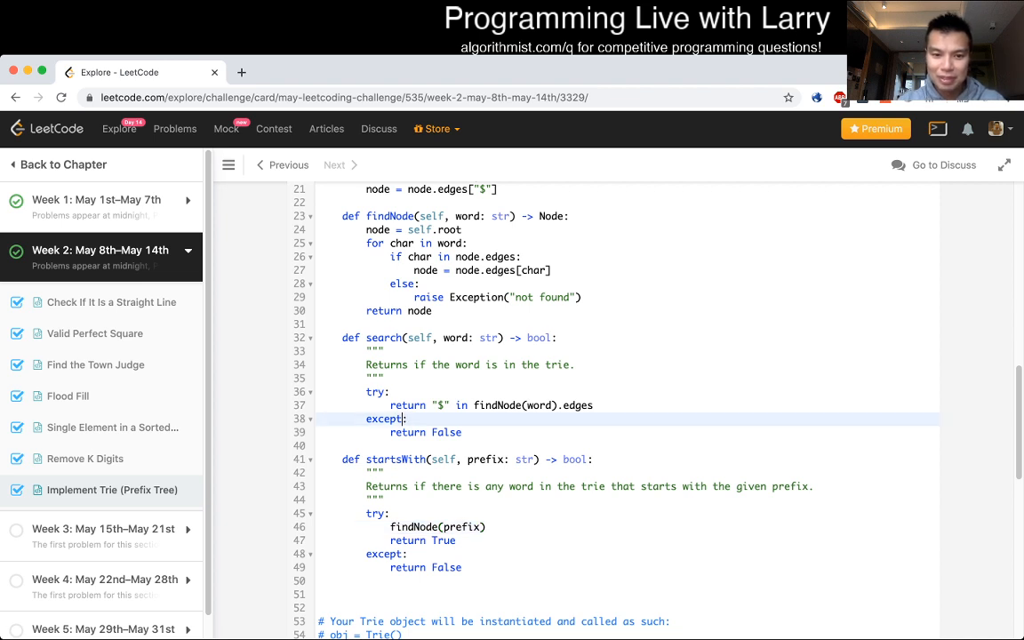
{"action": "type", "text": "Exception"}
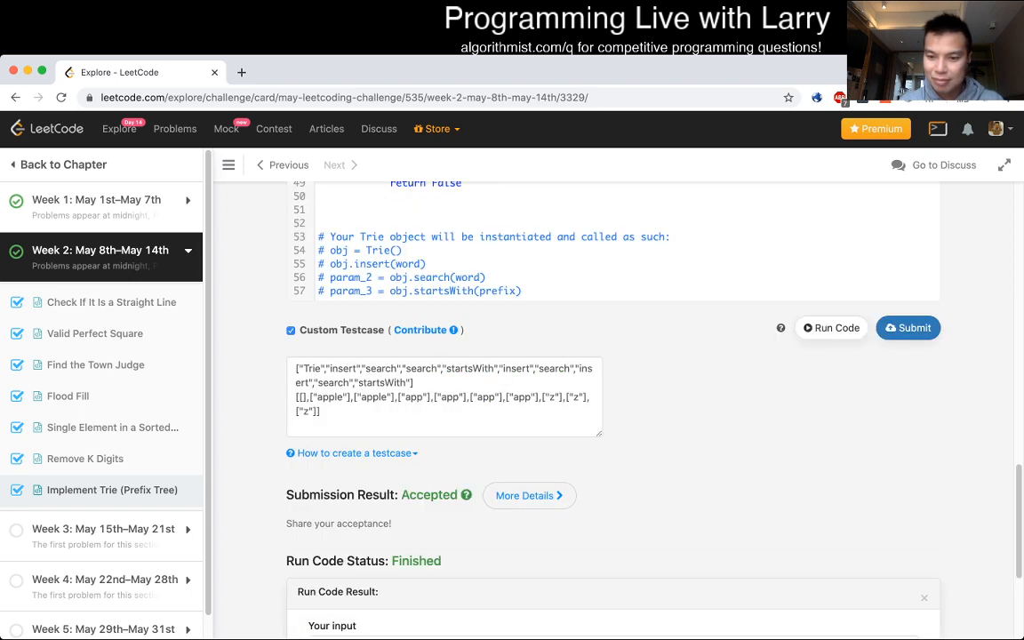
Step: Make startsWith catch Exception too, and have search catch Exception as e and print(e)
{"action": "left_click", "coordinate": [830, 327]}
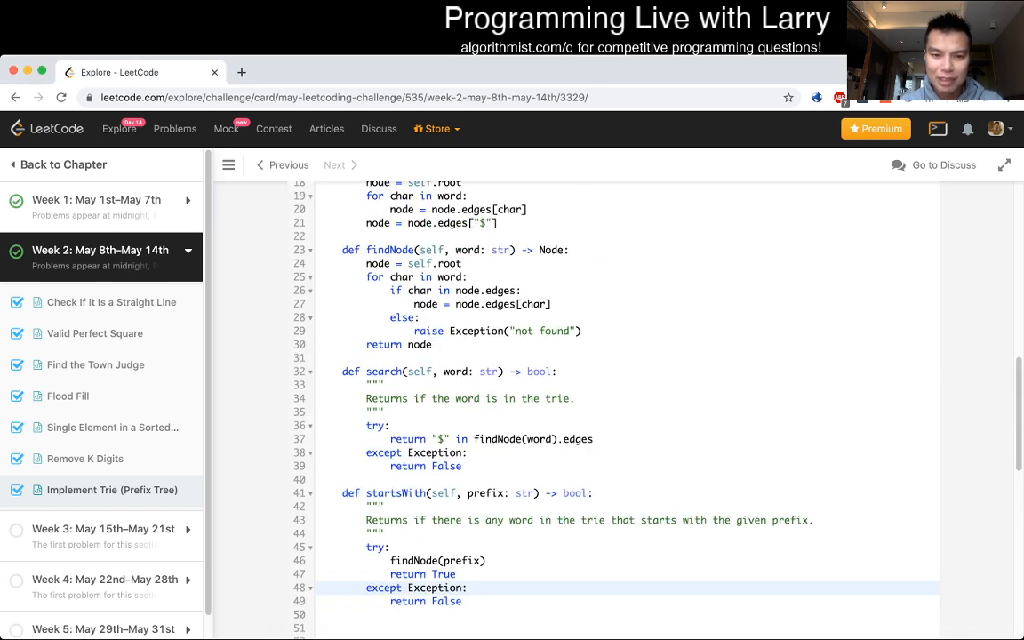
{"action": "scroll", "scroll_direction": "up", "scroll_amount": 3}
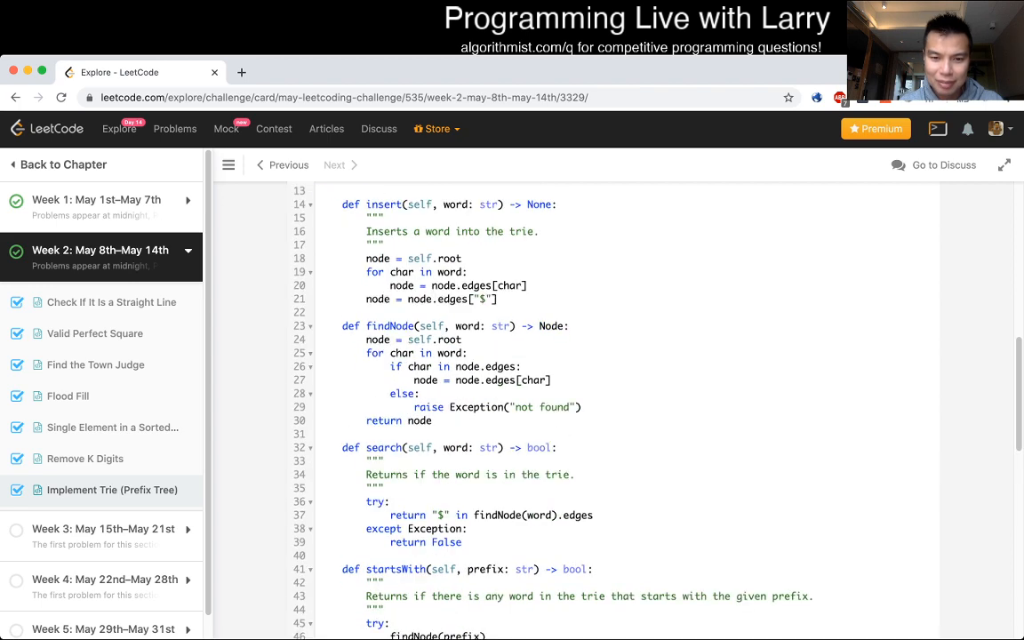
{"action": "scroll", "scroll_direction": "down", "scroll_amount": 3}
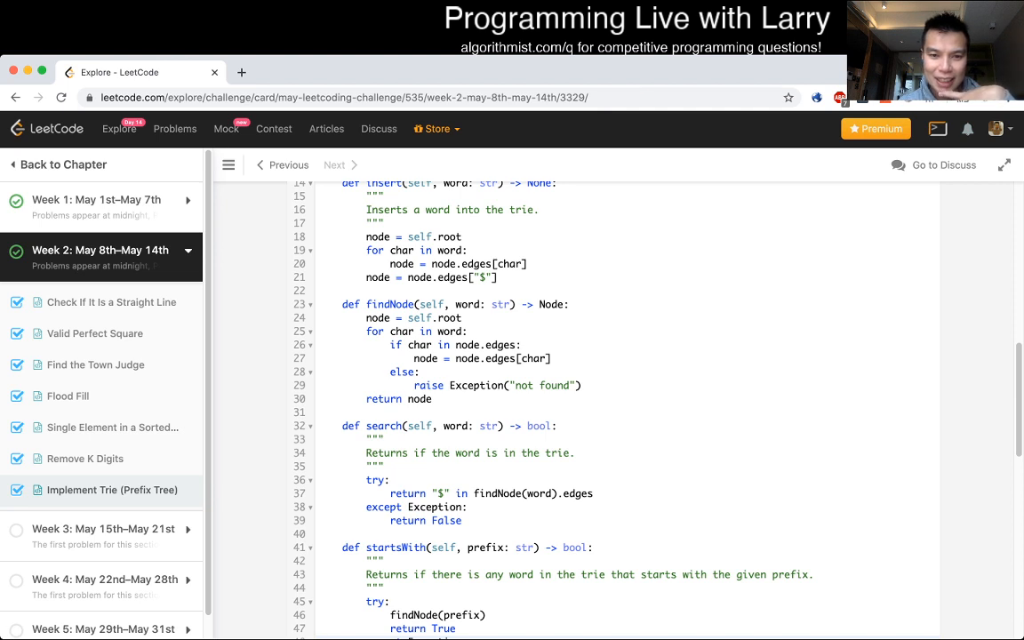
{"action": "scroll", "scroll_direction": "down", "scroll_amount": 3}
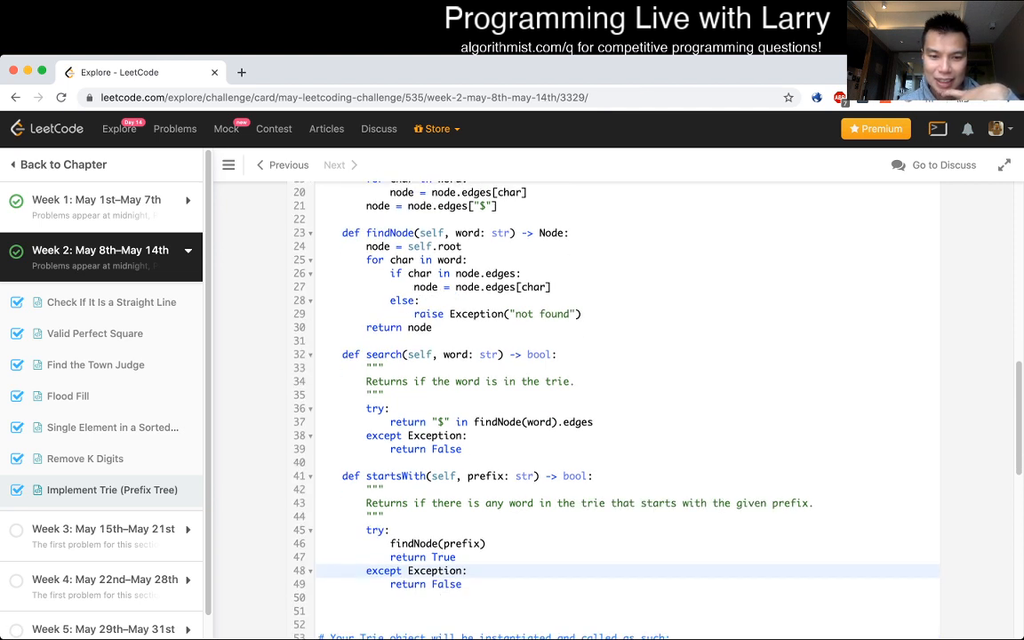
{"action": "scroll", "scroll_direction": "down", "scroll_amount": 3}
{"action": "type", "text": "pr"}
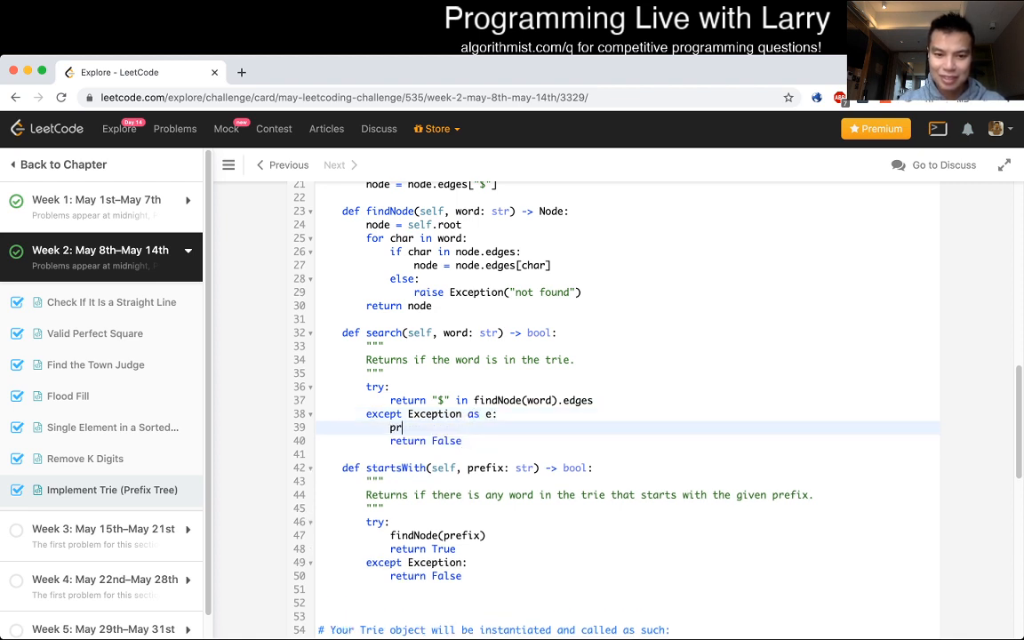
{"action": "type", "text": "int(e)"}
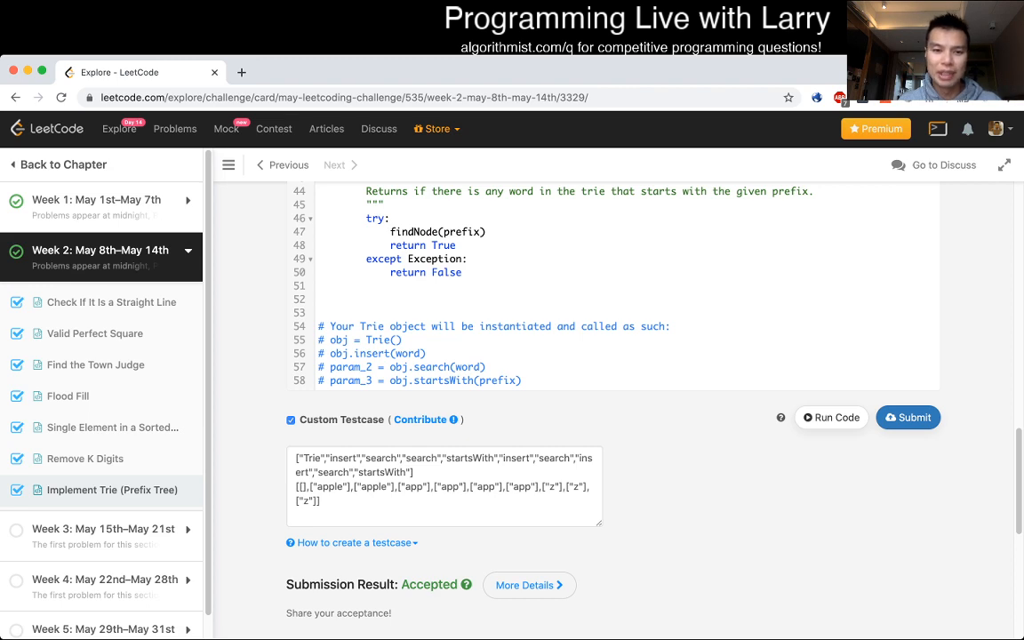
{"action": "scroll", "scroll_direction": "up", "scroll_amount": 3}
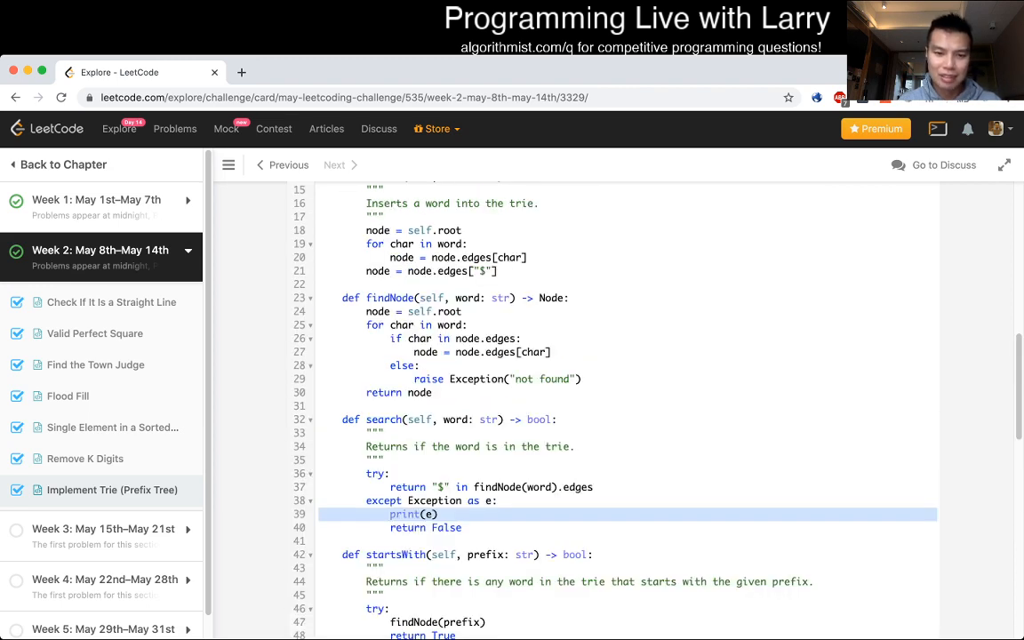
Step: Delete search's print(e) and change both findNode calls to self.findNode
{"action": "scroll", "scroll_direction": "up", "scroll_amount": 3}
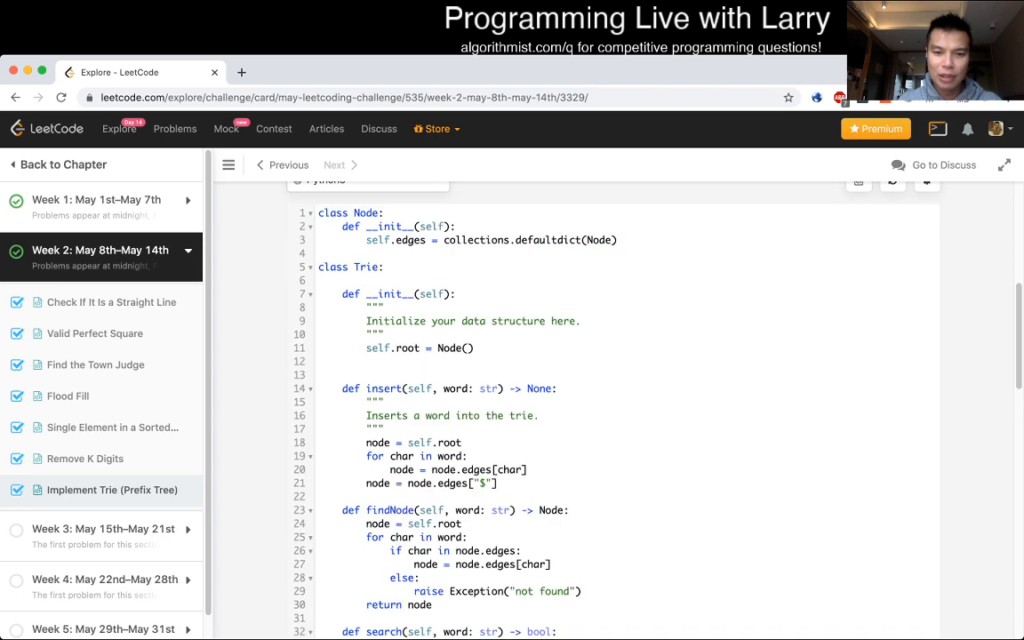
{"action": "scroll", "scroll_direction": "down", "scroll_amount": 3}
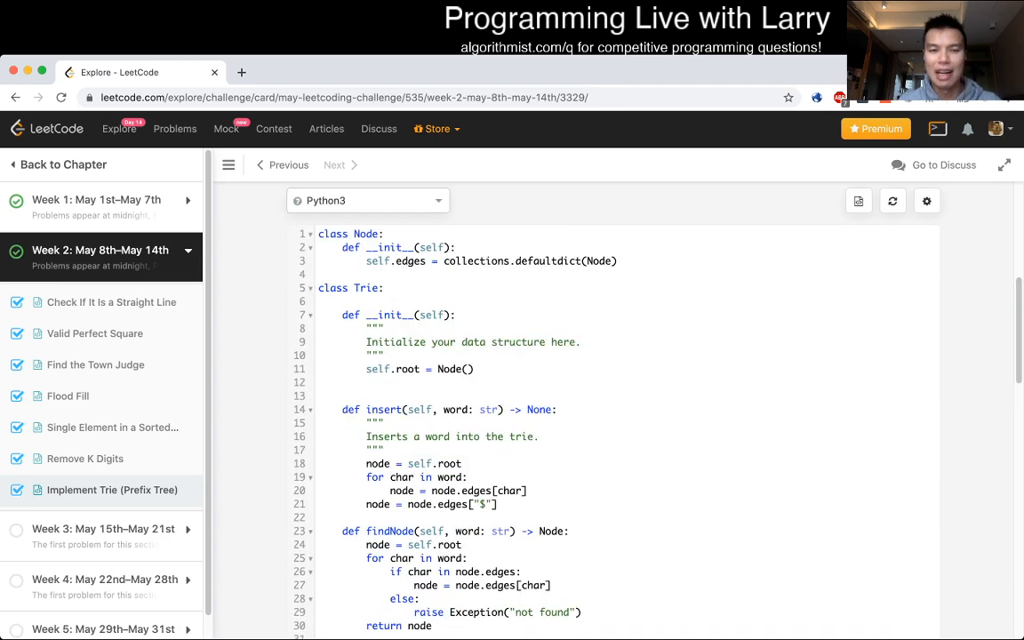
{"action": "left_click", "coordinate": [892, 199]}
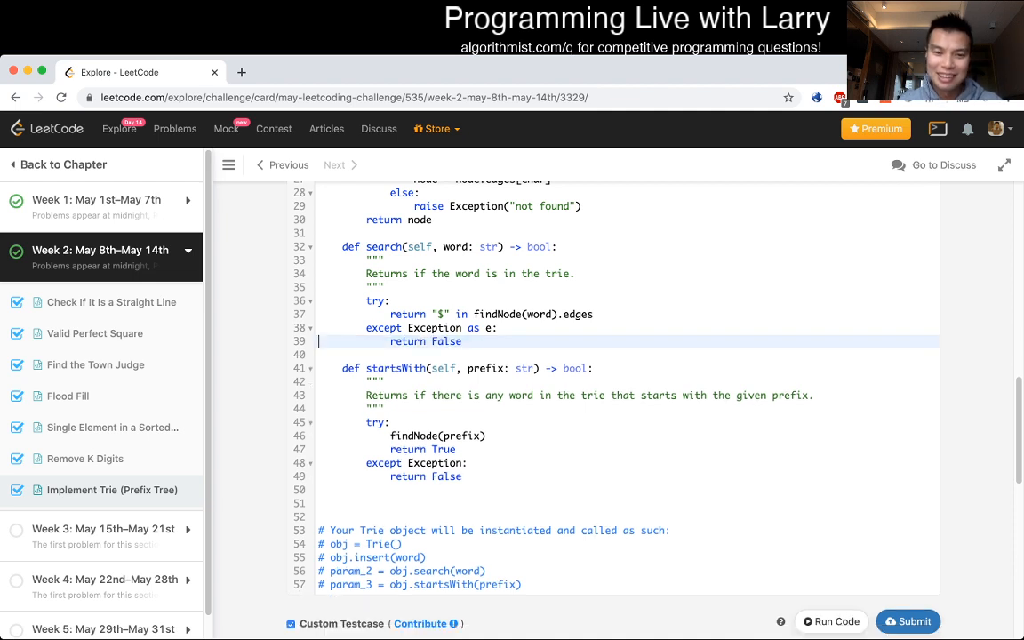
{"action": "scroll", "scroll_direction": "up", "scroll_amount": 3}
{"action": "type", "text": "self."}
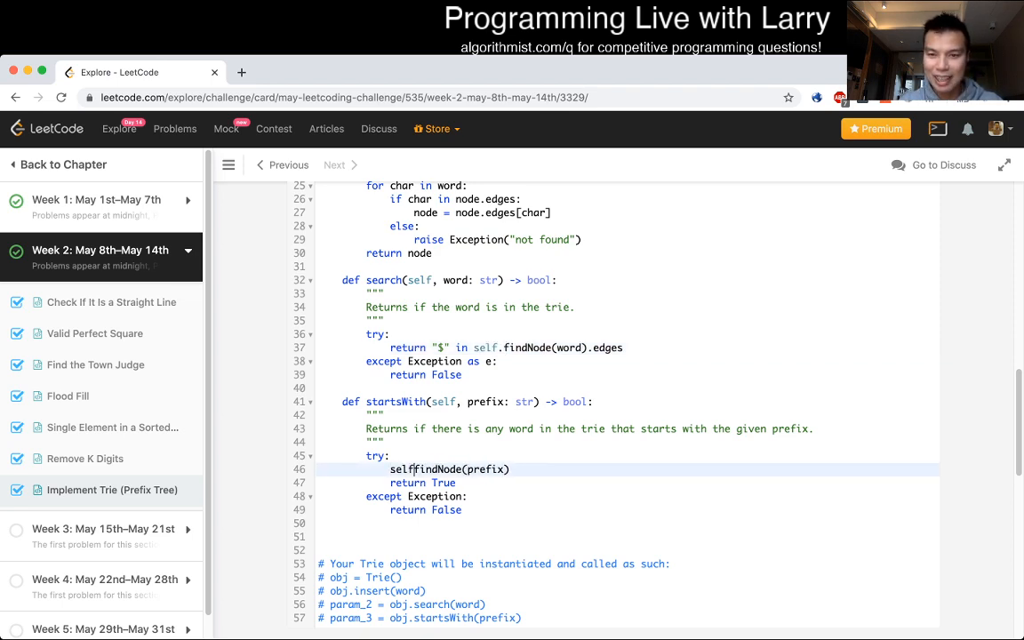
{"action": "scroll", "scroll_direction": "up", "scroll_amount": 3}
{"action": "type", "text": "."}
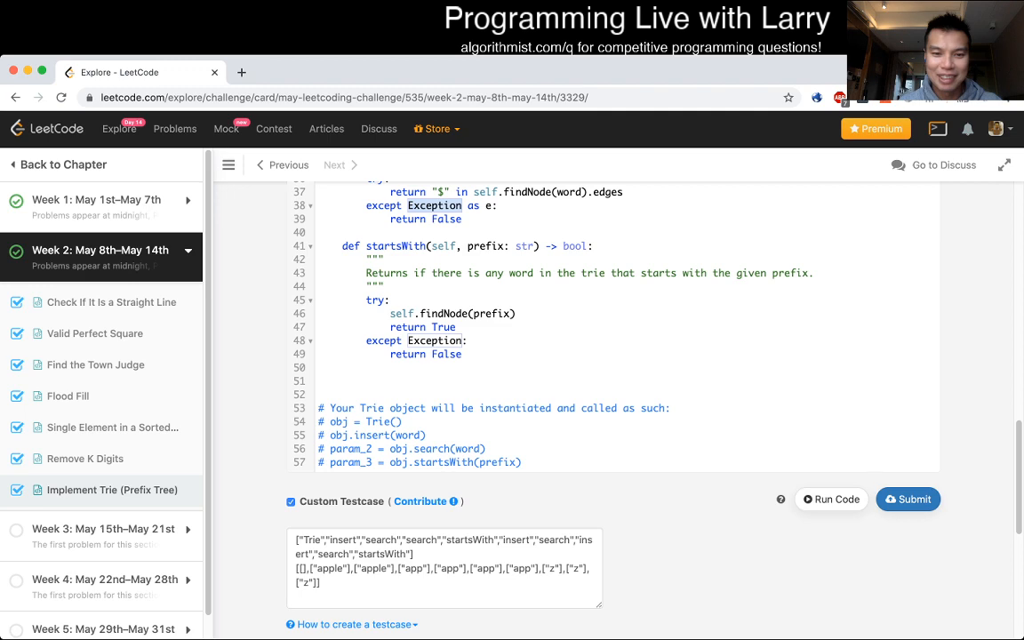
{"action": "scroll", "scroll_direction": "up", "scroll_amount": 3}
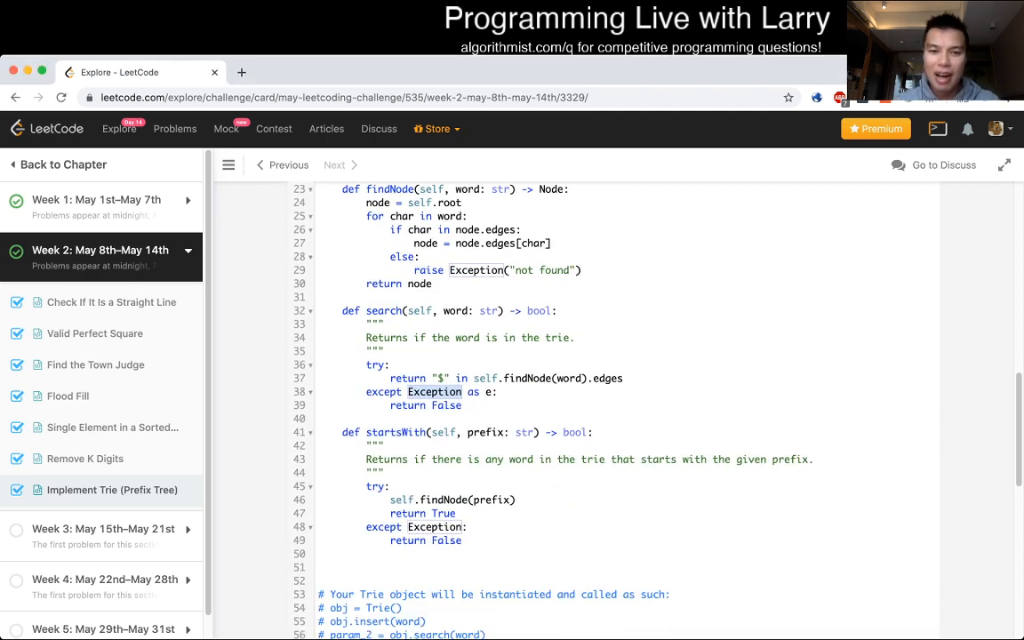
{"action": "scroll", "scroll_direction": "up", "scroll_amount": 3}
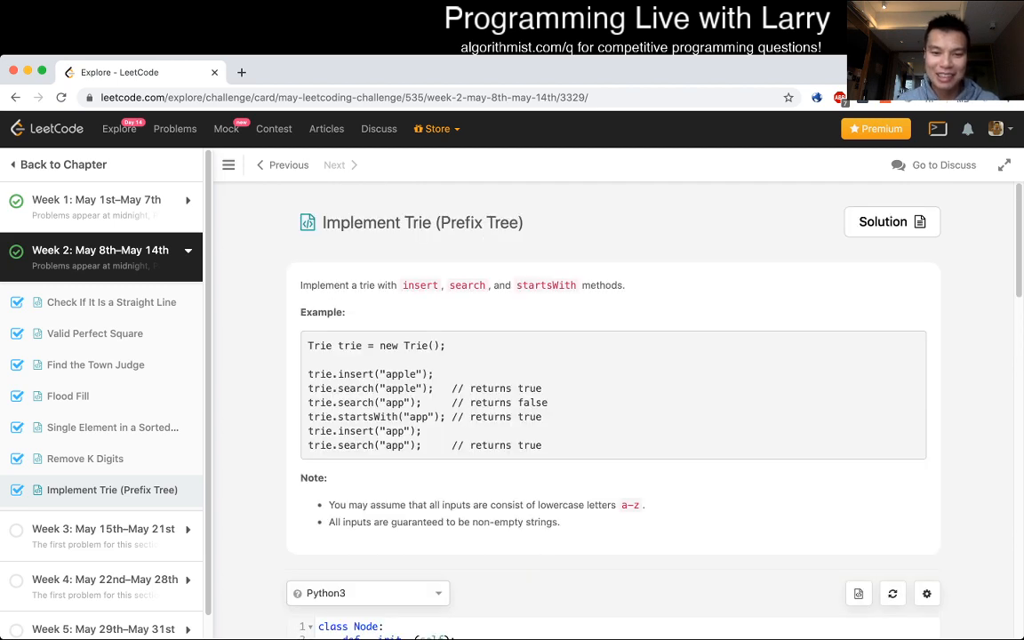
{"action": "scroll", "scroll_direction": "down", "scroll_amount": 3}
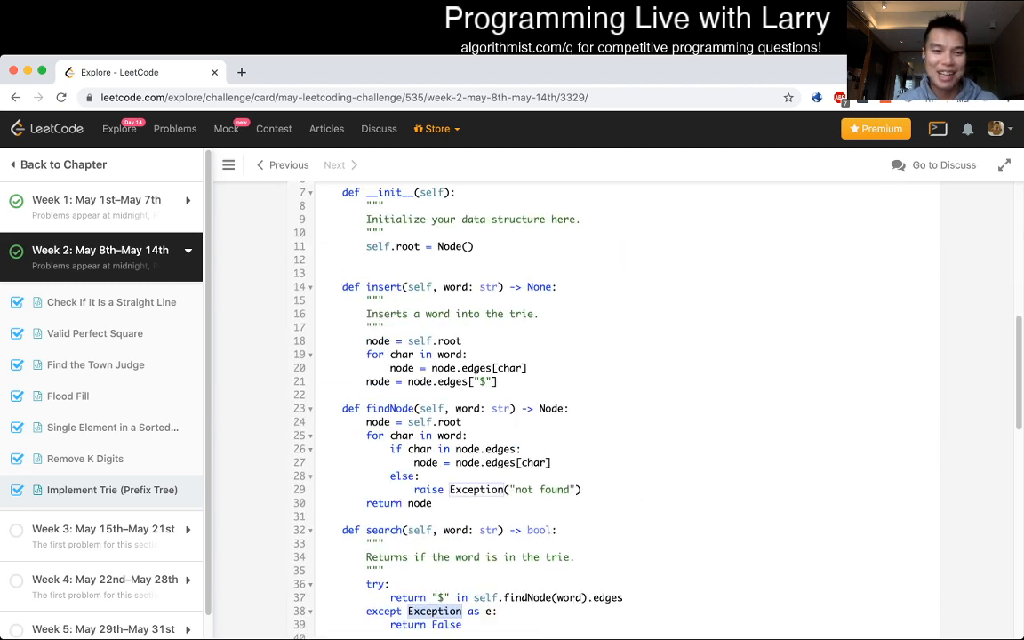
{"action": "left_click", "coordinate": [458, 368]}
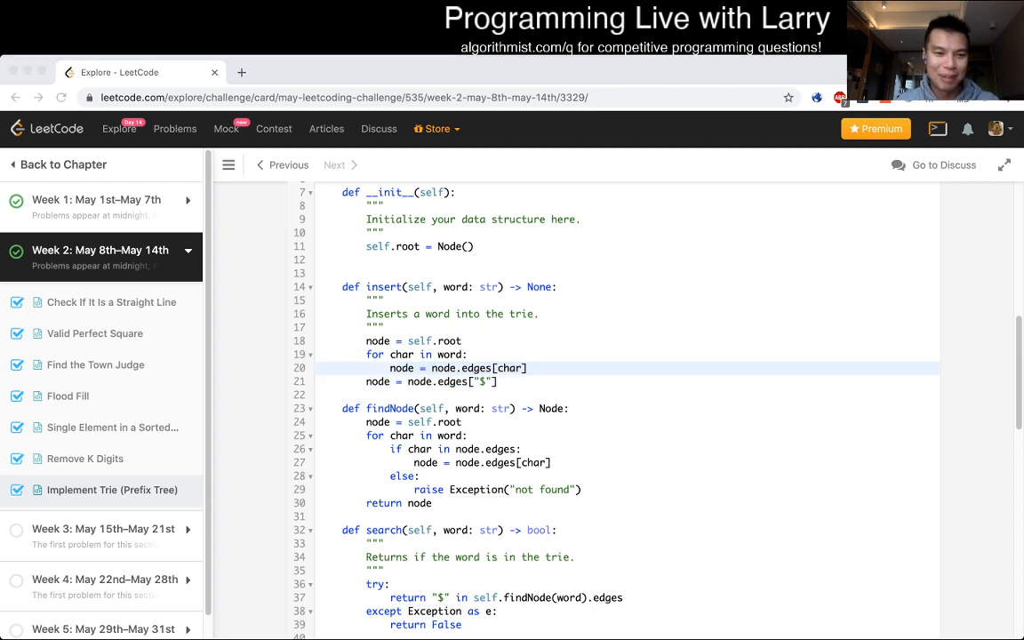